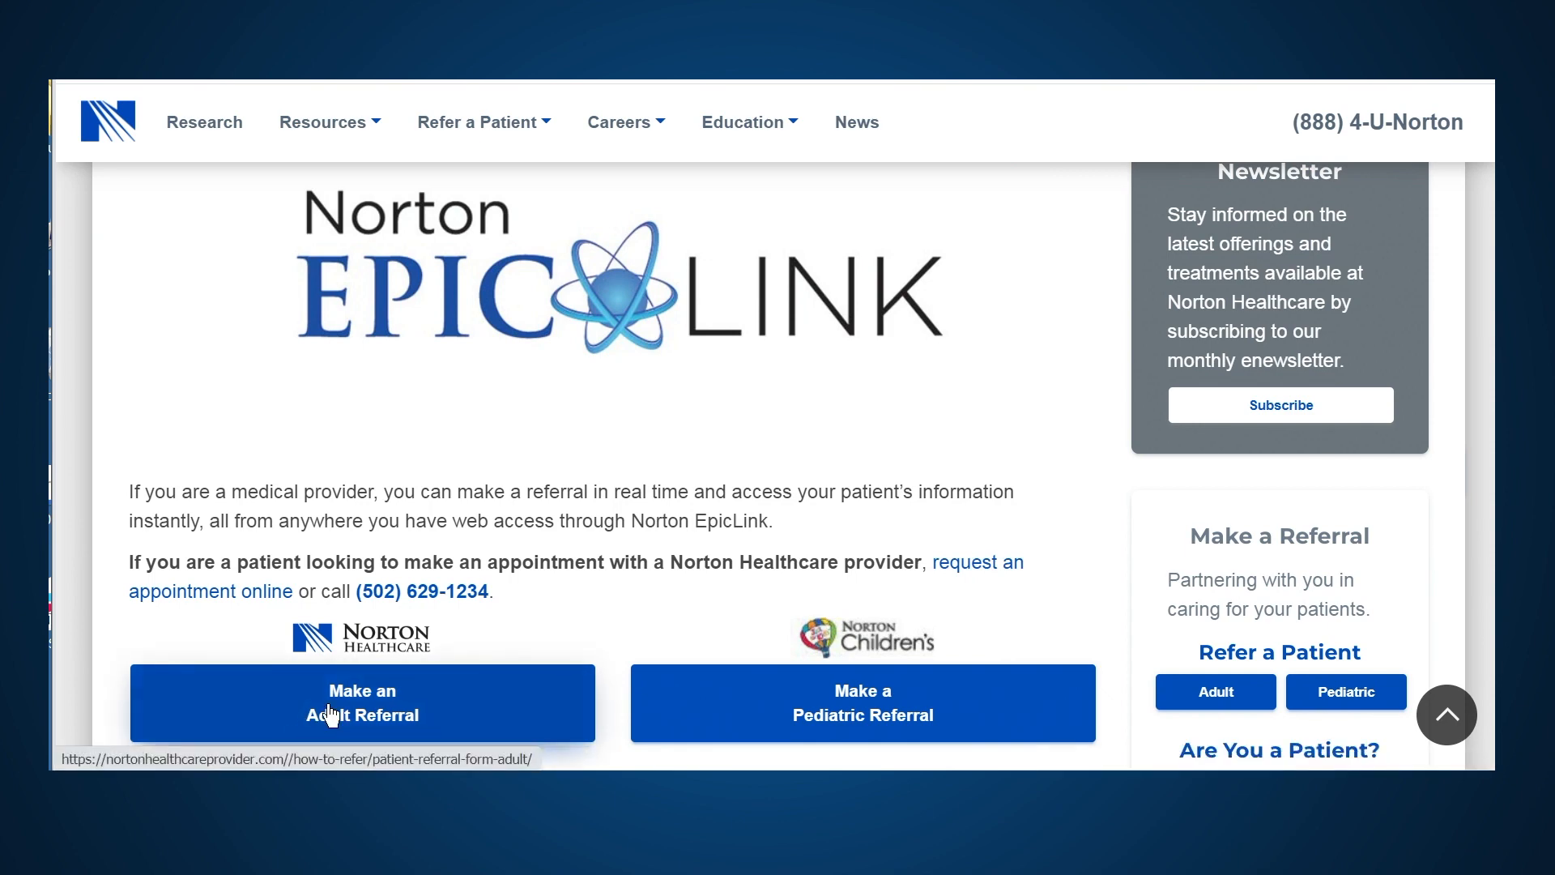
Open the adult referral page and bring its Log In and New User Request options into view.
click(362, 702)
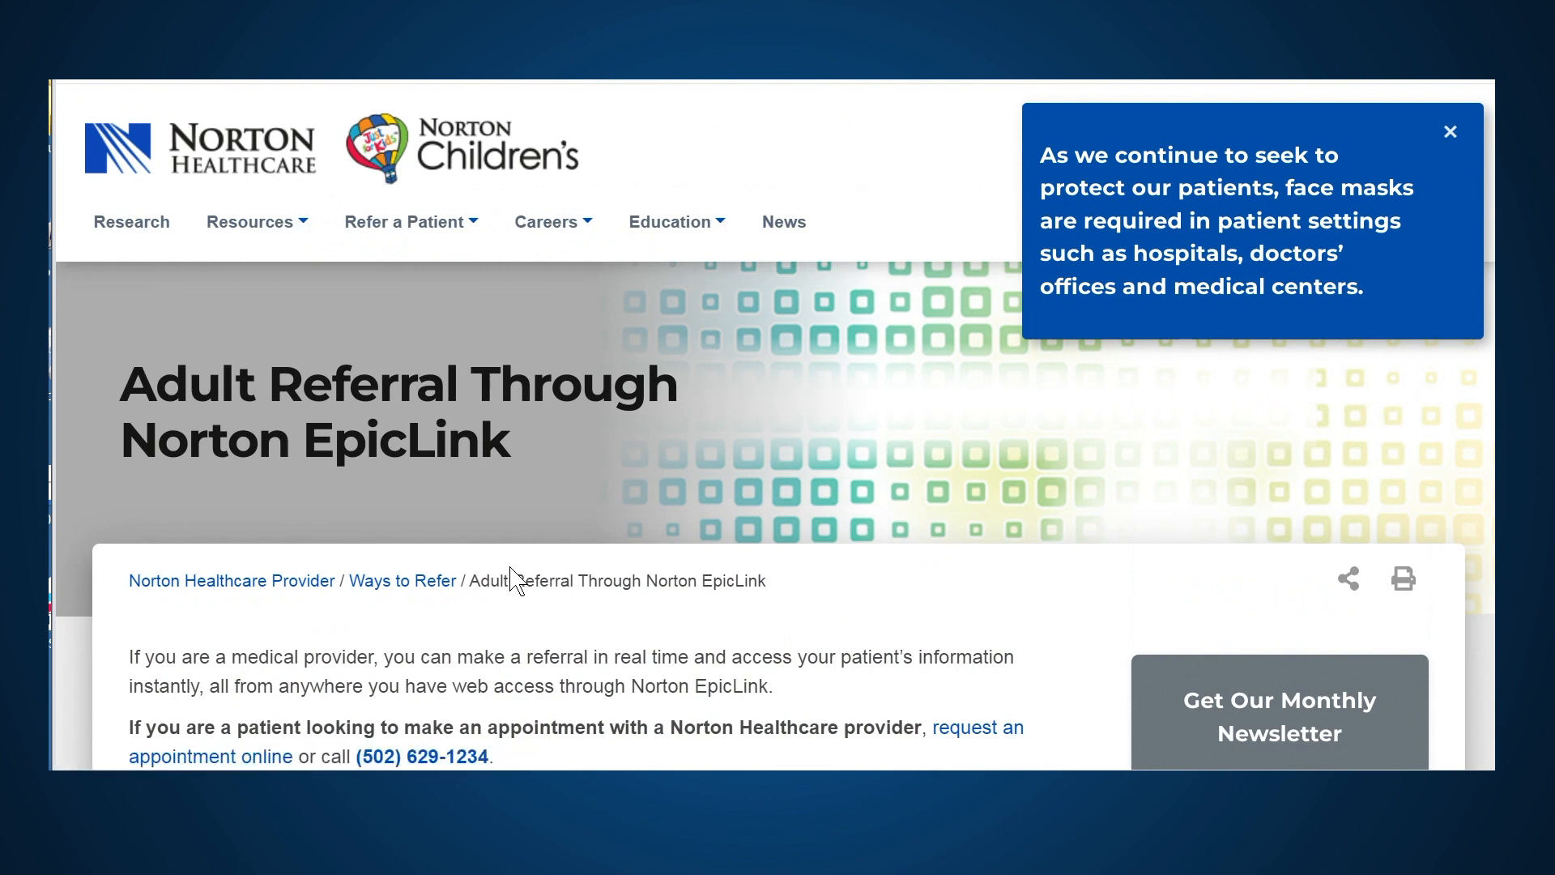
scroll(down, 3)
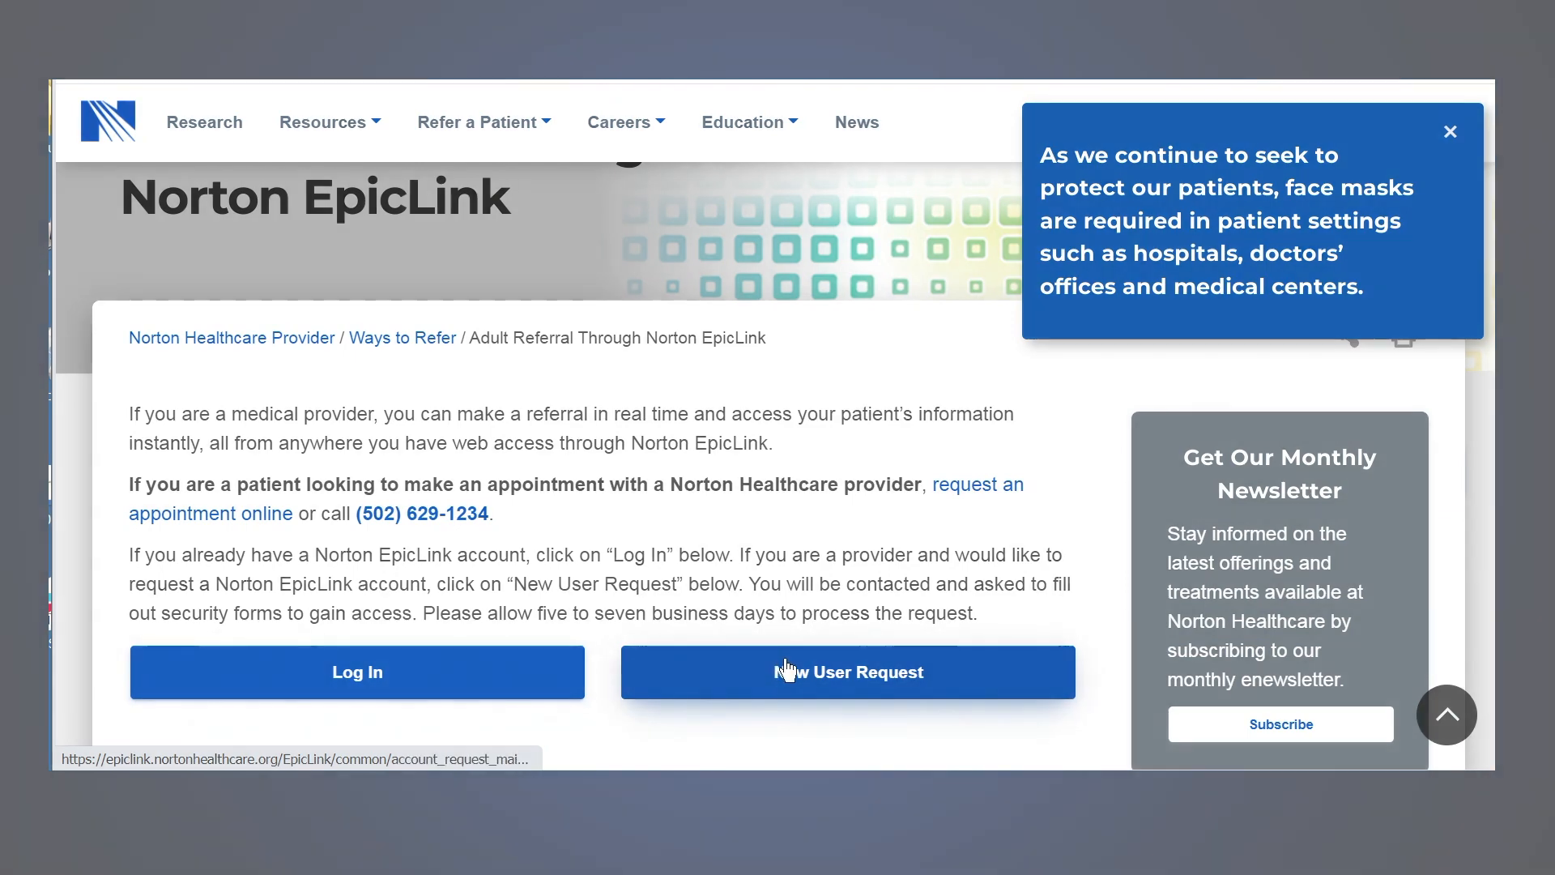
Start a new EpicLink user account request for a new clinical/medical site.
click(847, 670)
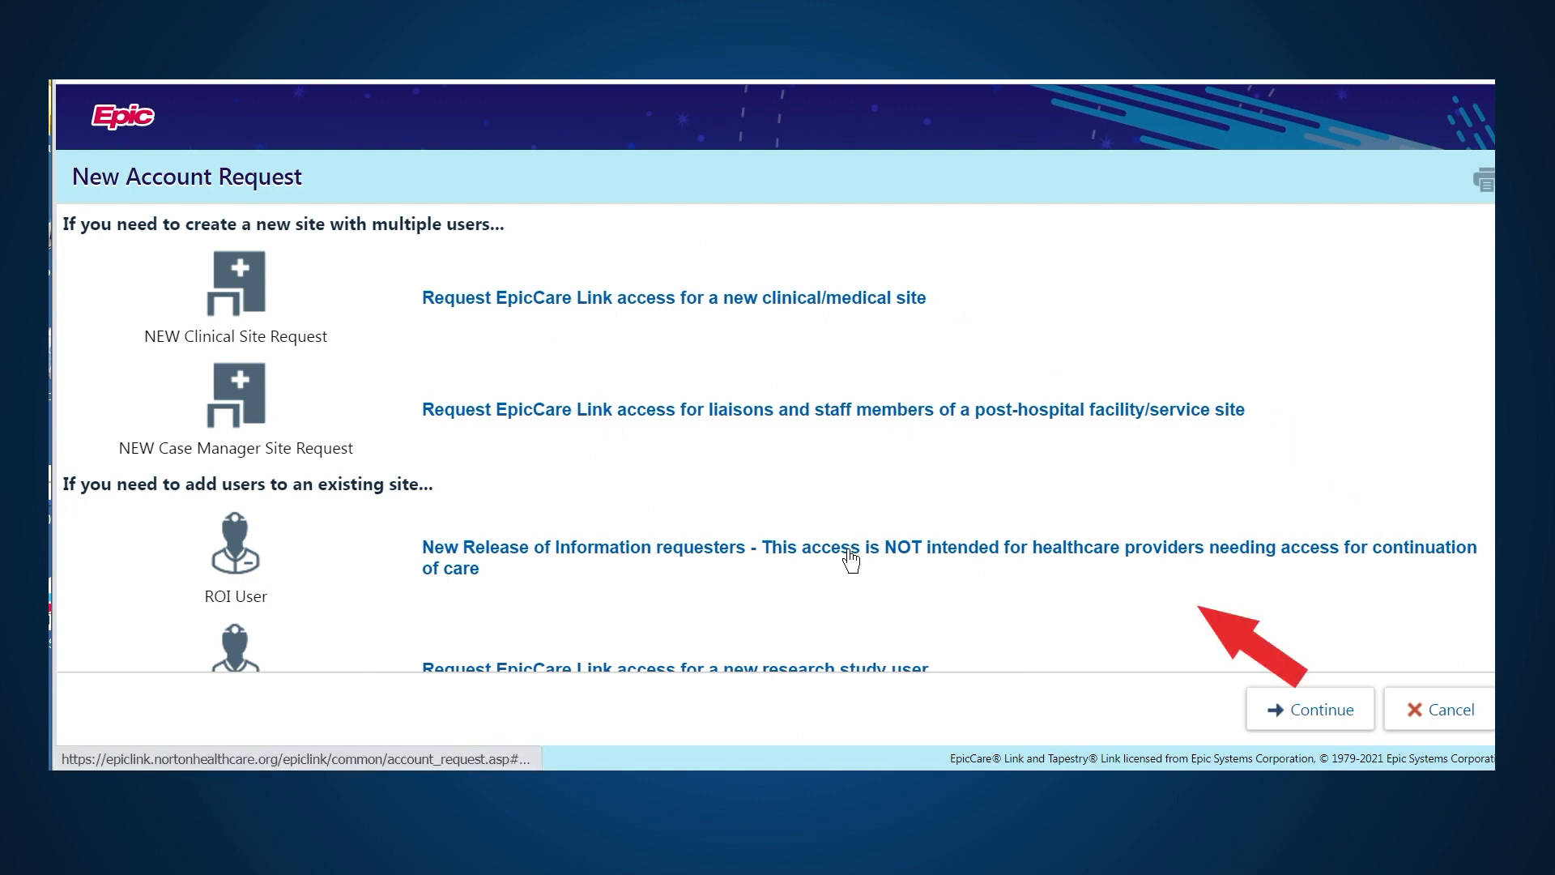
scroll(down, 3)
text(ABC)
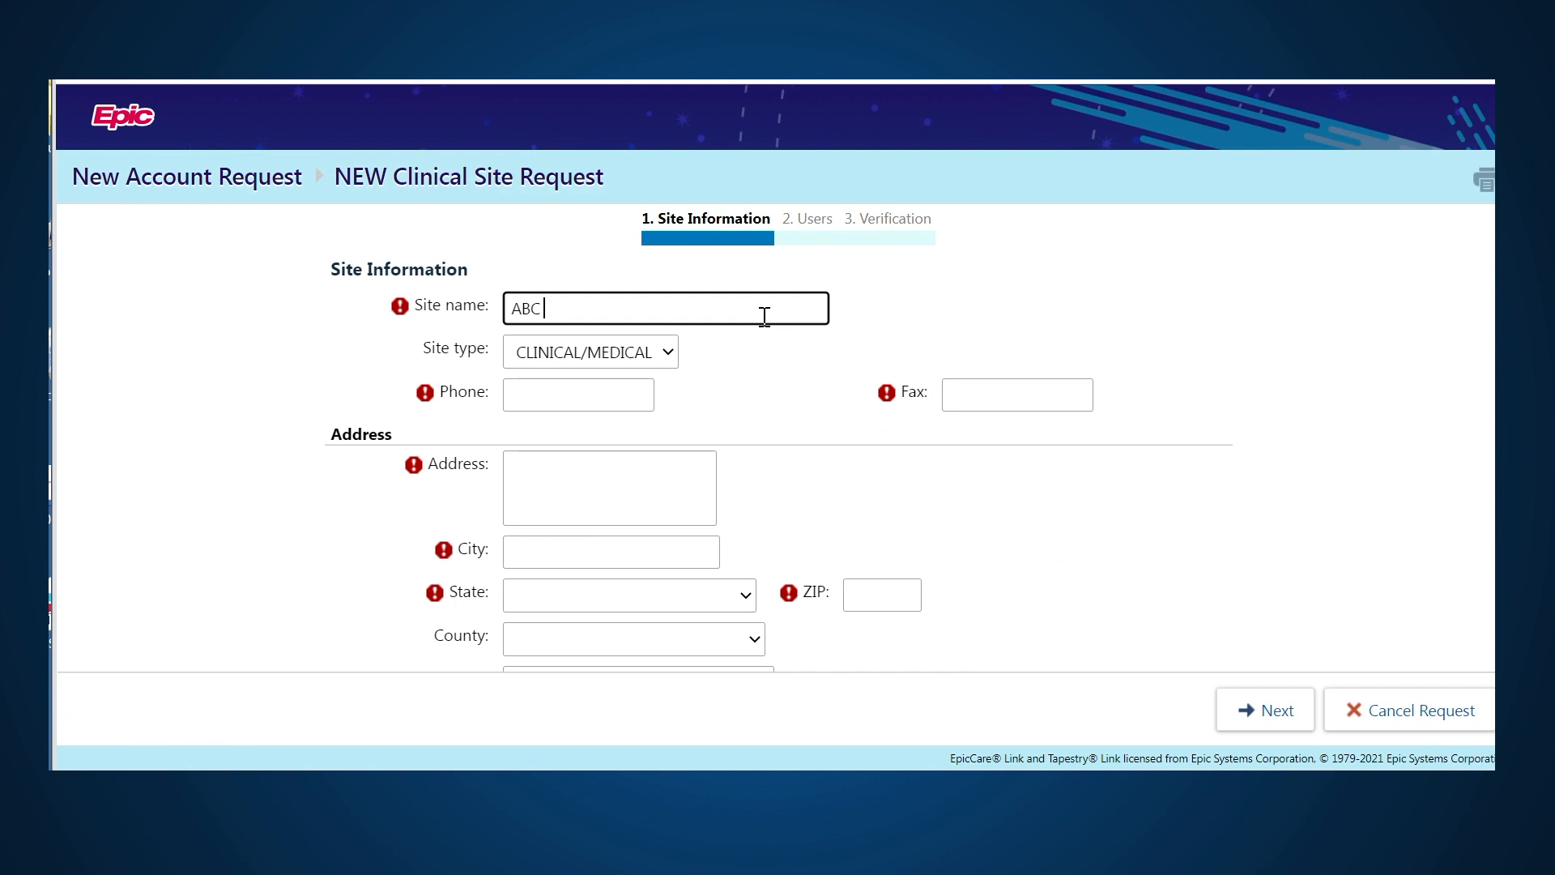
Enter ABC Kentucky Clinic's name, phone, fax, address, city Louisville, state Kentucky and ZIP 40202.
text(Kentucky C)
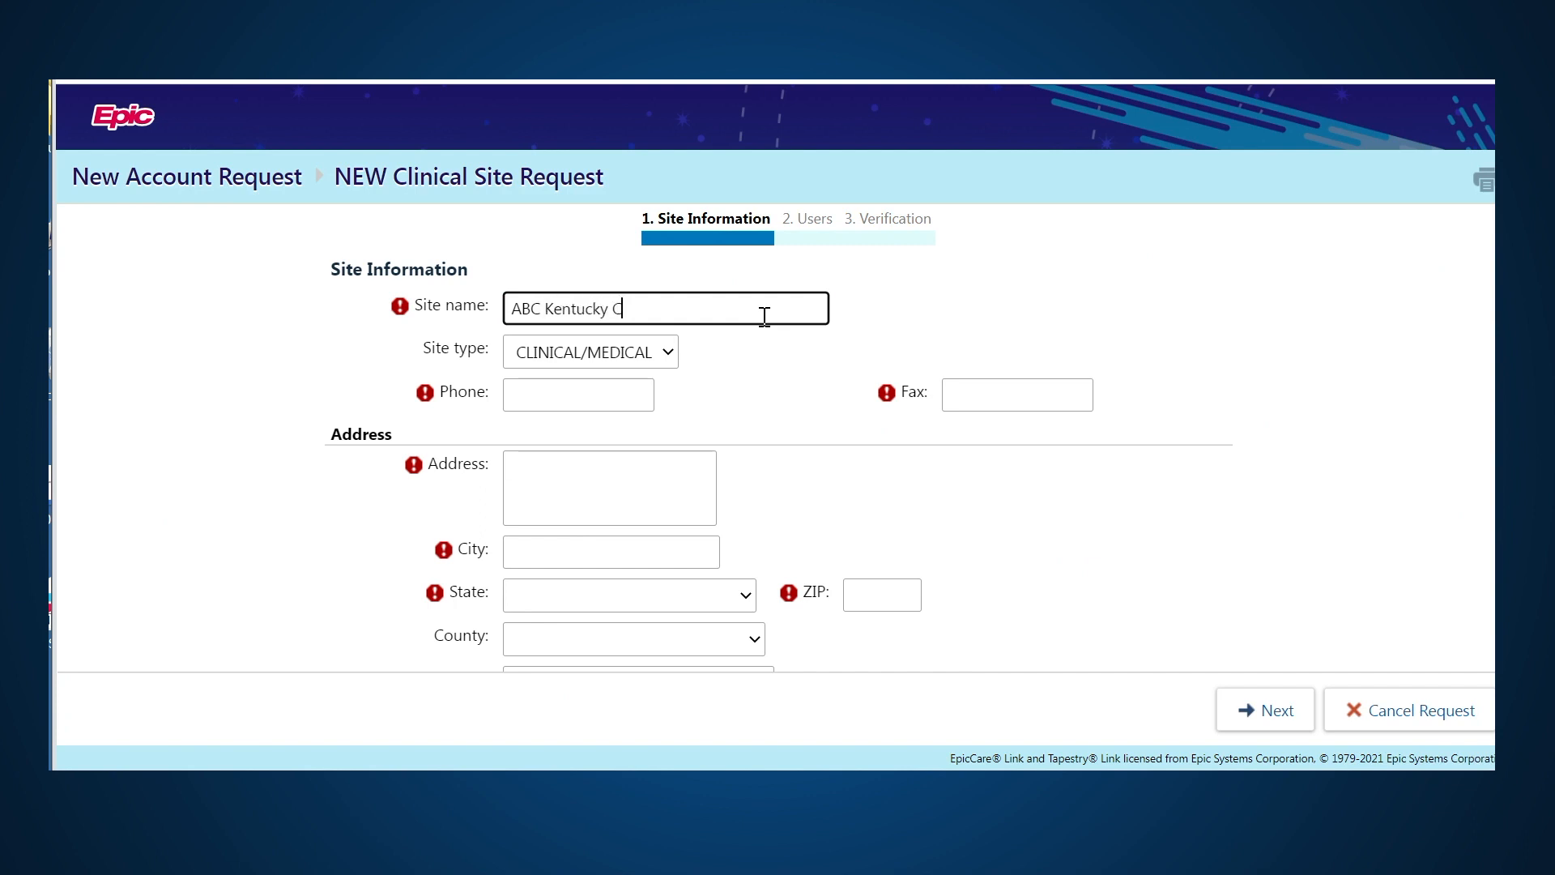
text(5025)
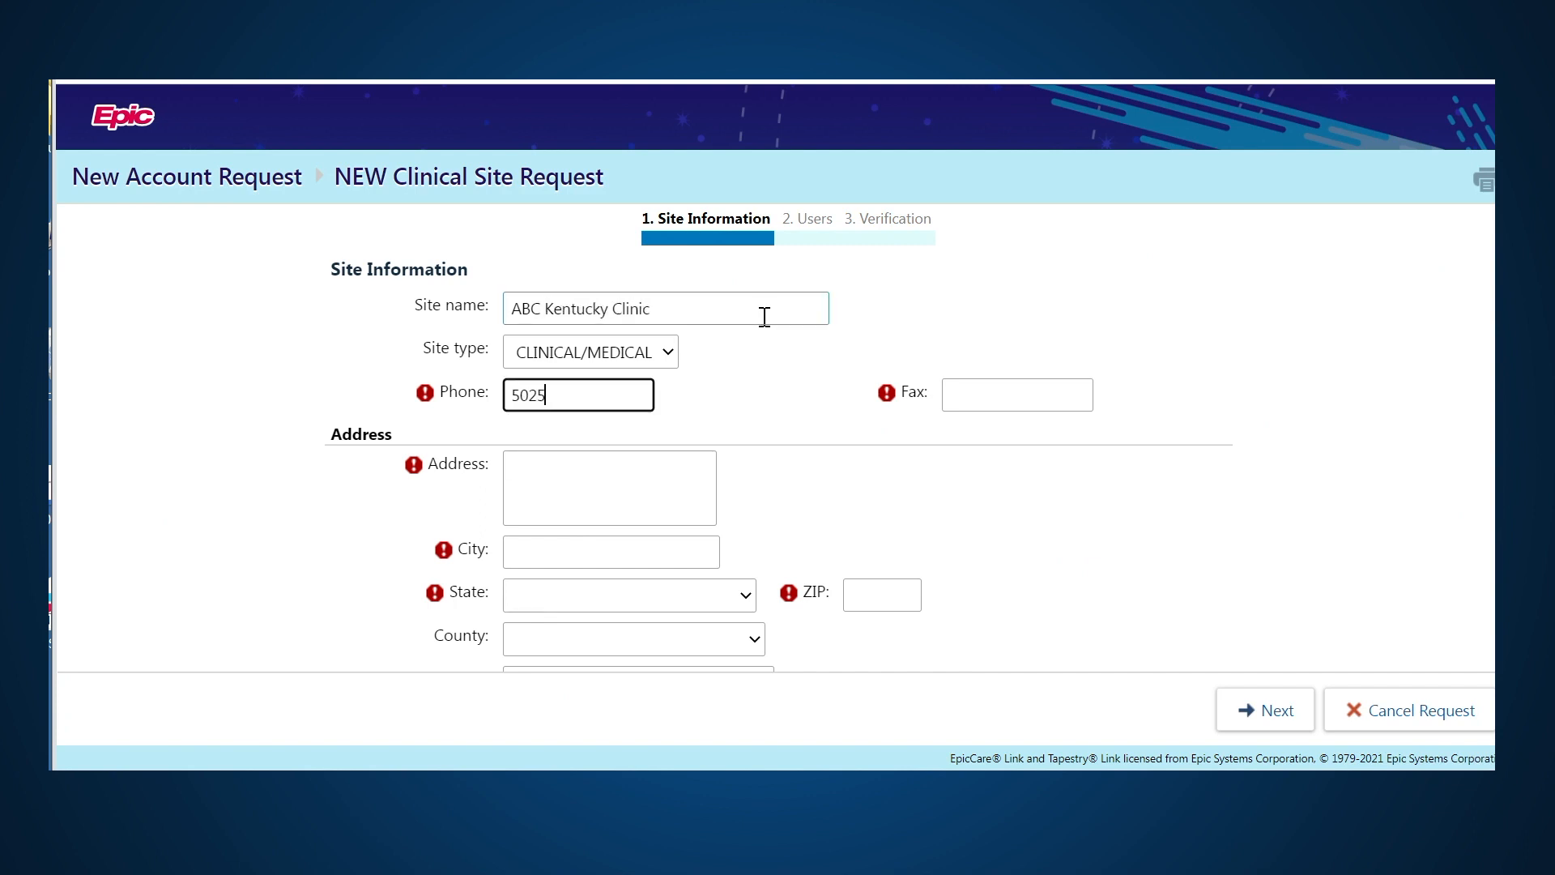
text(123)
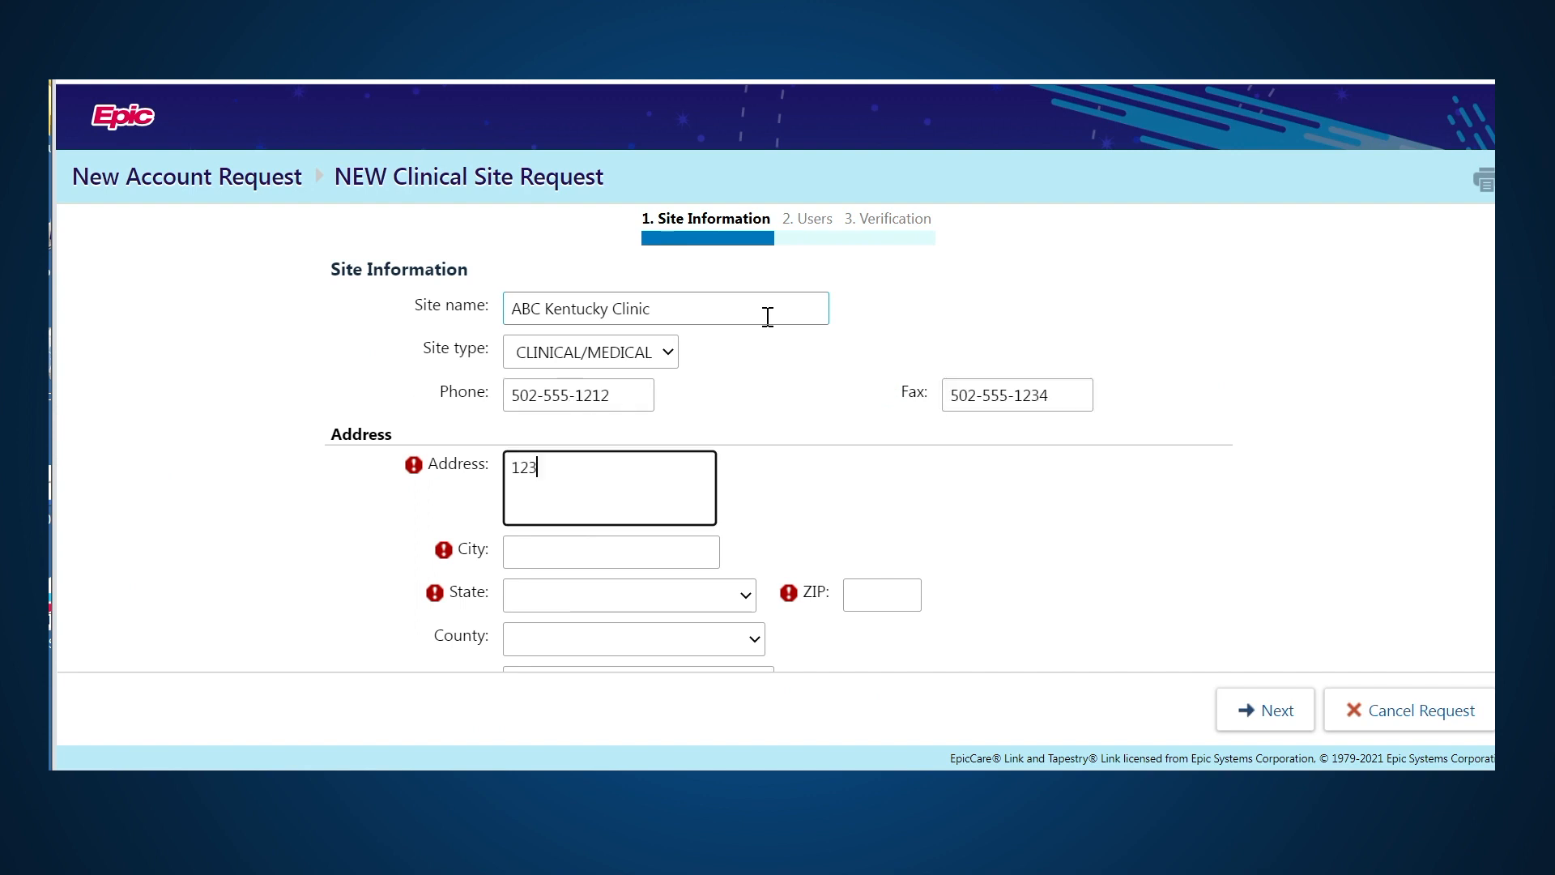
text(Lo)
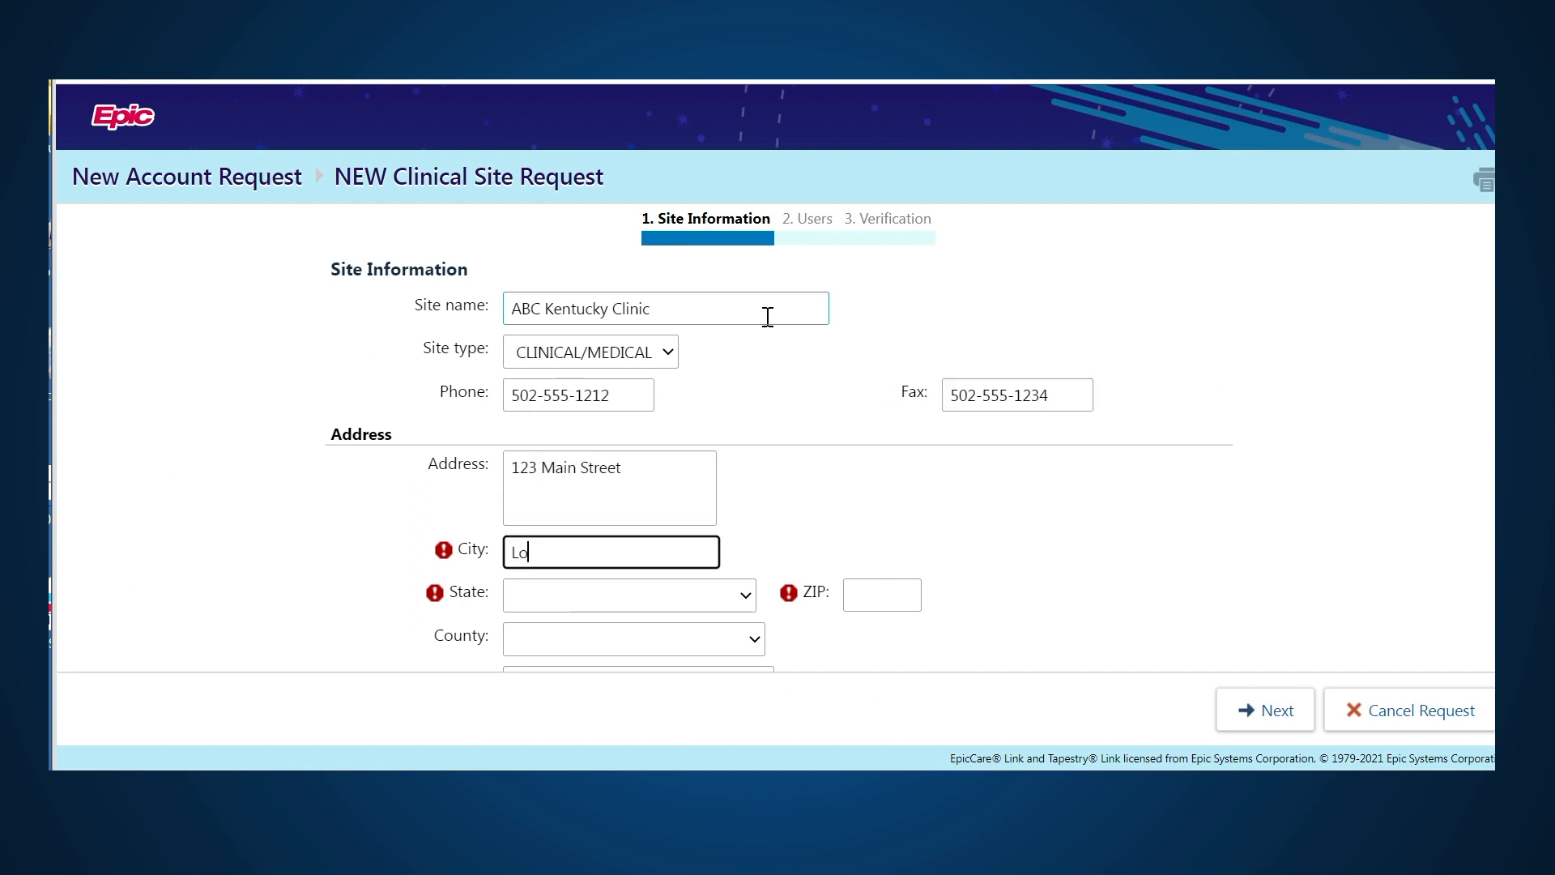
click(629, 595)
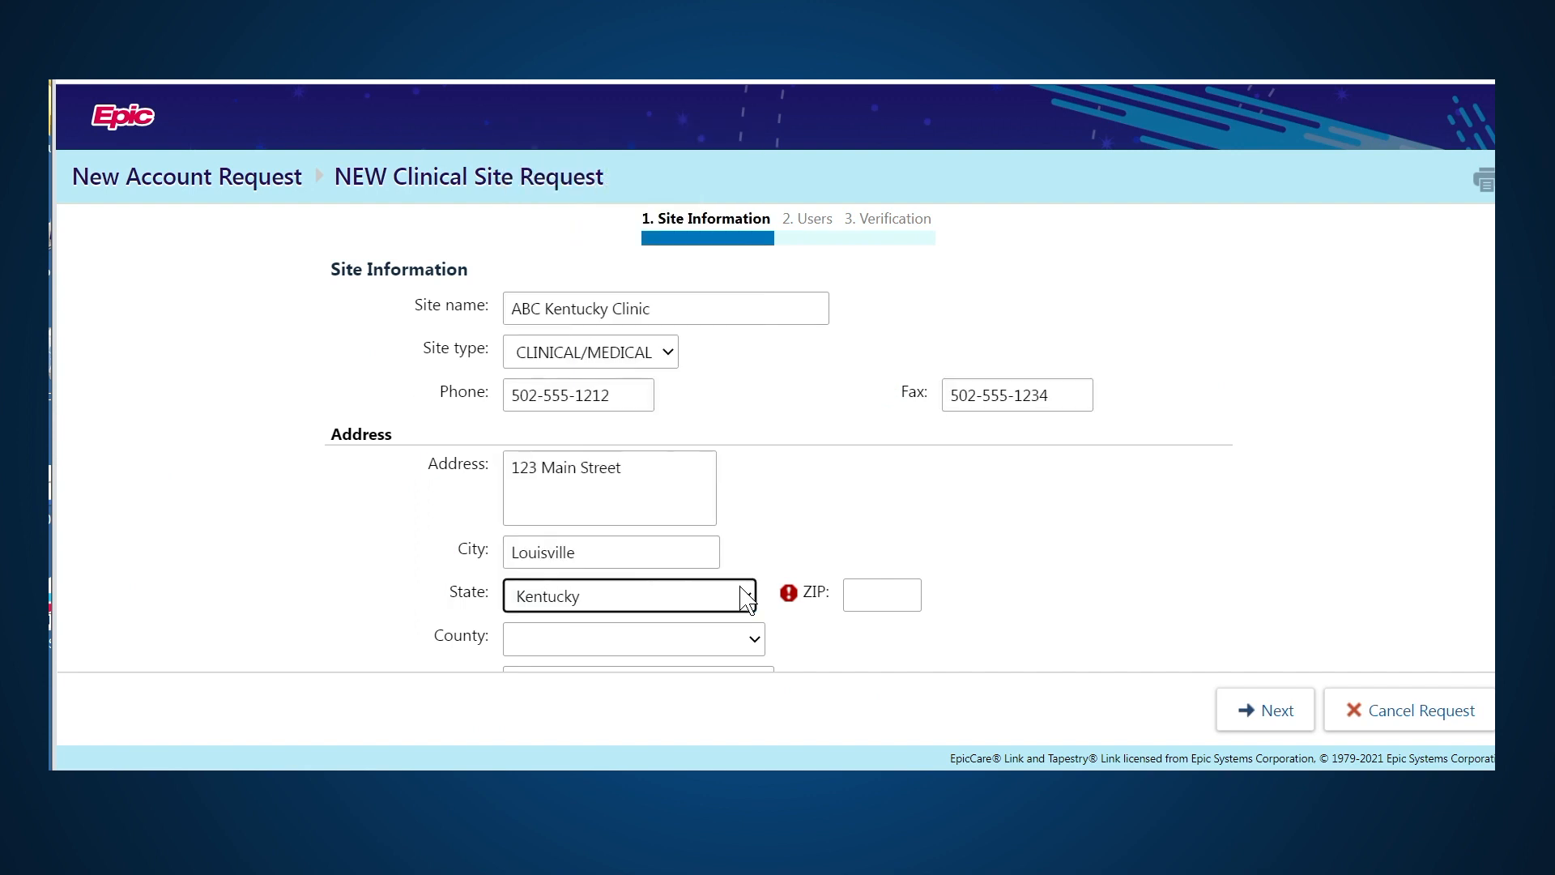
text(40202)
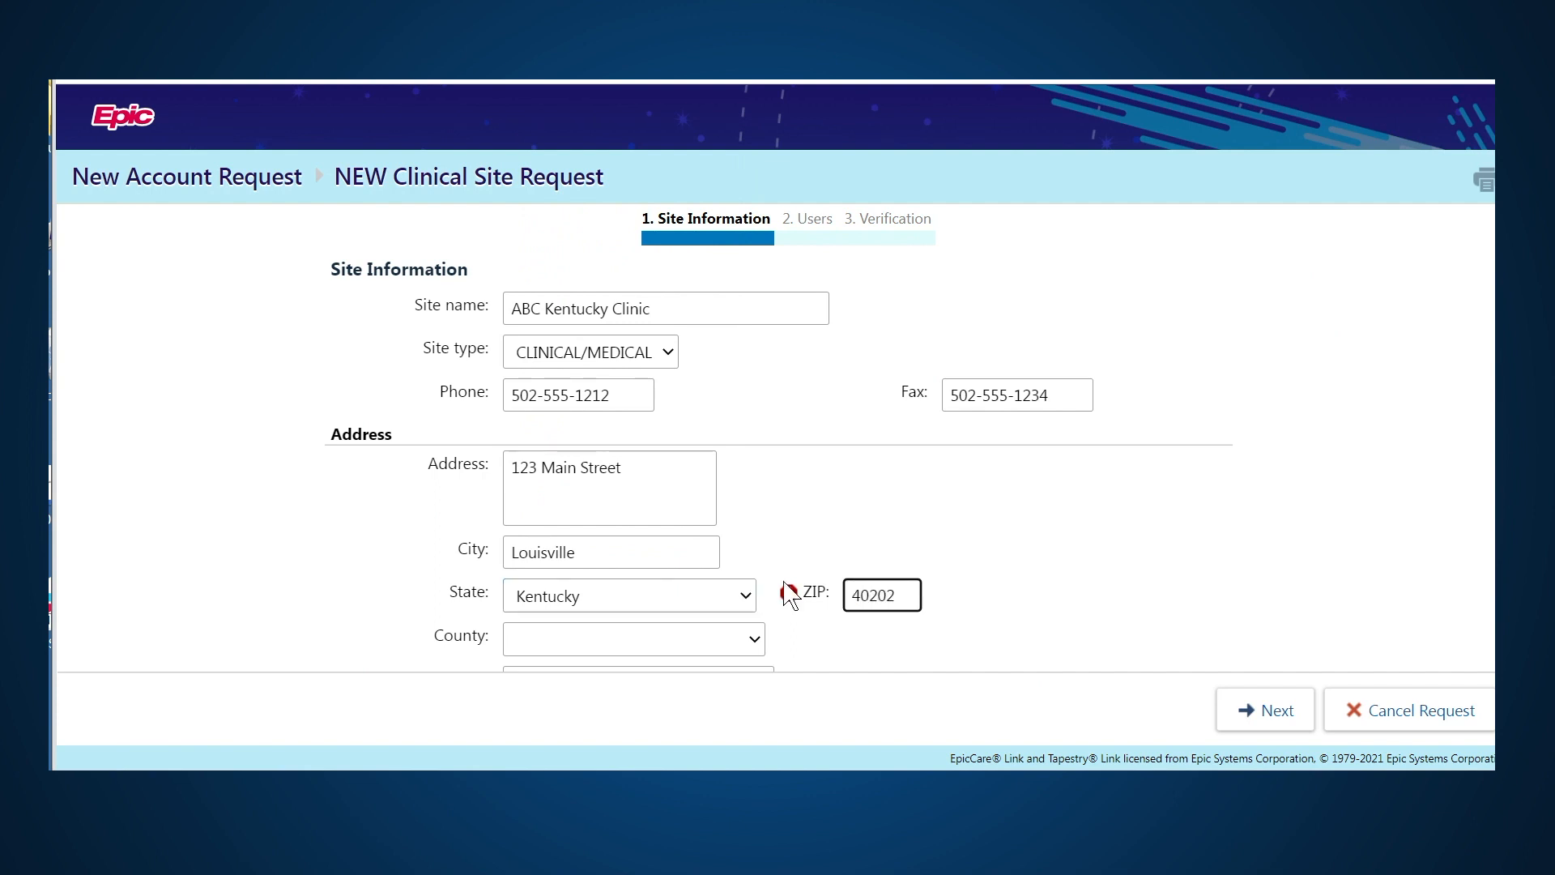
Set the site's country to United States of America.
click(638, 439)
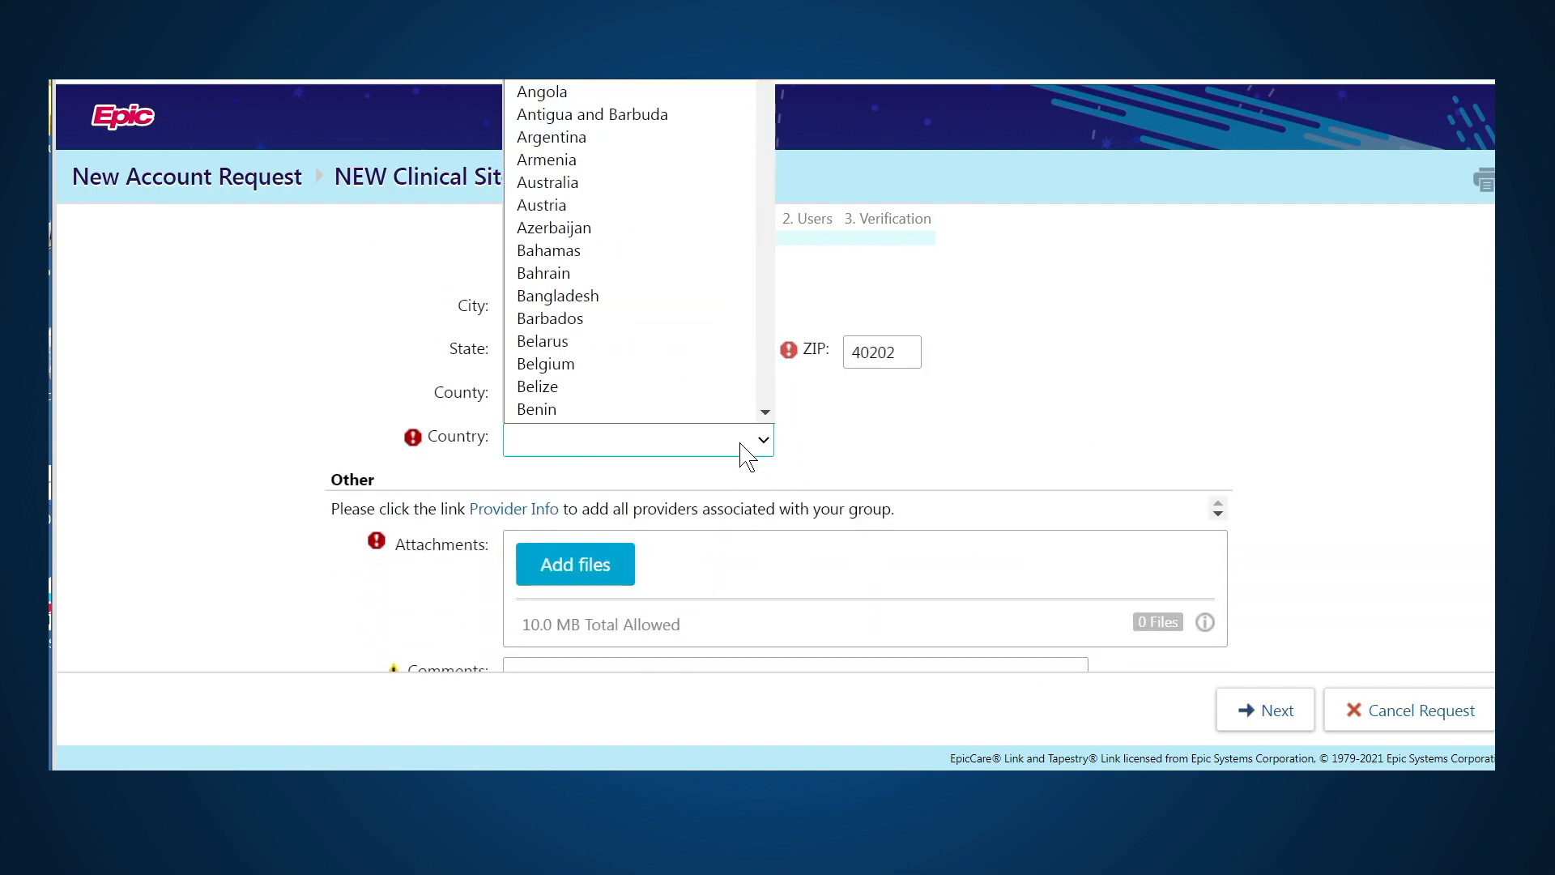
scroll(down, 3)
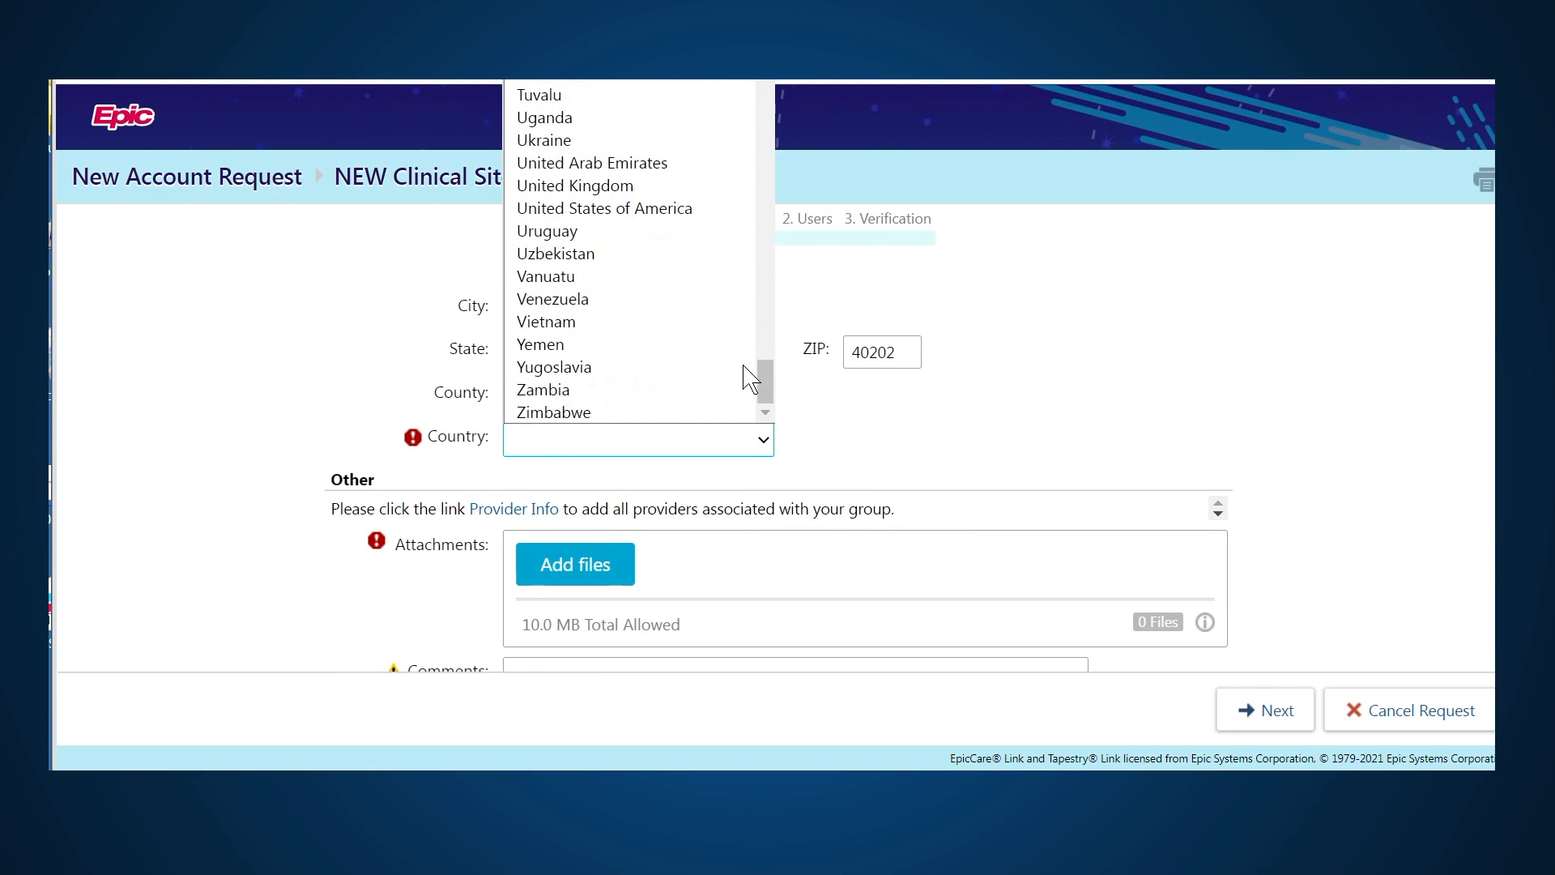
click(604, 209)
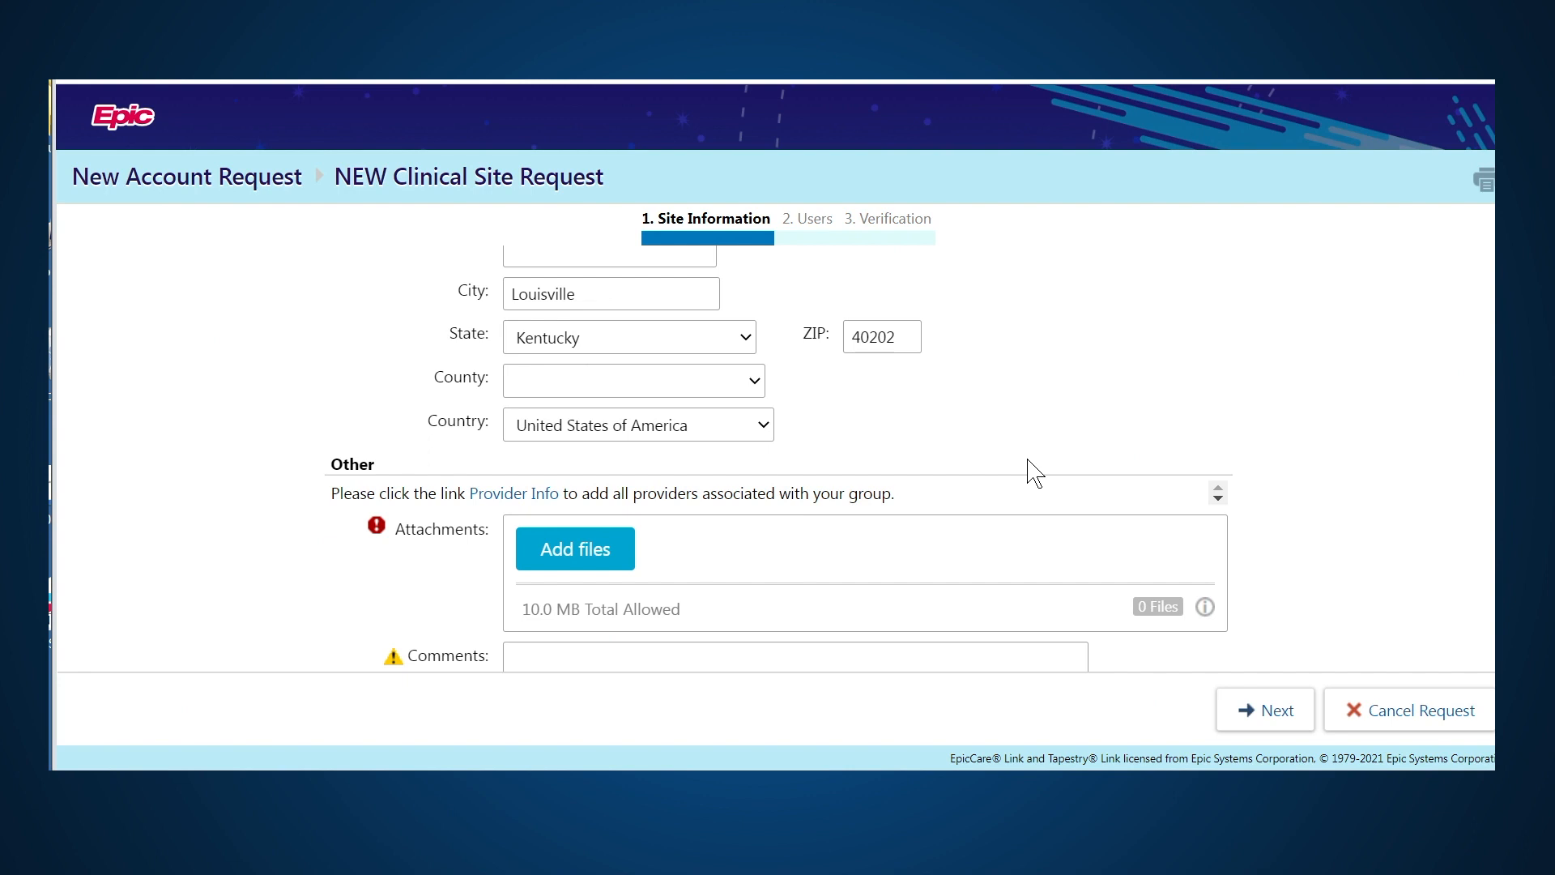
mouse_move(1008, 466)
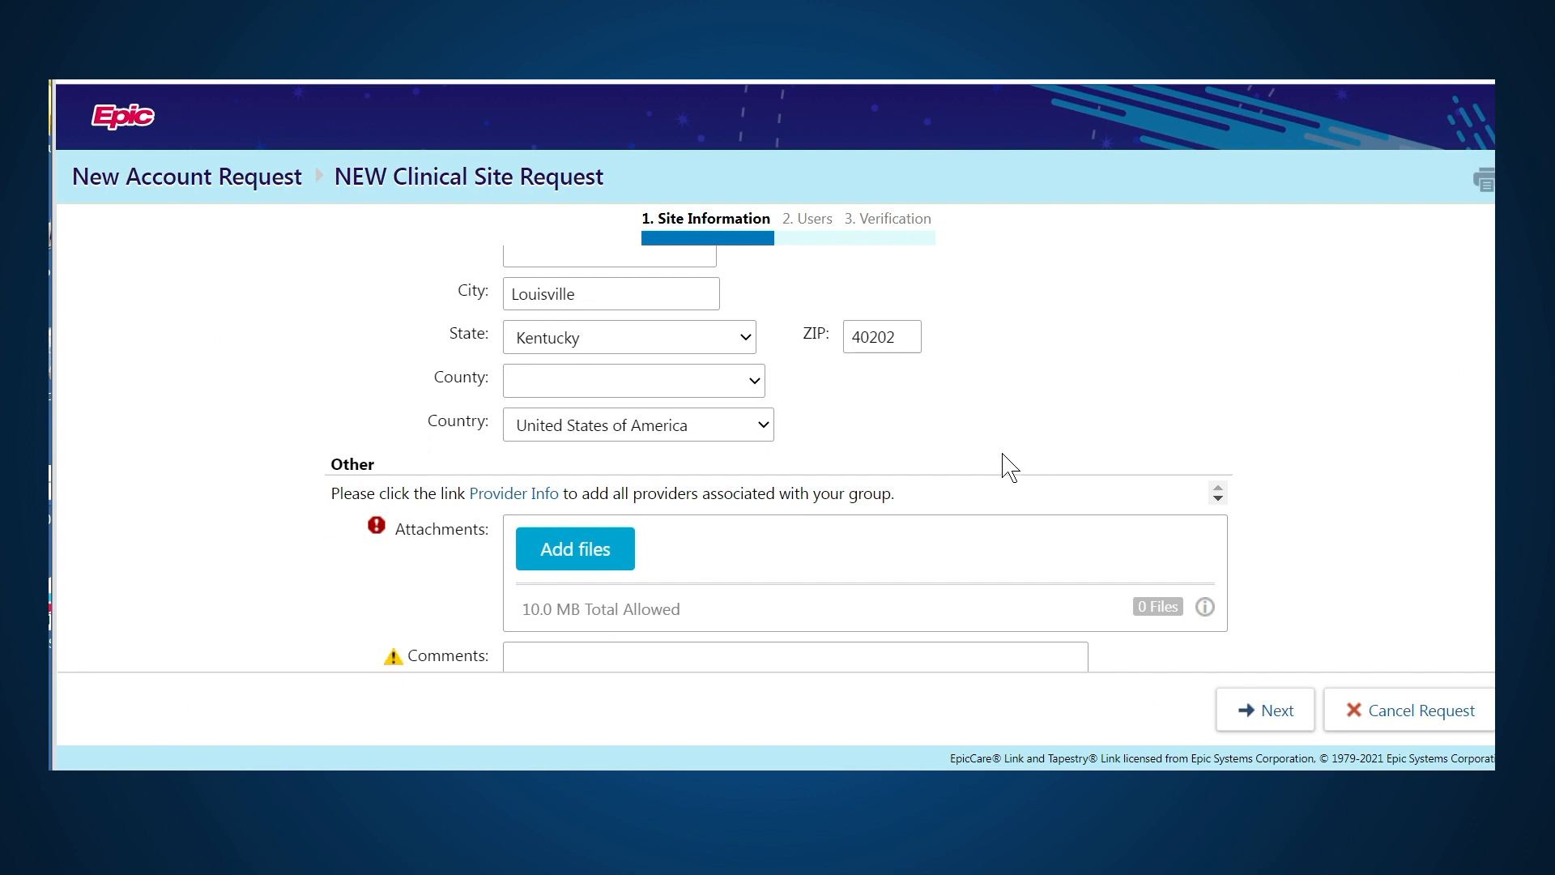
mouse_move(513, 493)
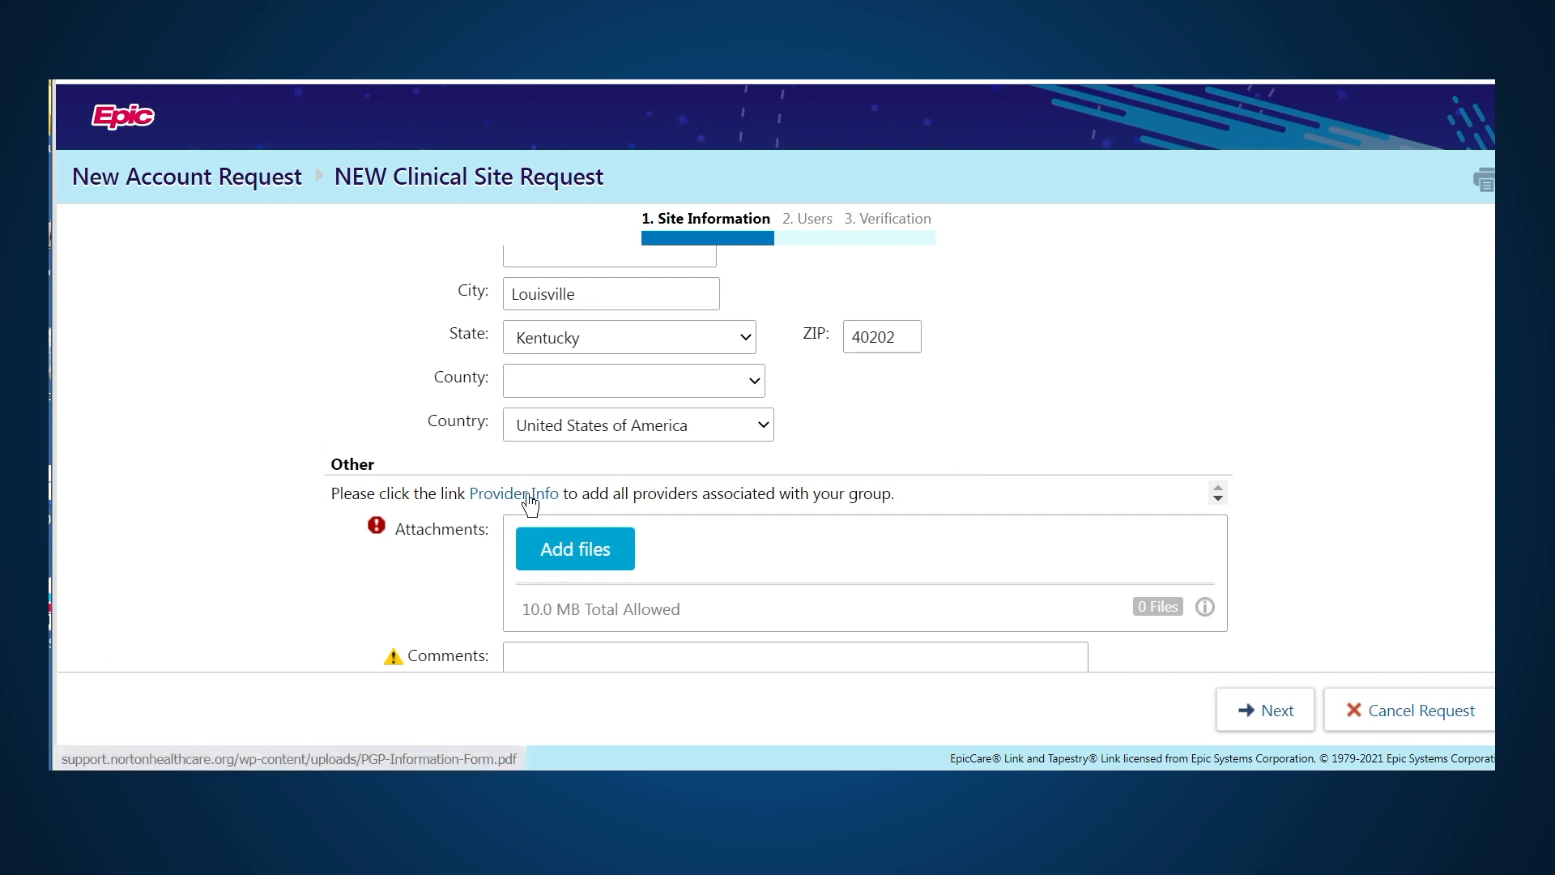
Fill the provider group information PDF with two providers' types and NPIs and download it with the changes.
click(514, 492)
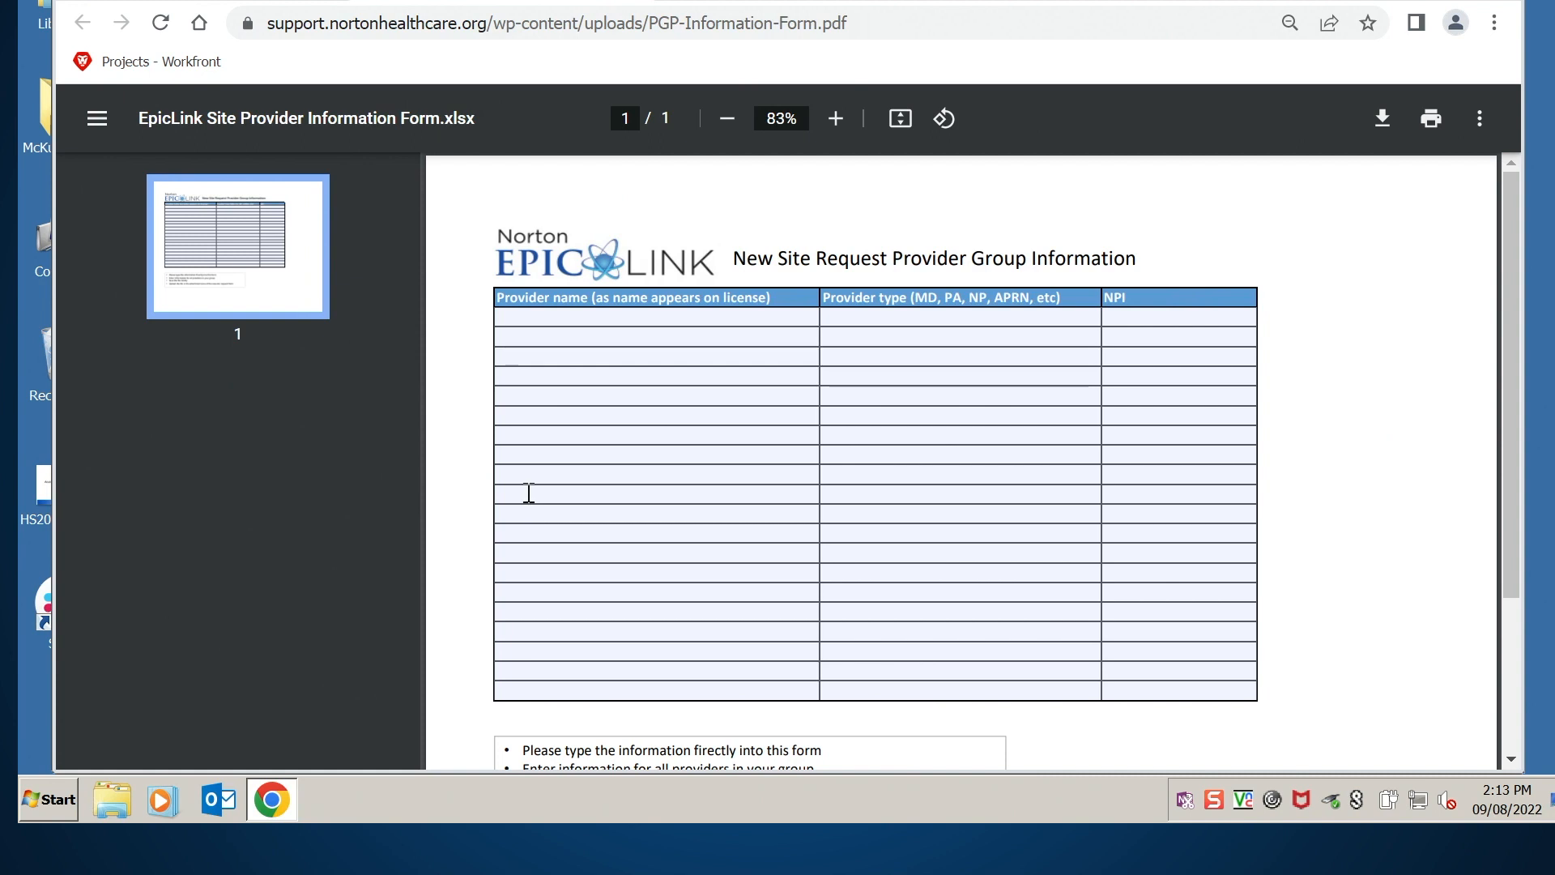
mouse_move(533, 487)
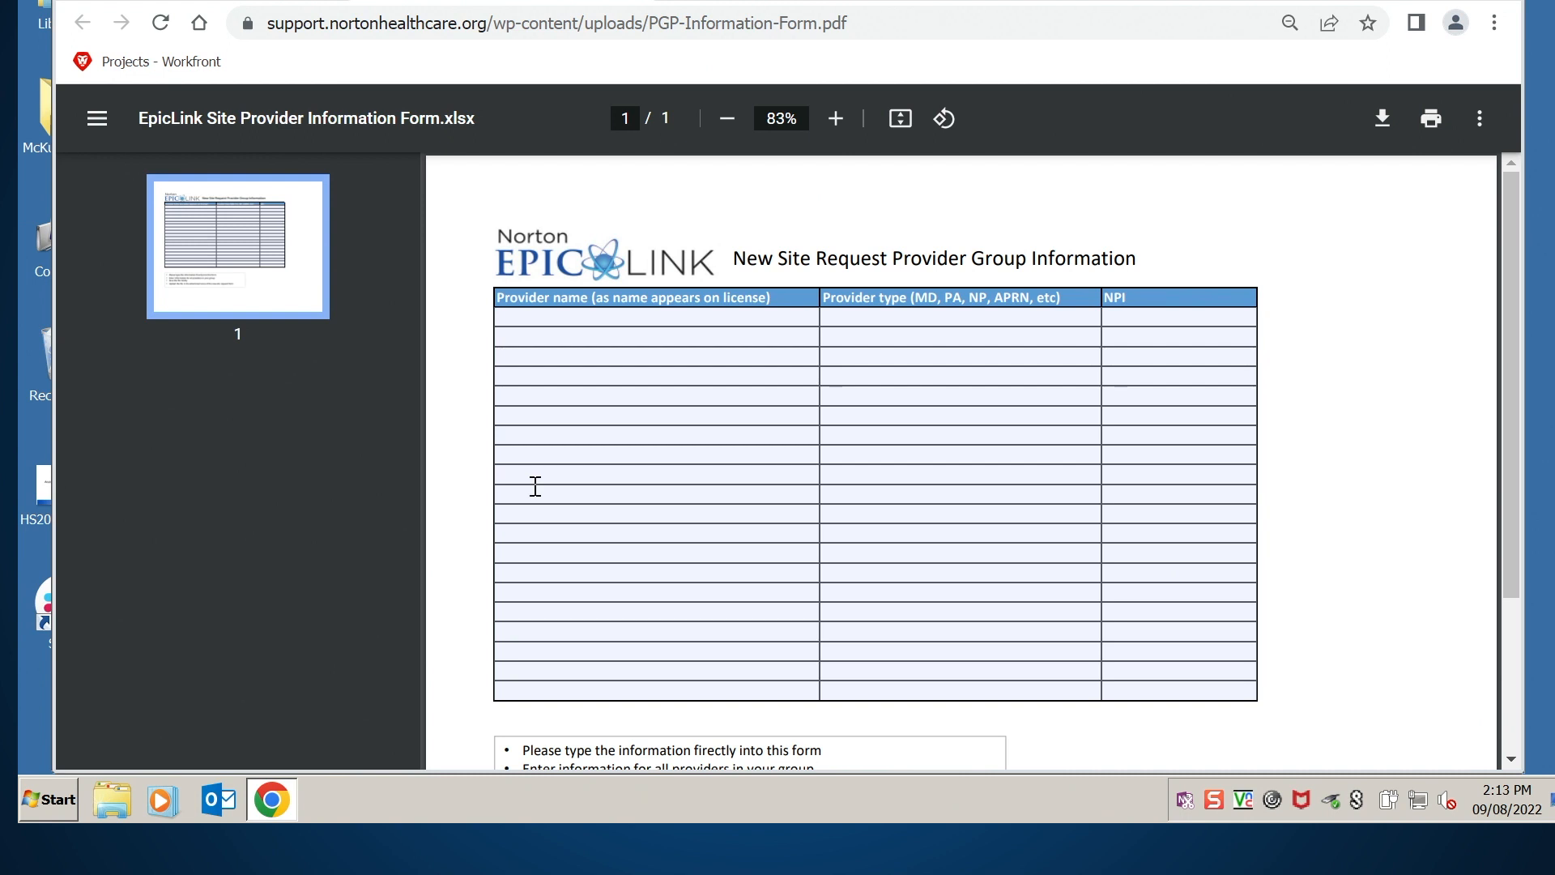
scroll(down, 3)
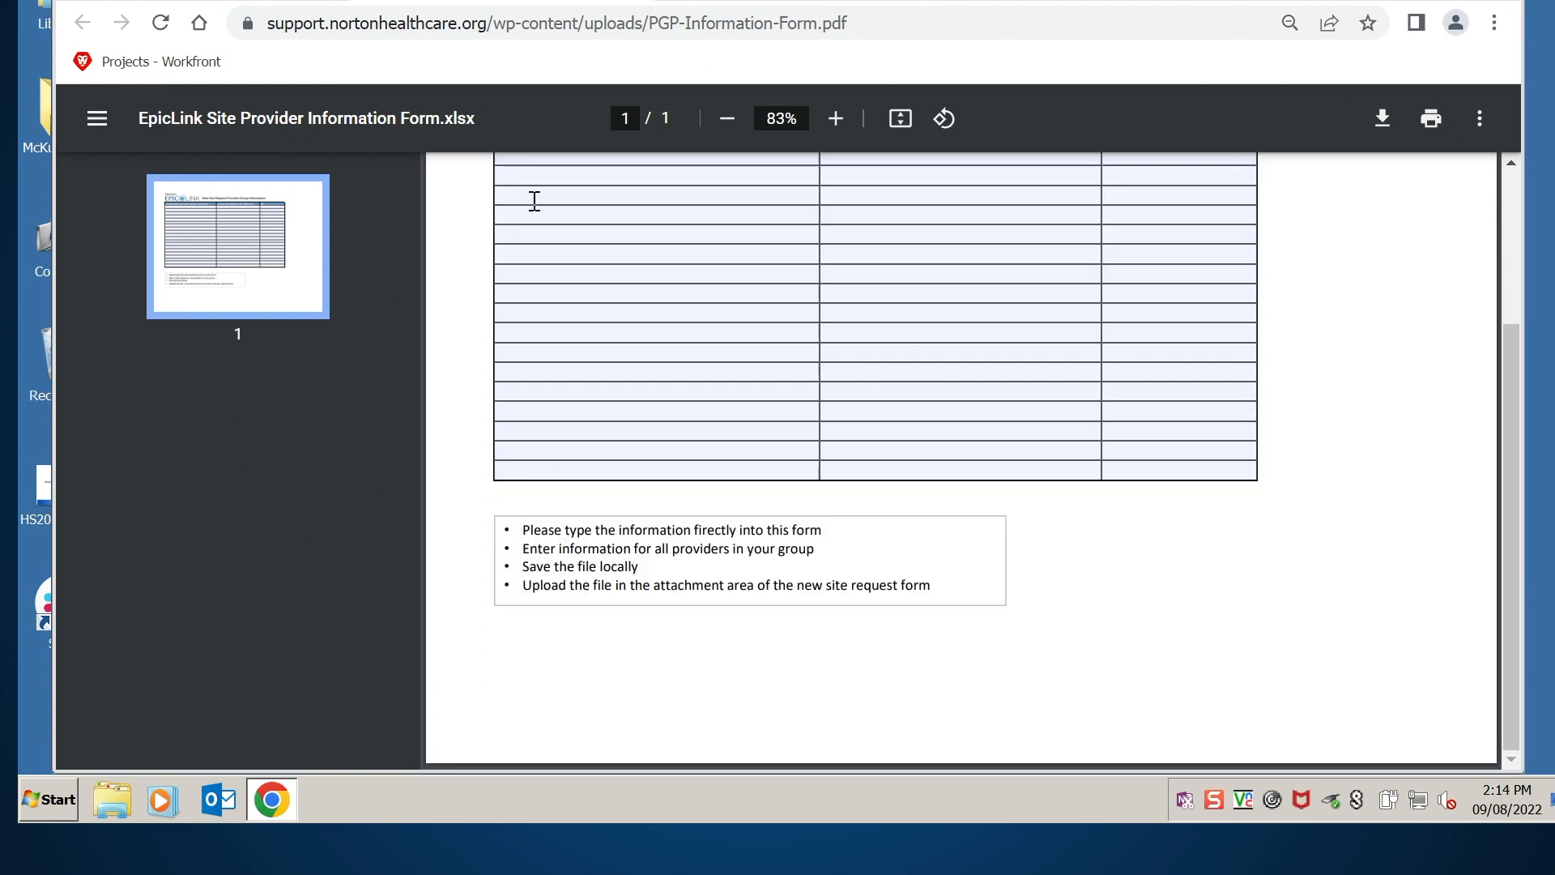
mouse_move(552, 238)
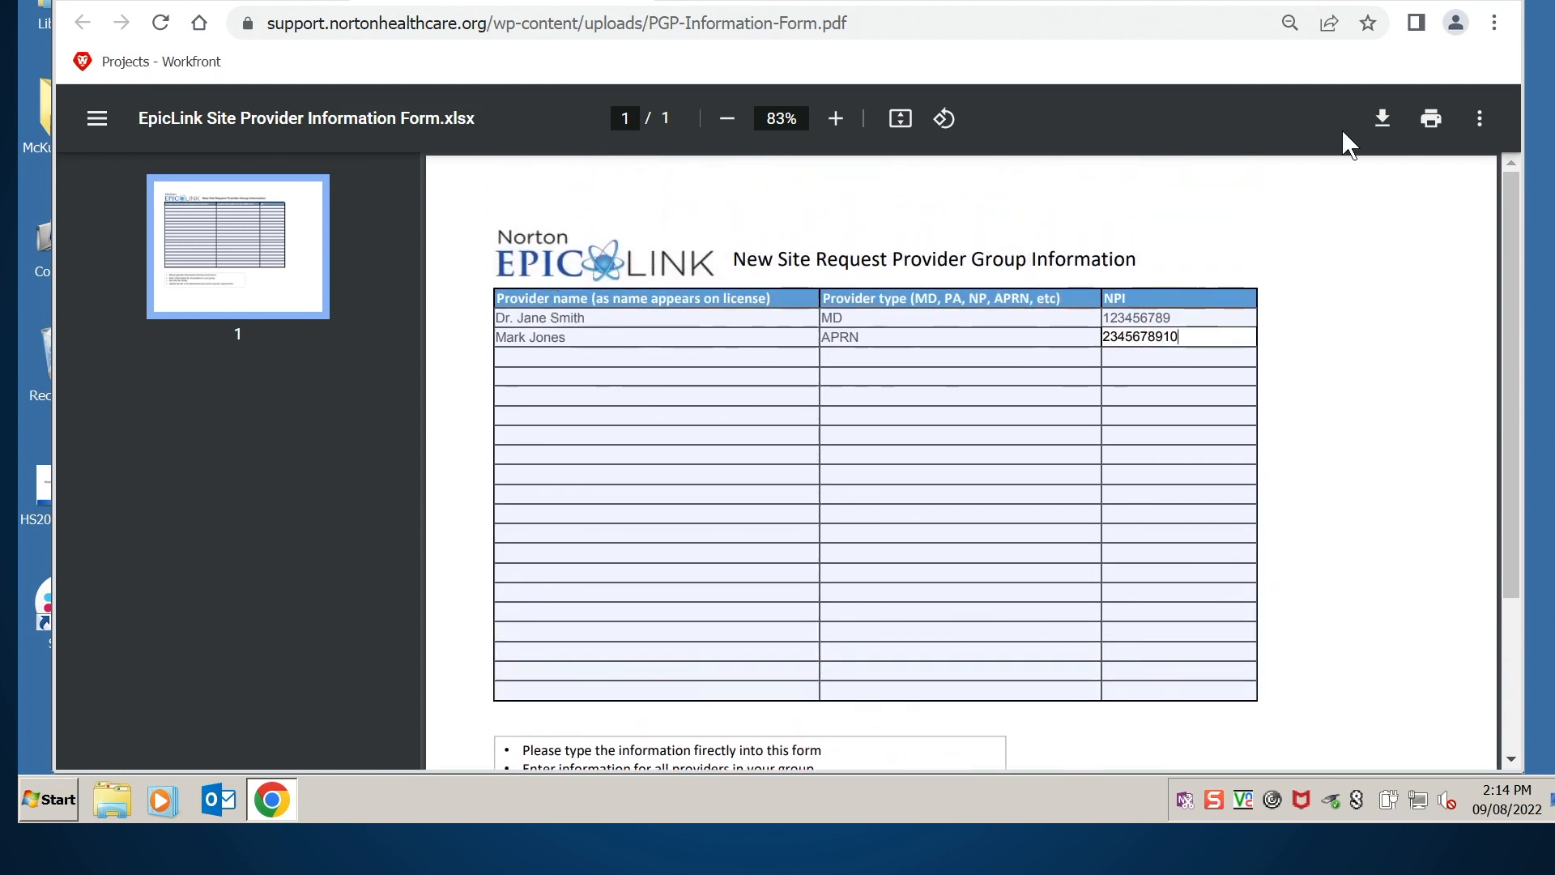
click(1380, 118)
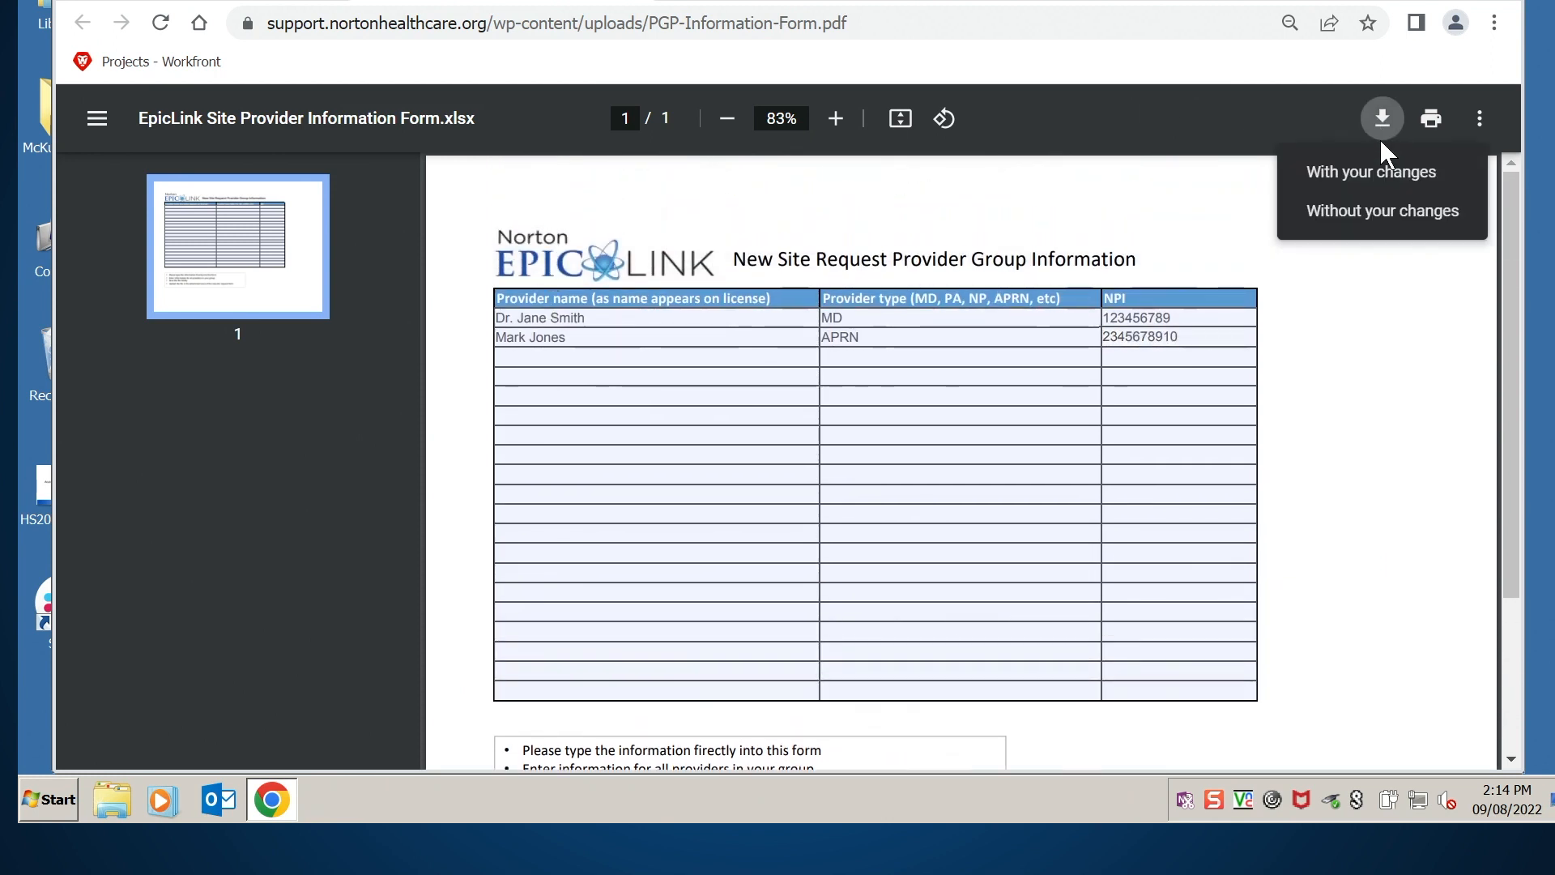
click(1372, 172)
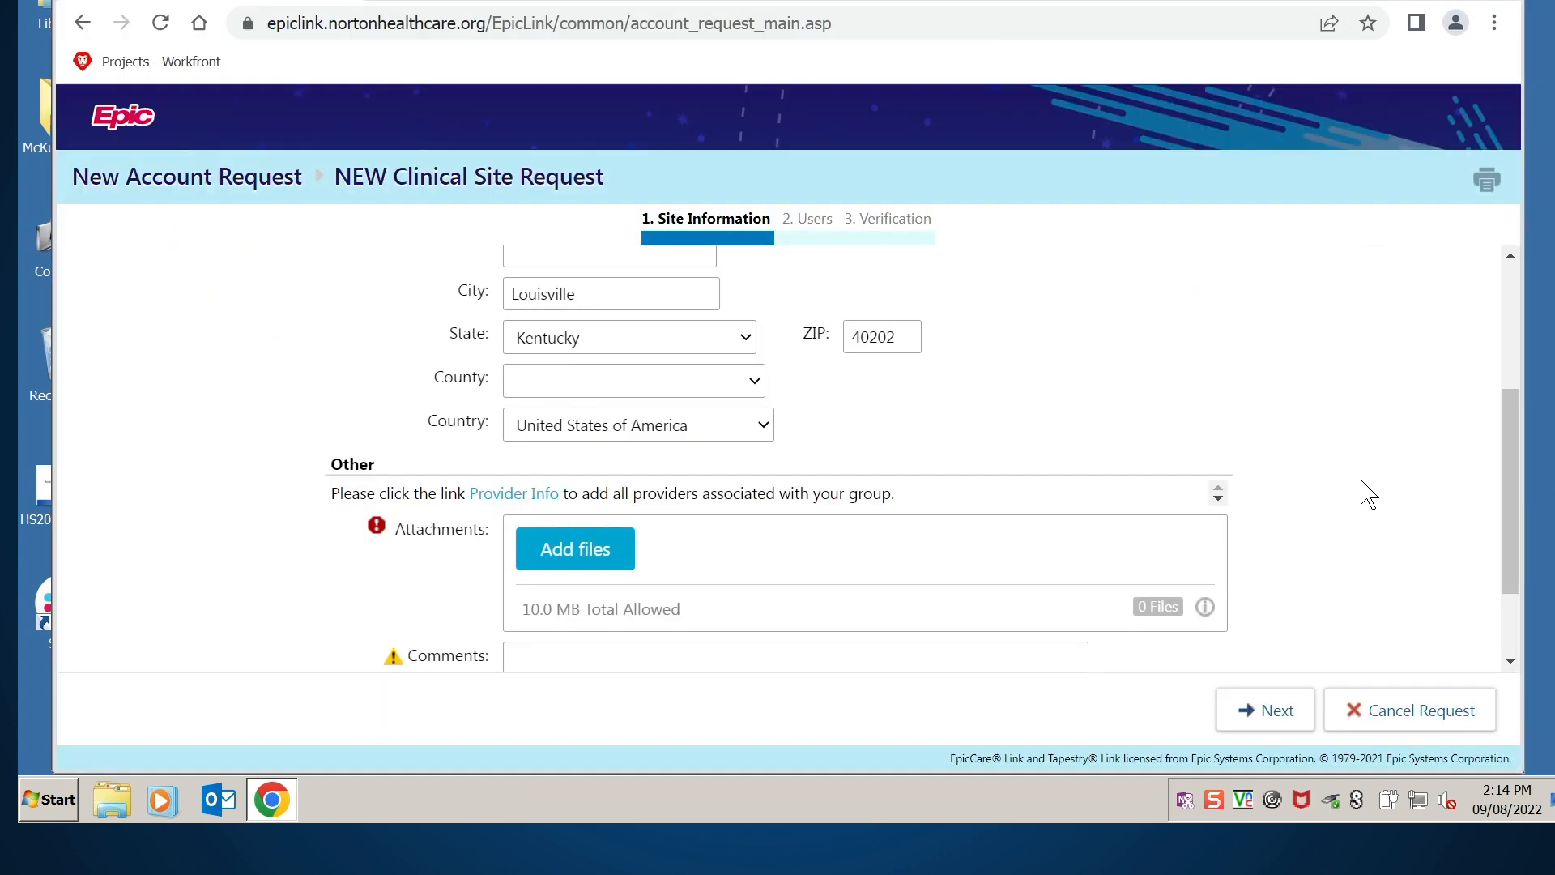
Attach the saved PGP-Information-Form PDF to the clinical site request.
scroll(down, 3)
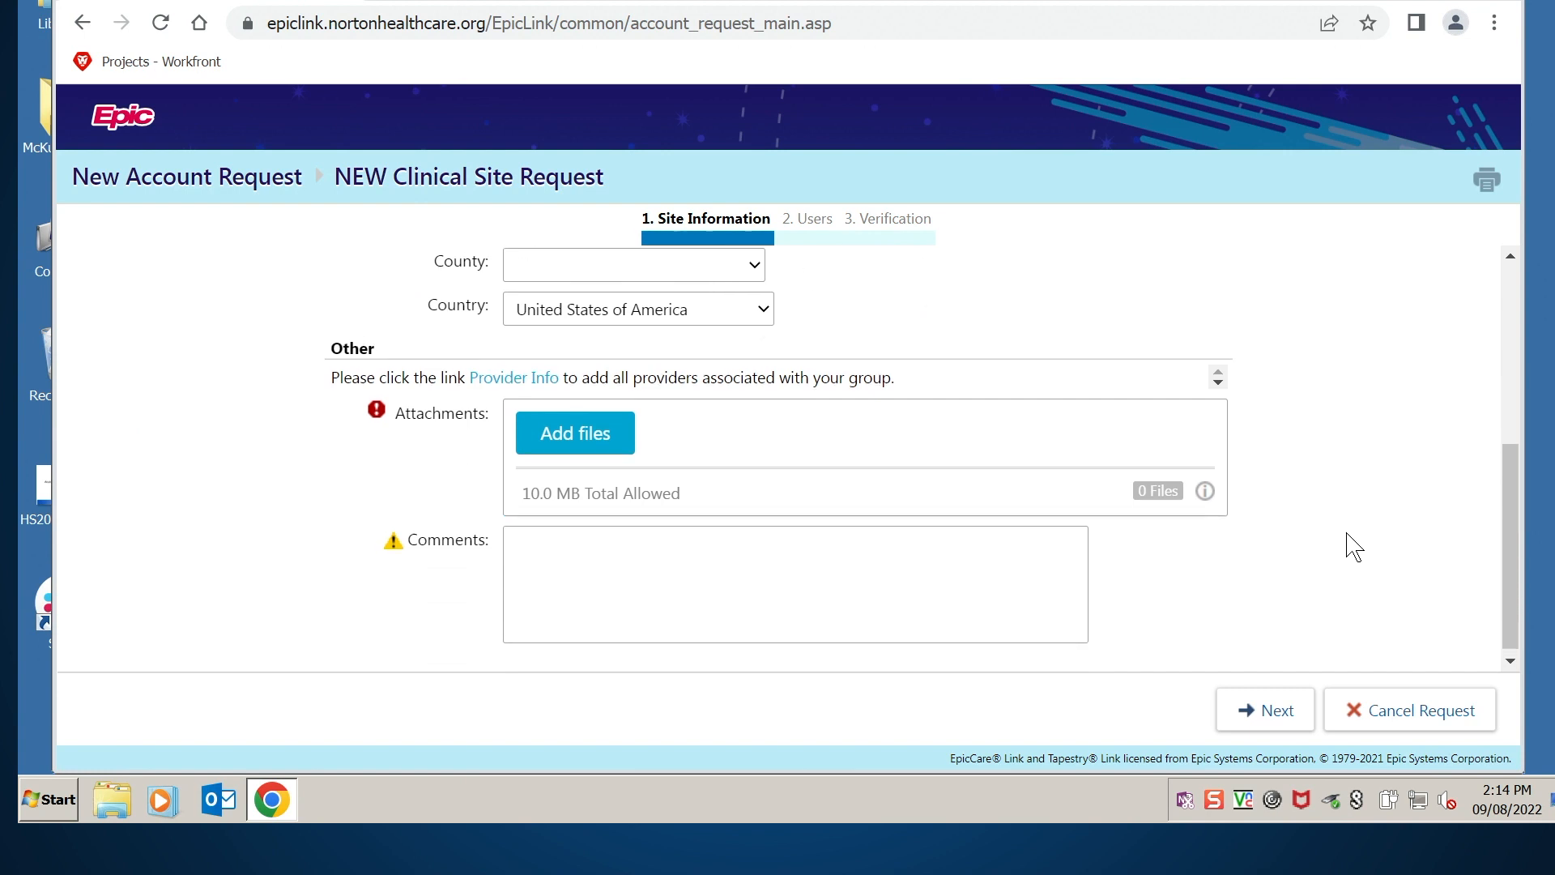
mouse_move(574, 427)
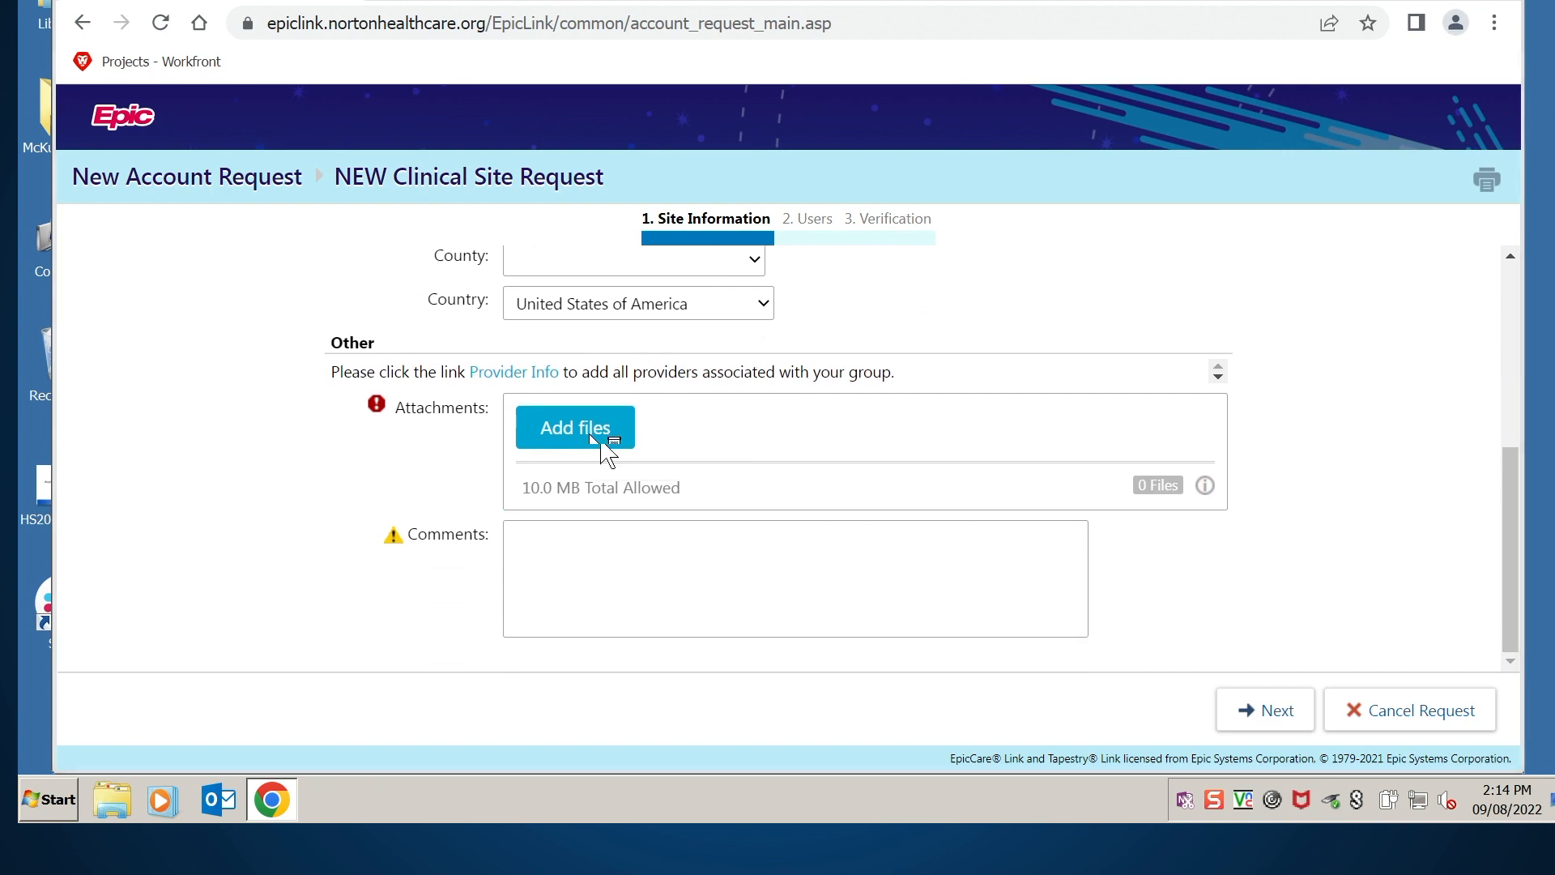
click(573, 427)
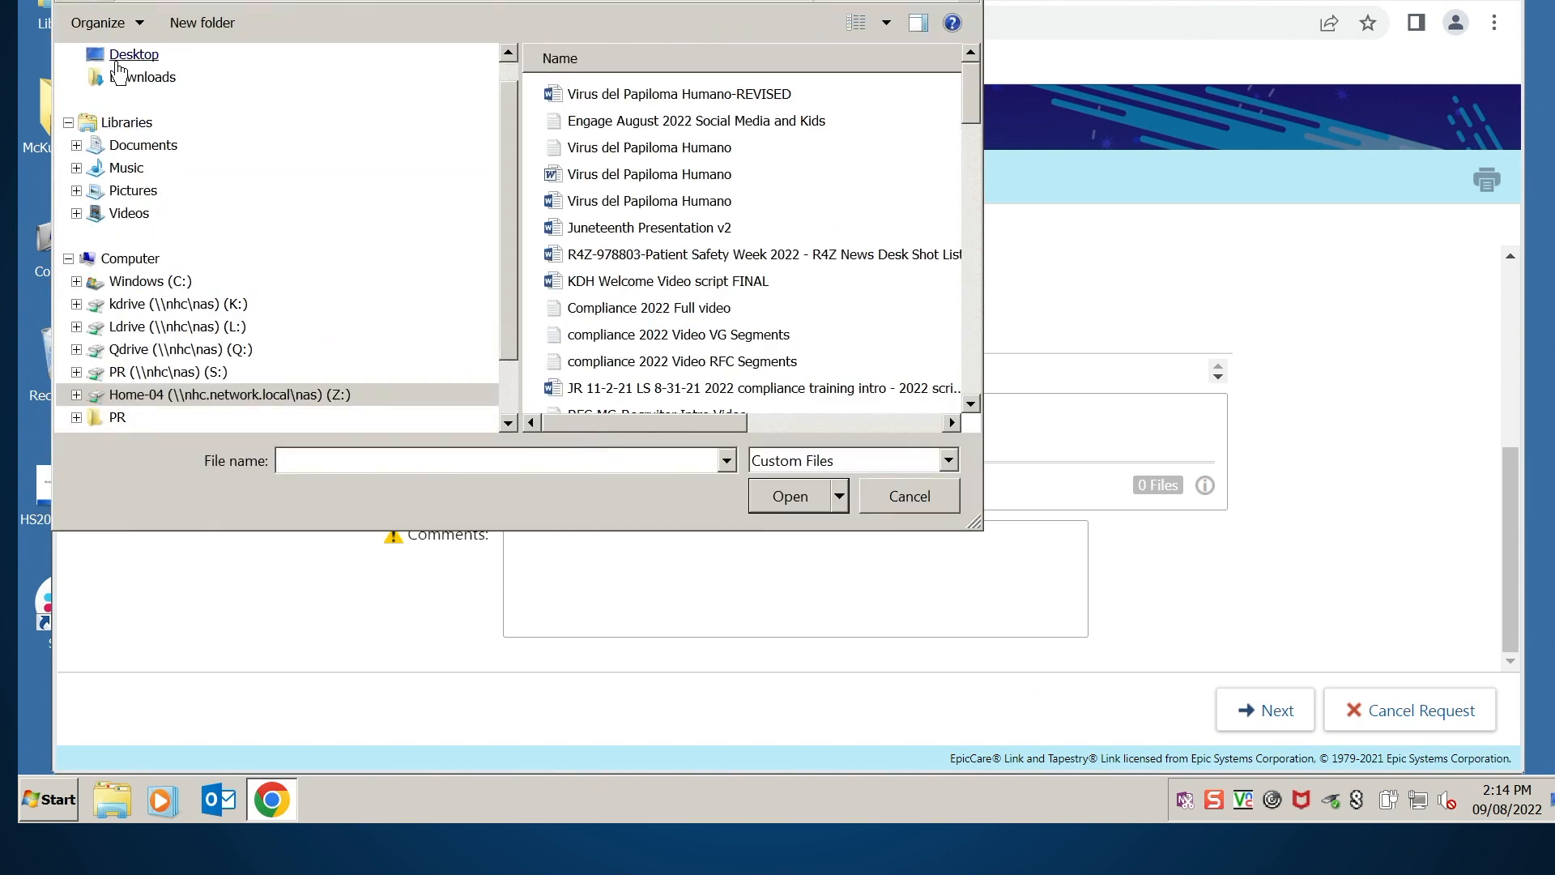
scroll(down, 3)
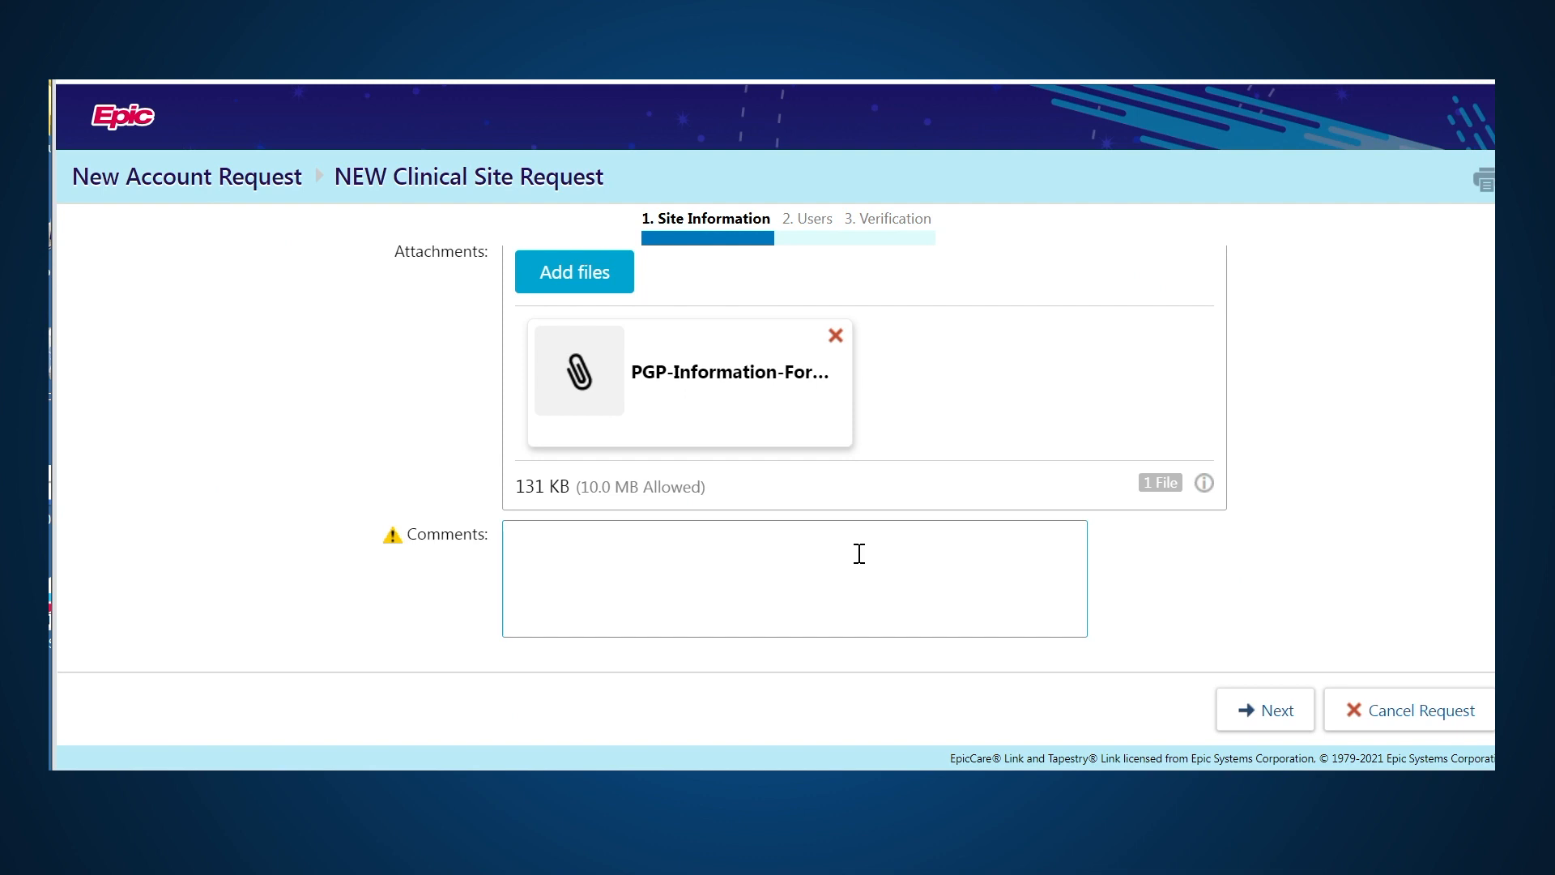
mouse_move(1278, 710)
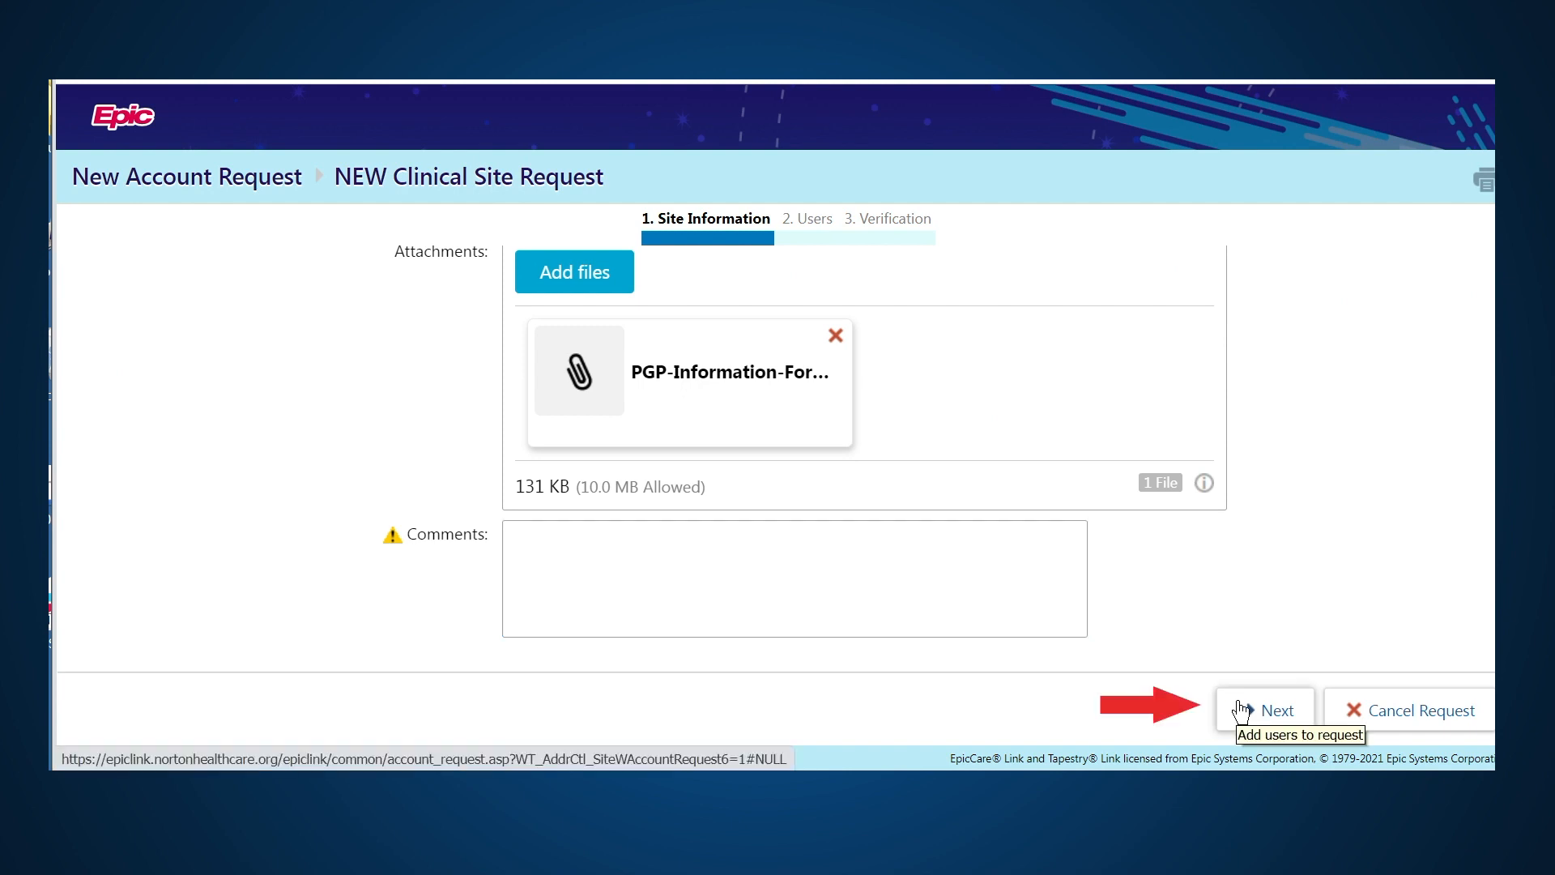
Add a clinical staff user, Lisa Test, answering No to any prior Norton account.
click(1278, 709)
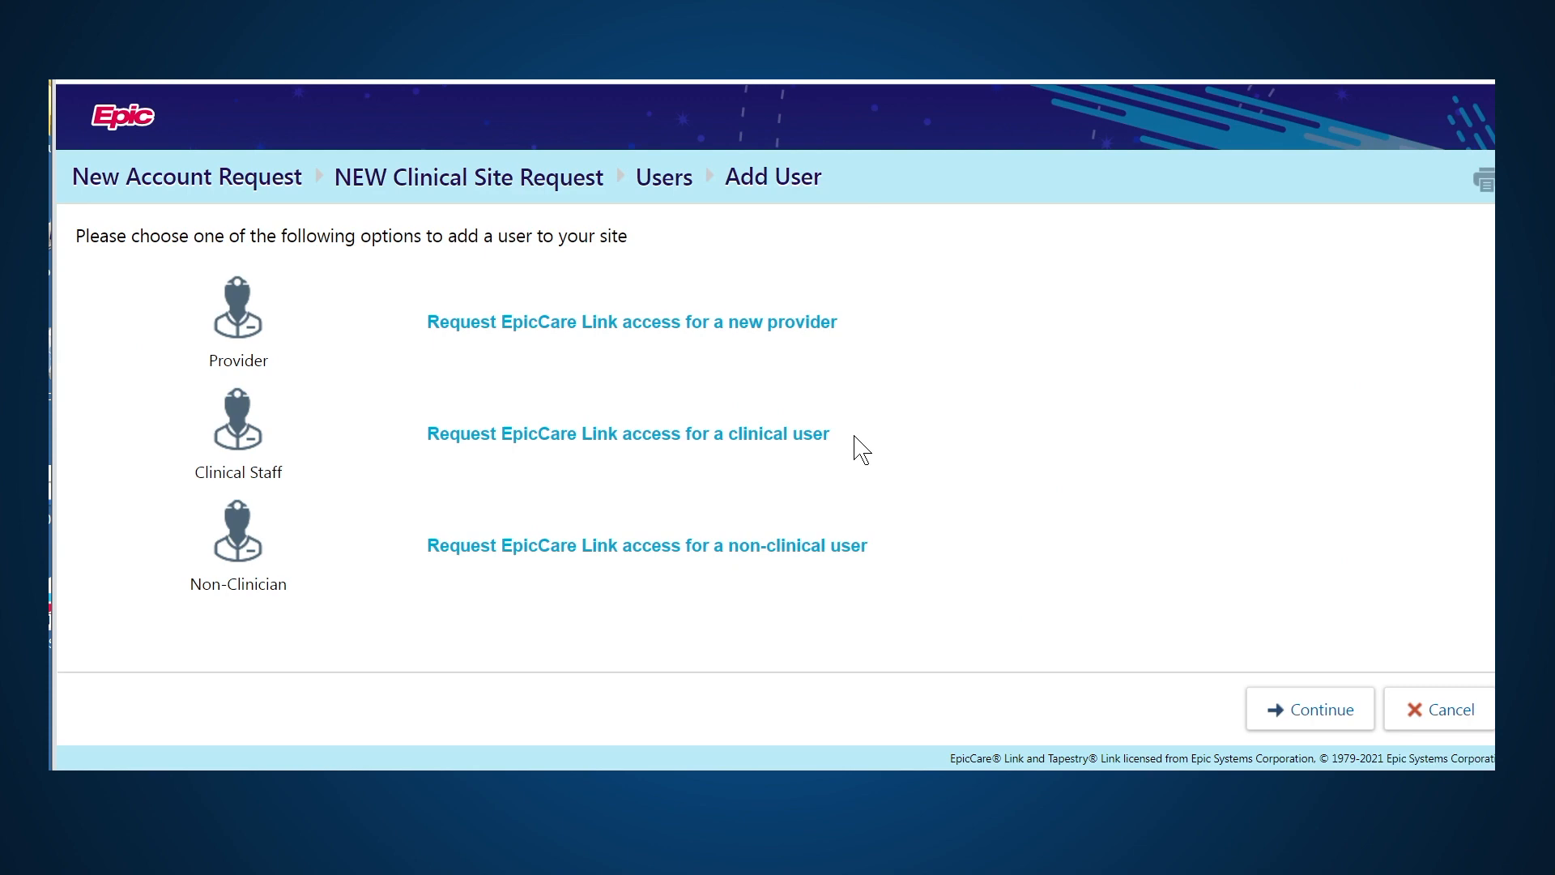
click(627, 434)
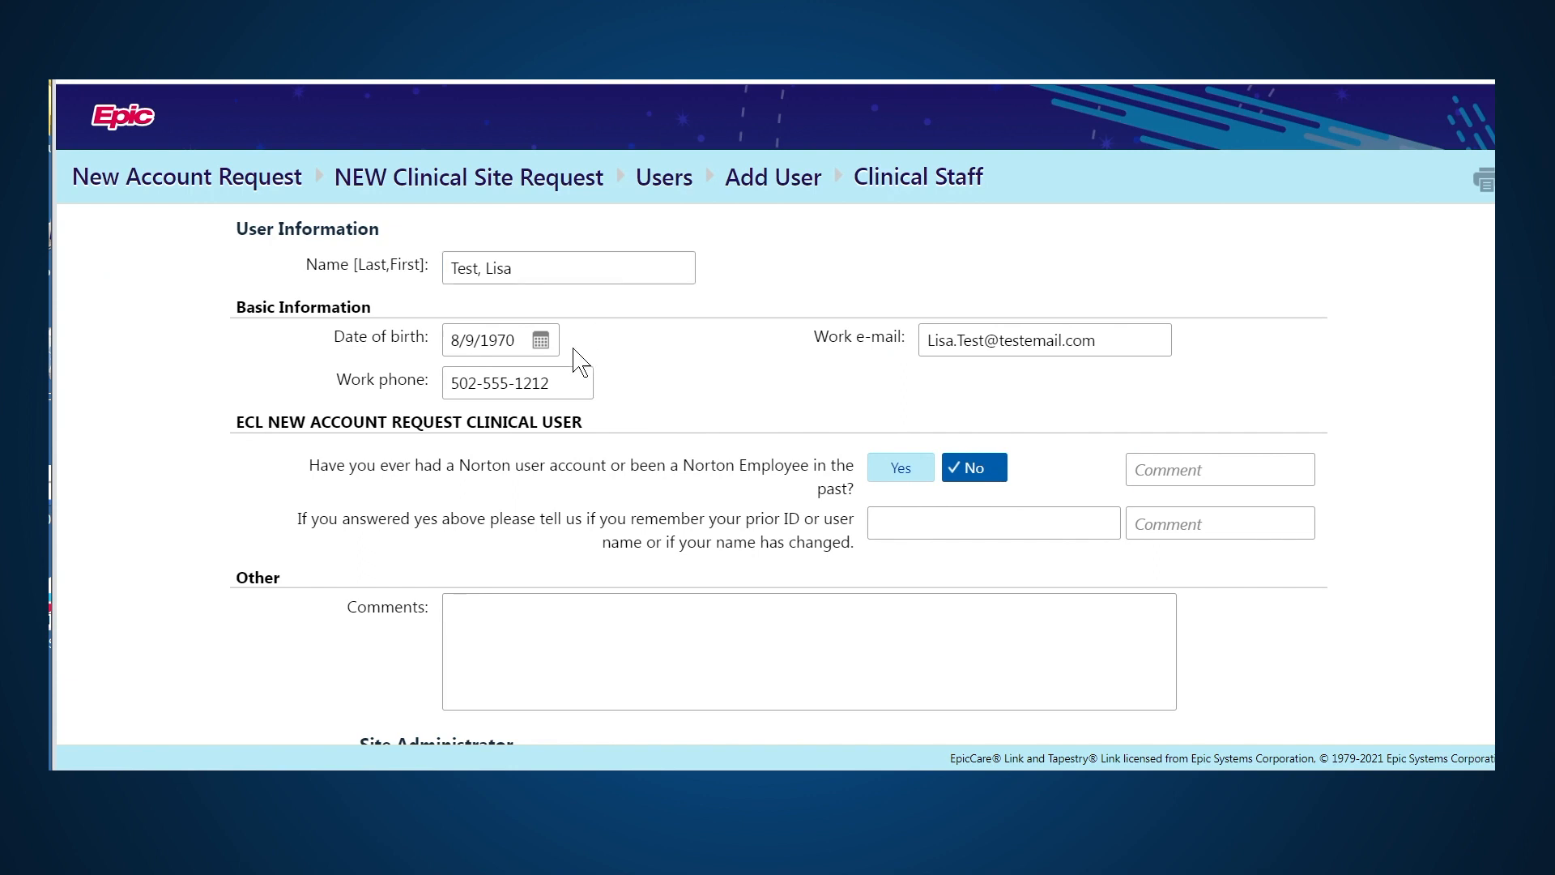
click(517, 382)
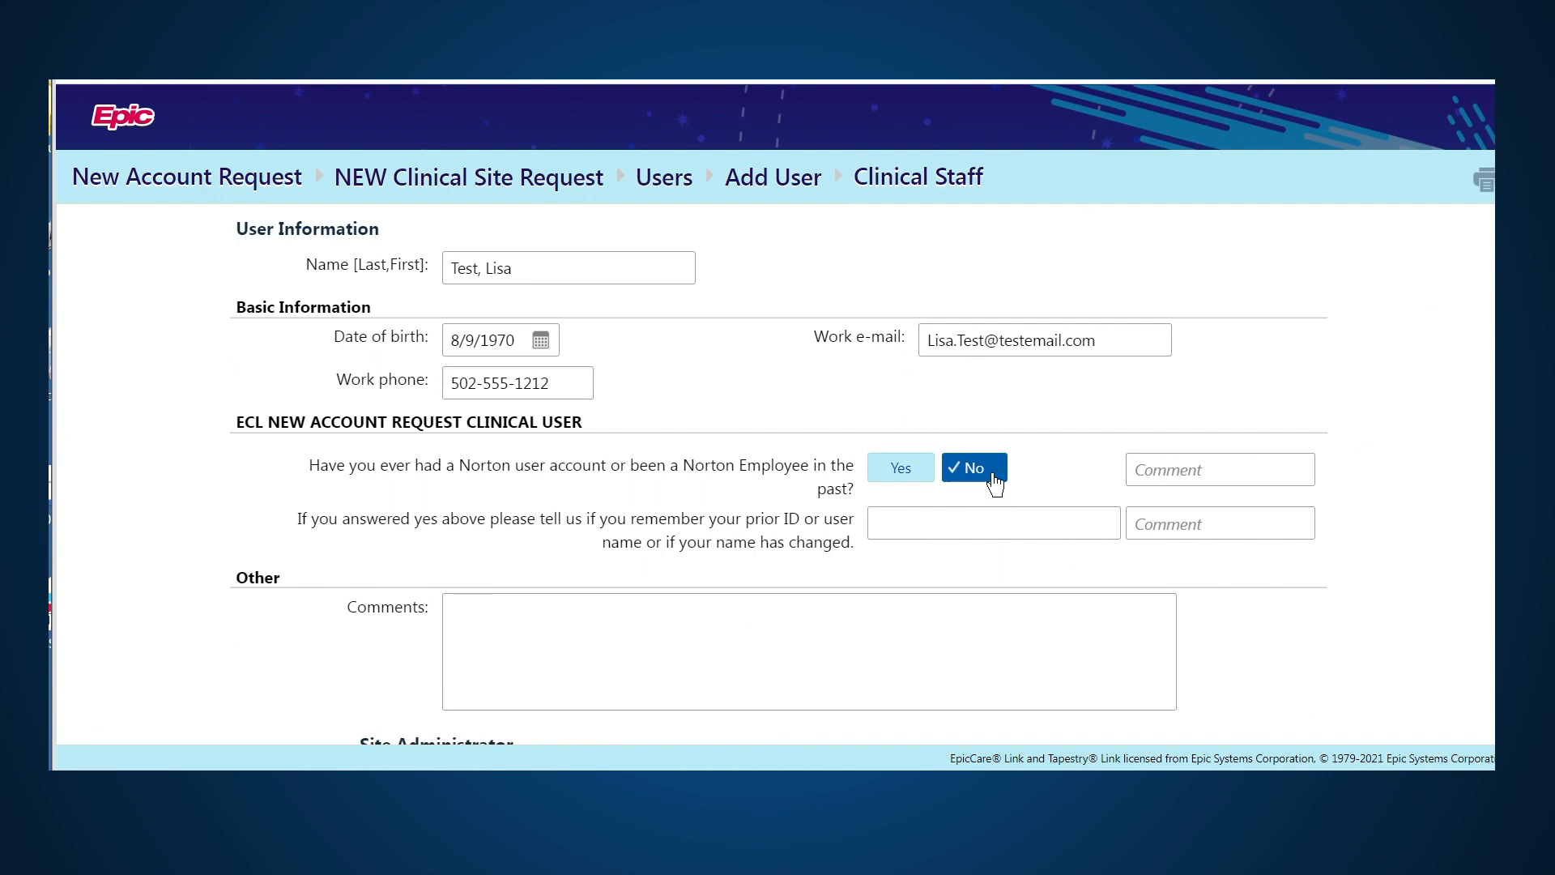
mouse_move(964, 494)
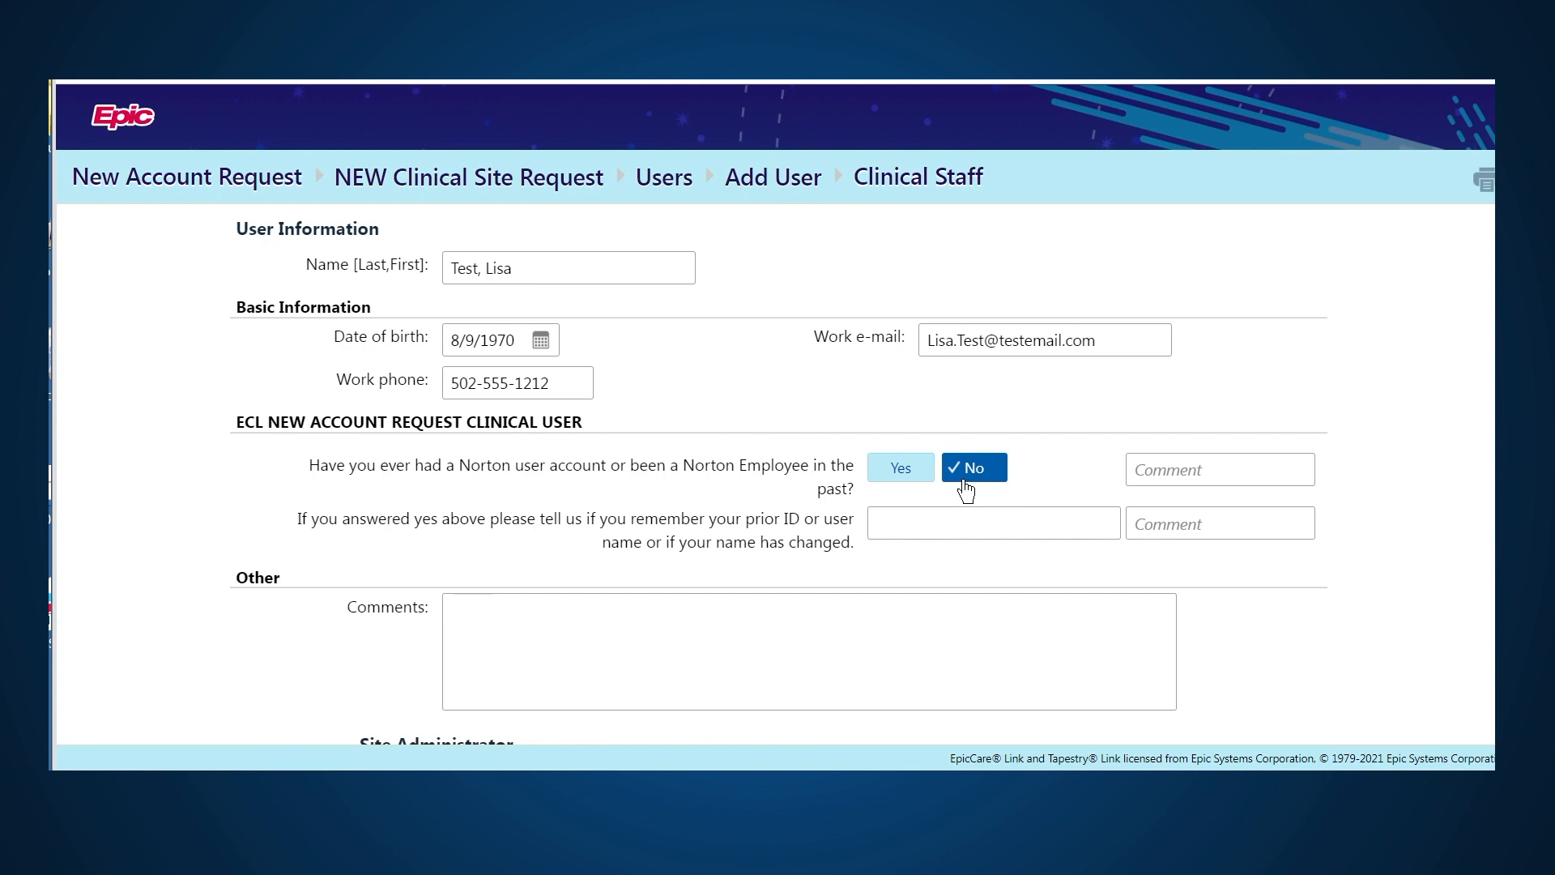
Make the clinical staff user a site administrator.
scroll(down, 3)
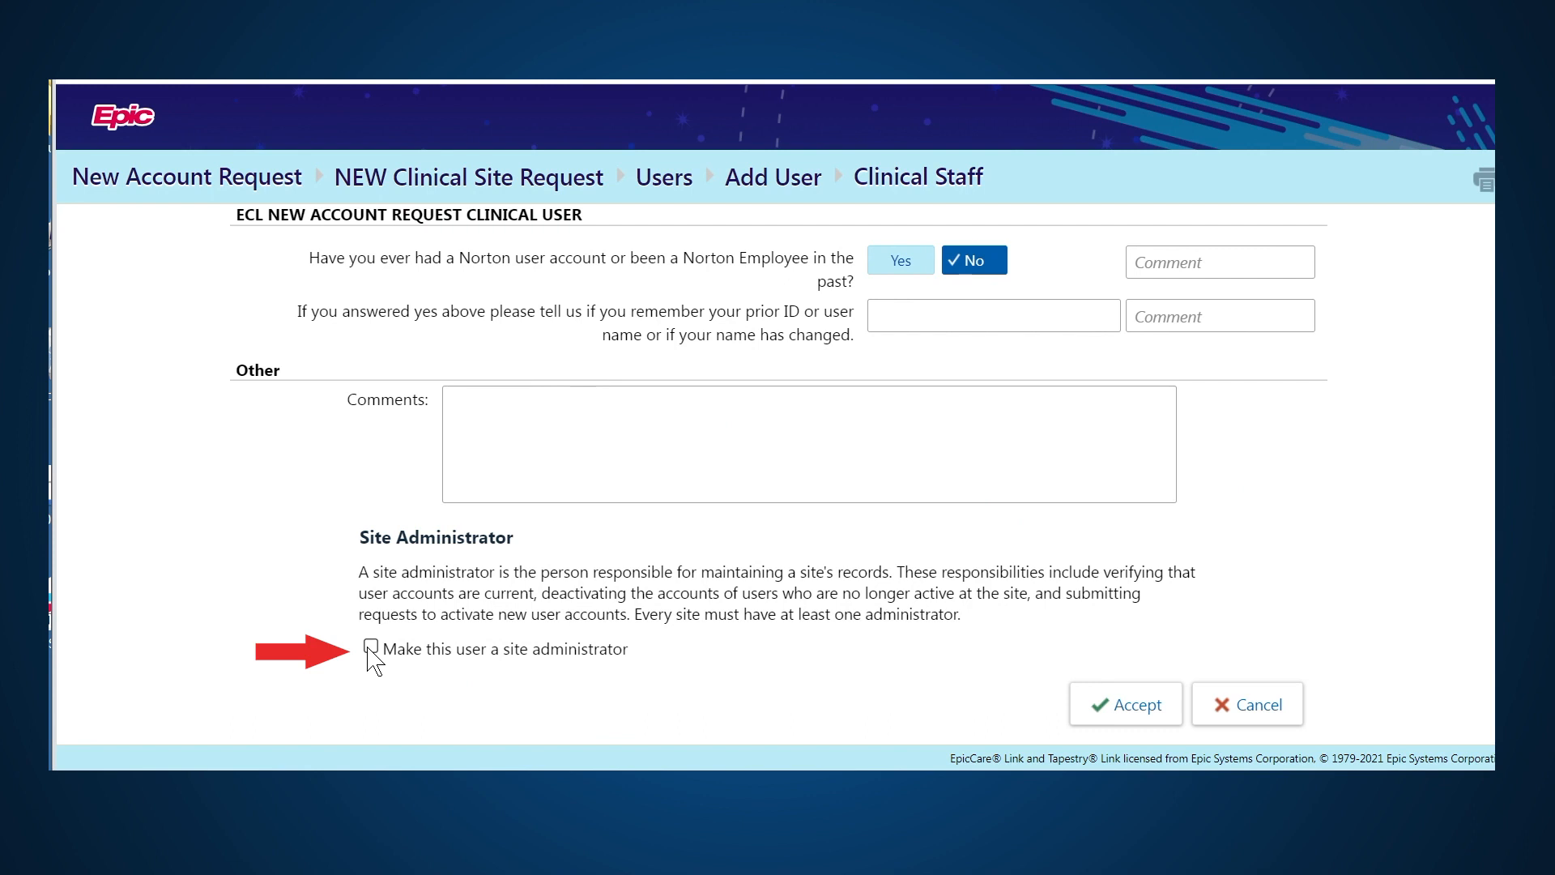
click(369, 648)
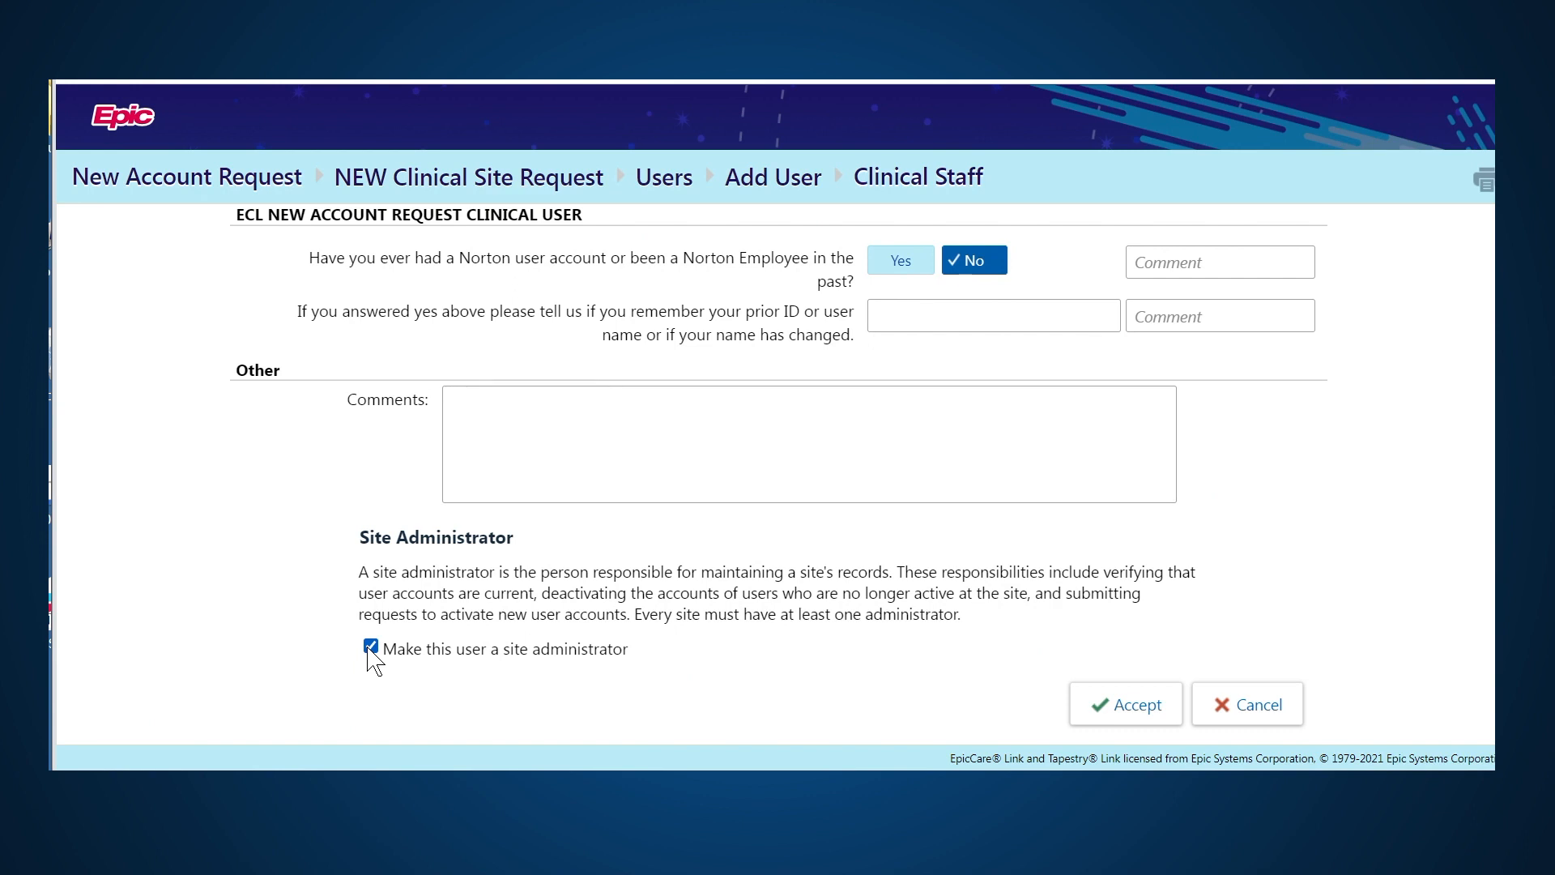
mouse_move(1150, 648)
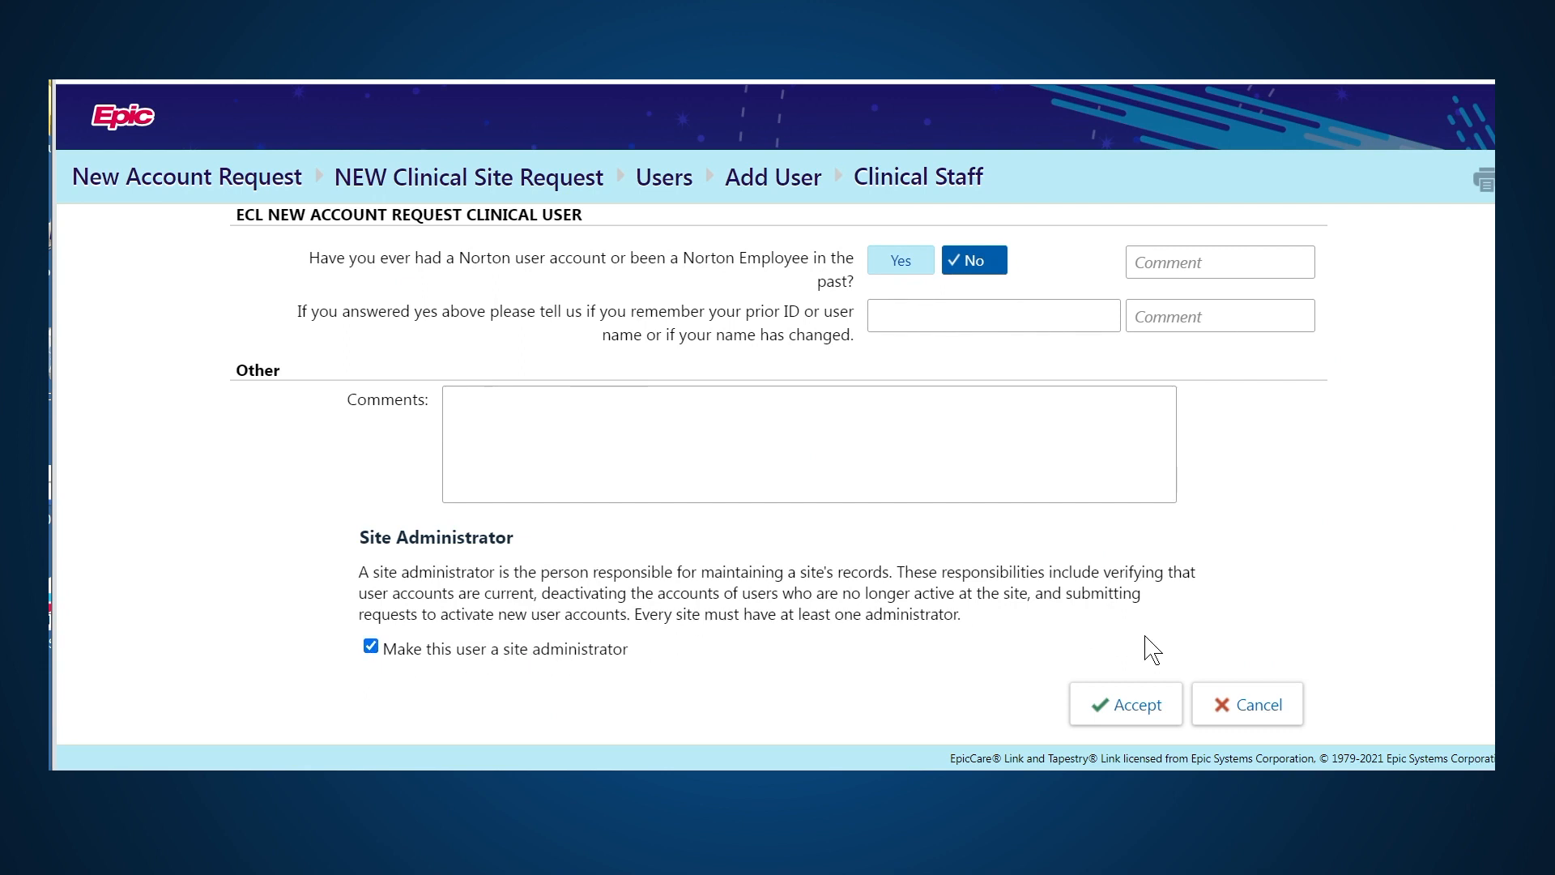
Accept Lisa Test so the Users list shows her as Clinical Staff and site administrator.
click(1124, 702)
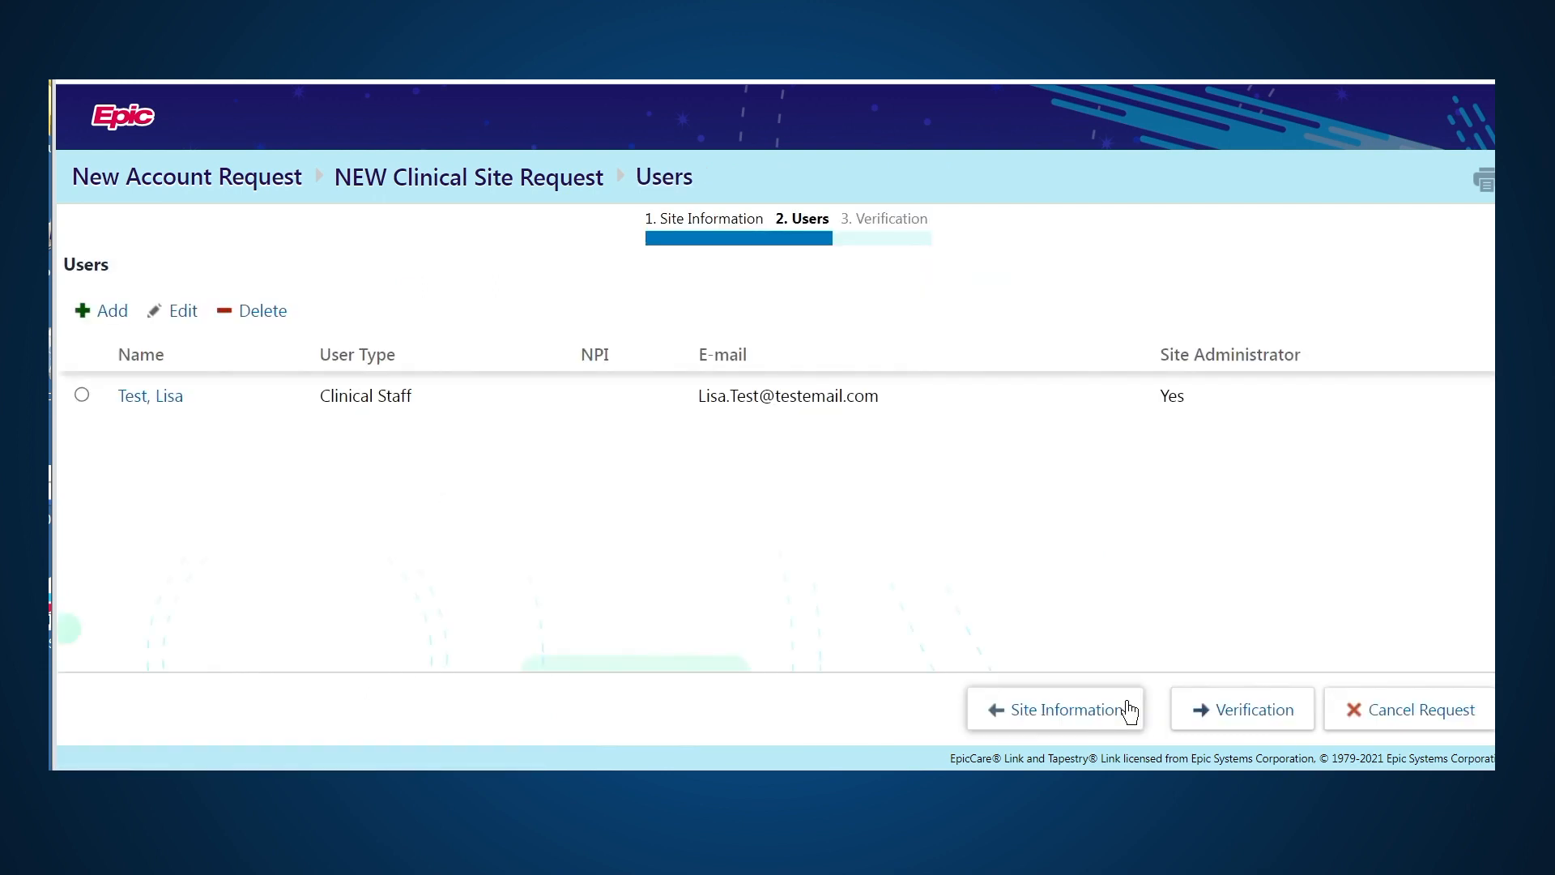
mouse_move(549, 431)
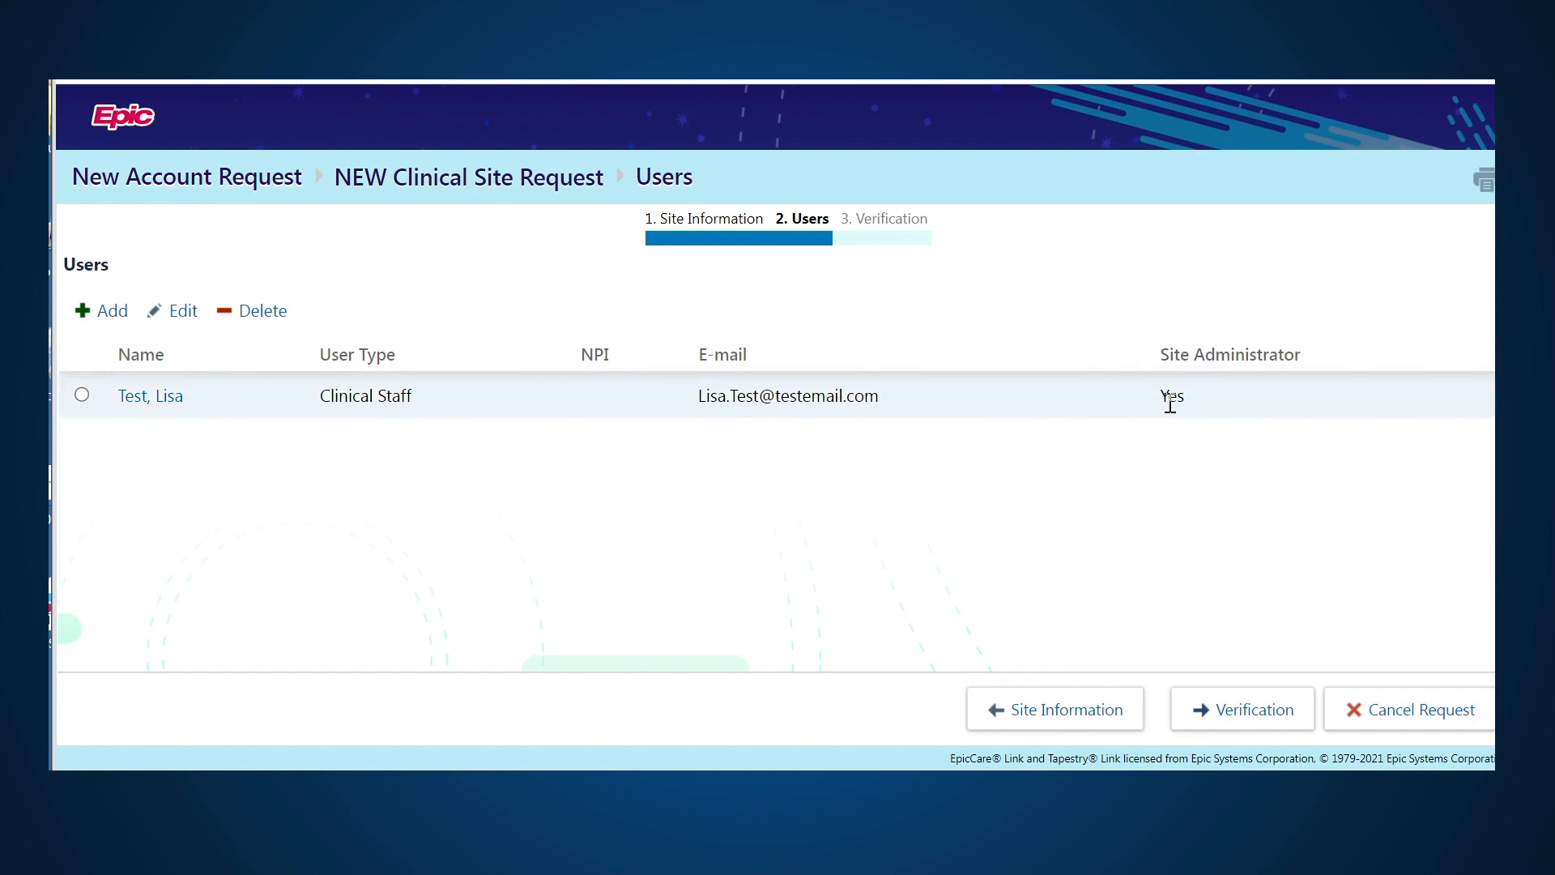
mouse_move(584, 583)
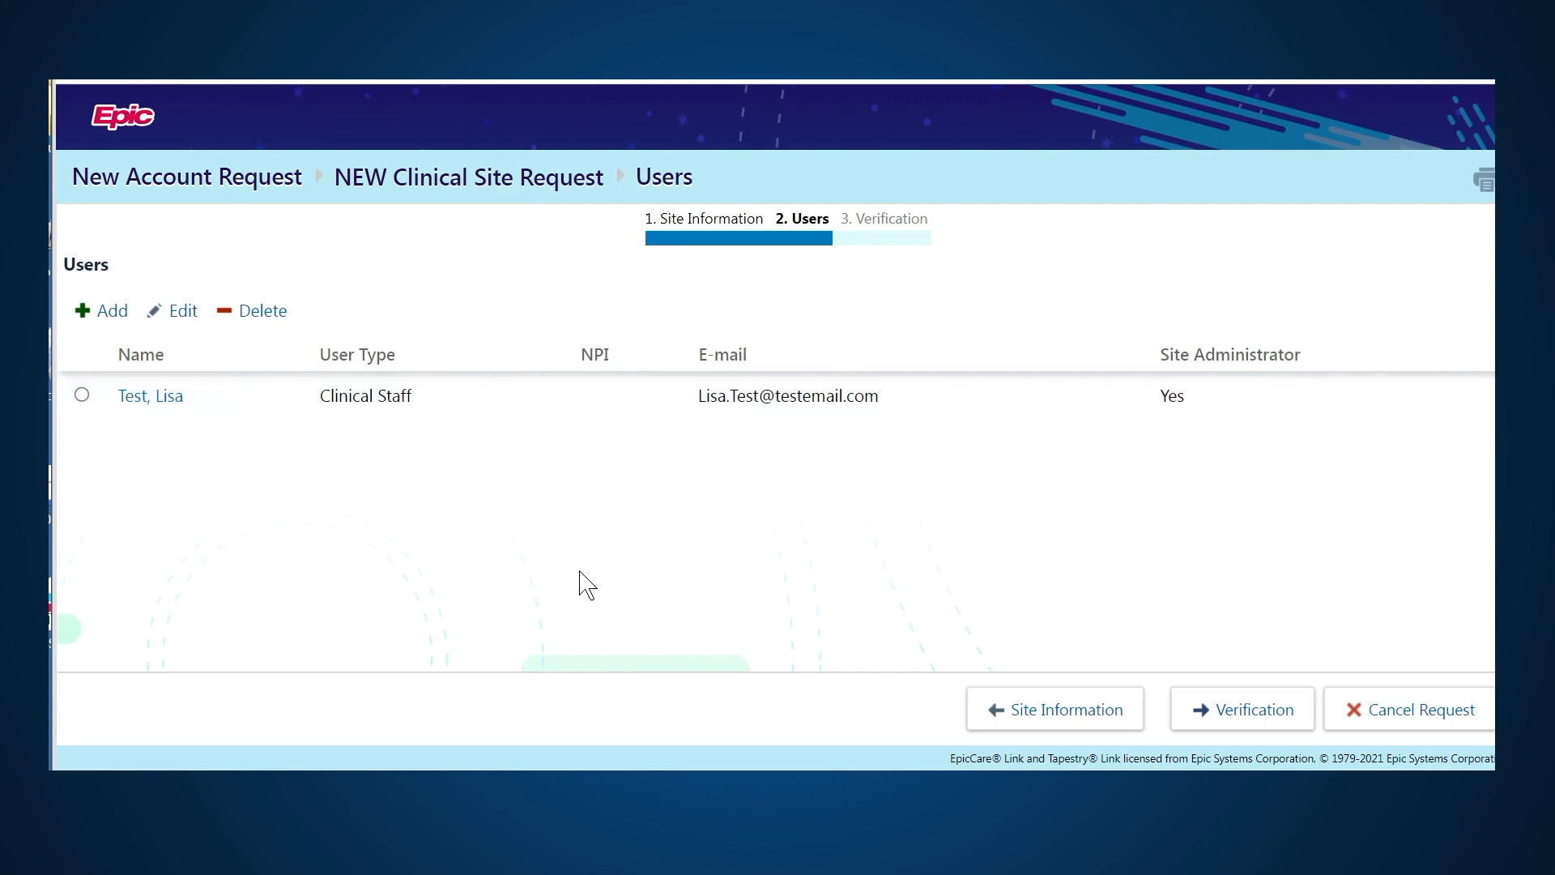
mouse_move(646, 614)
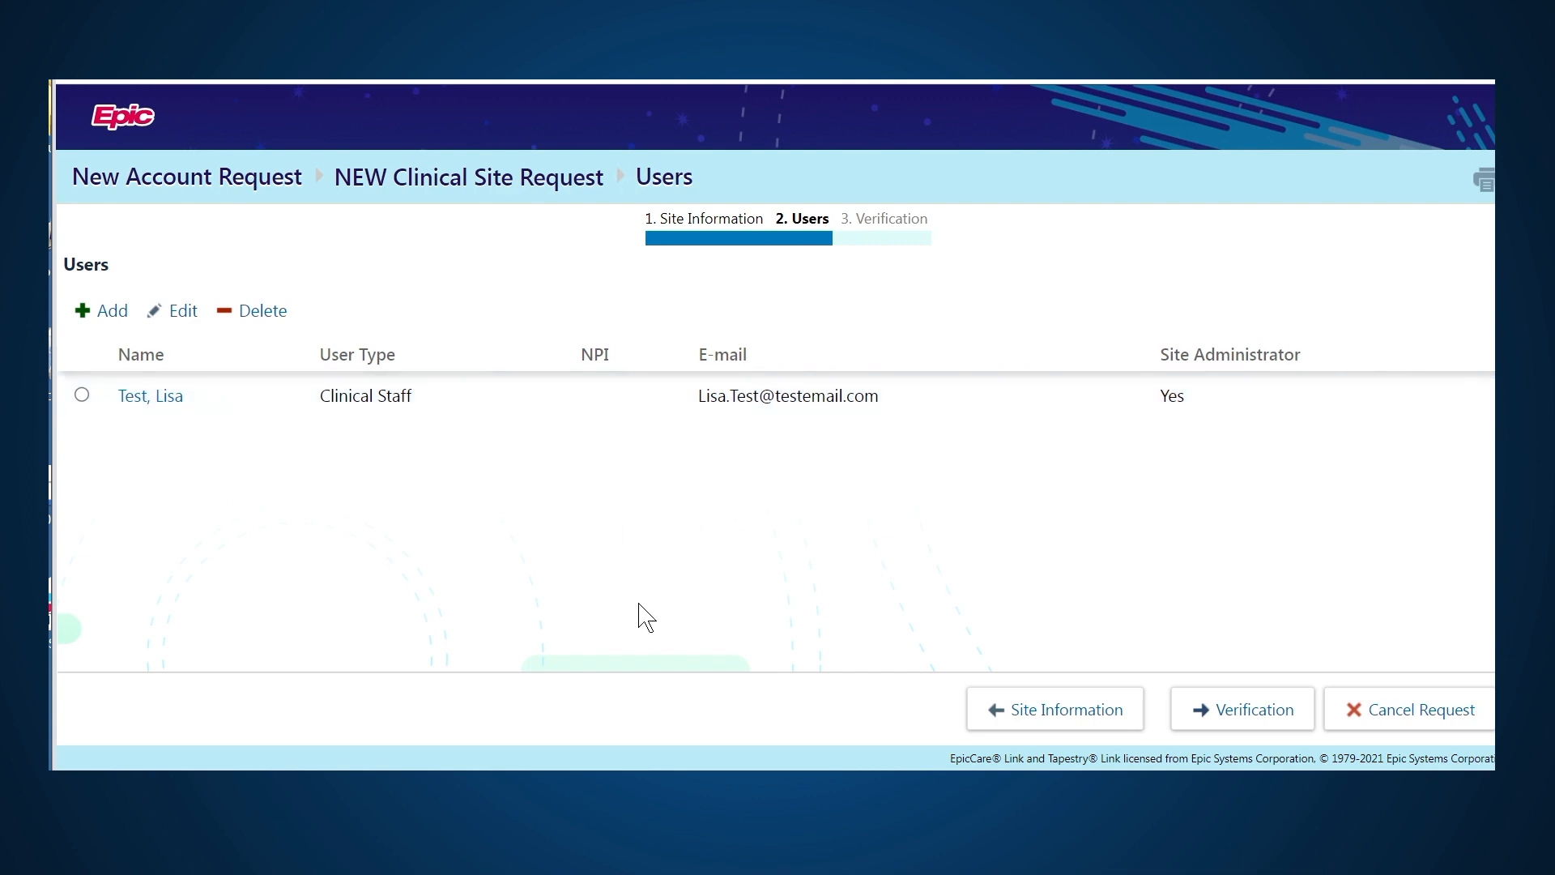
mouse_move(101, 309)
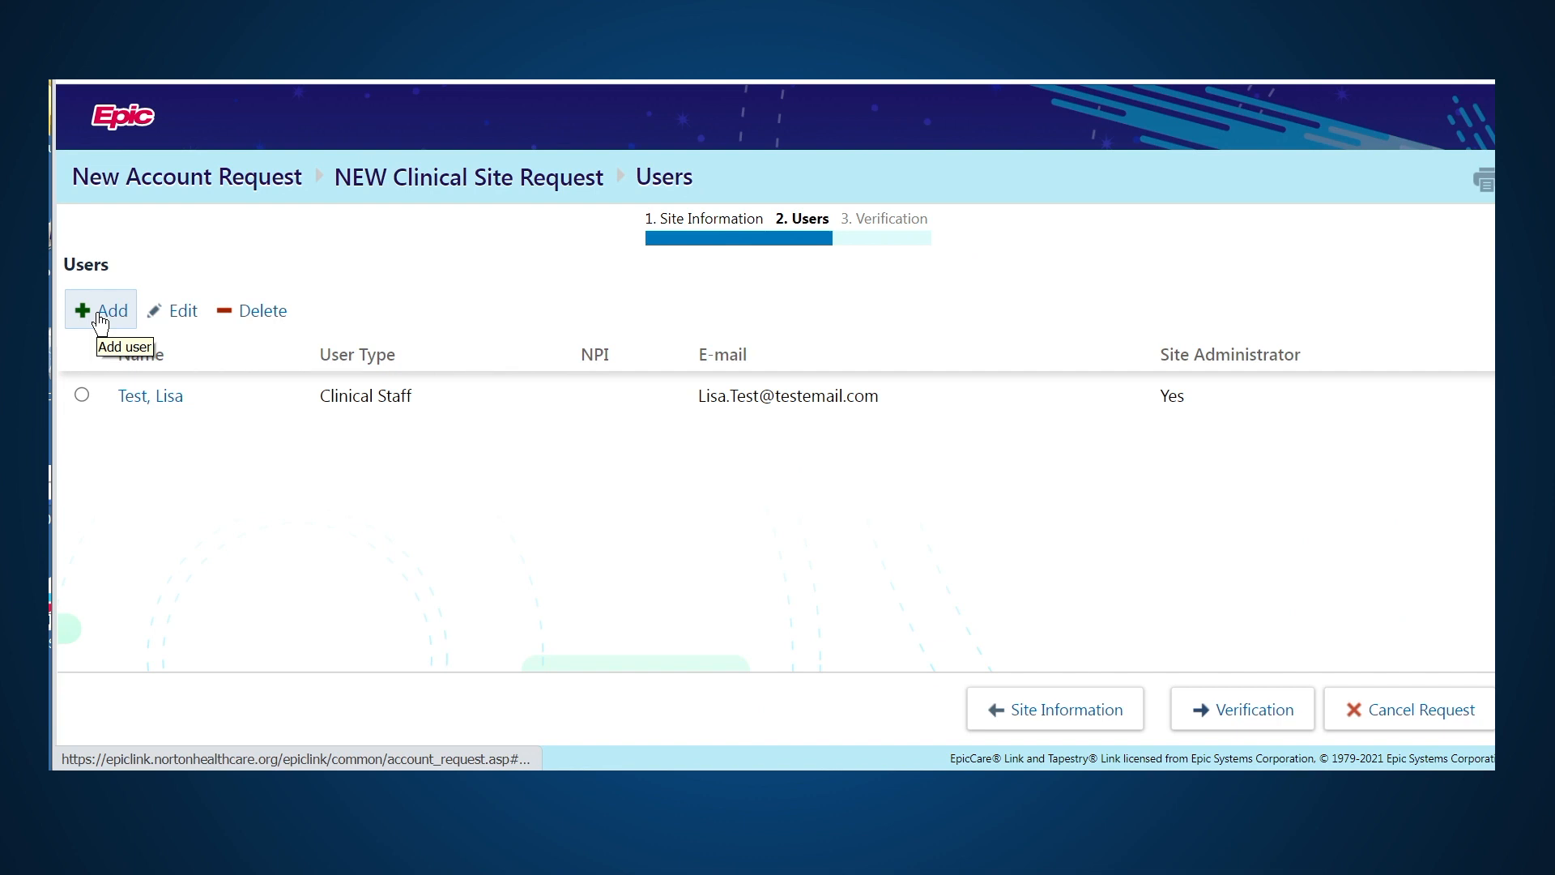
Begin adding a second user to the clinical site request.
click(100, 310)
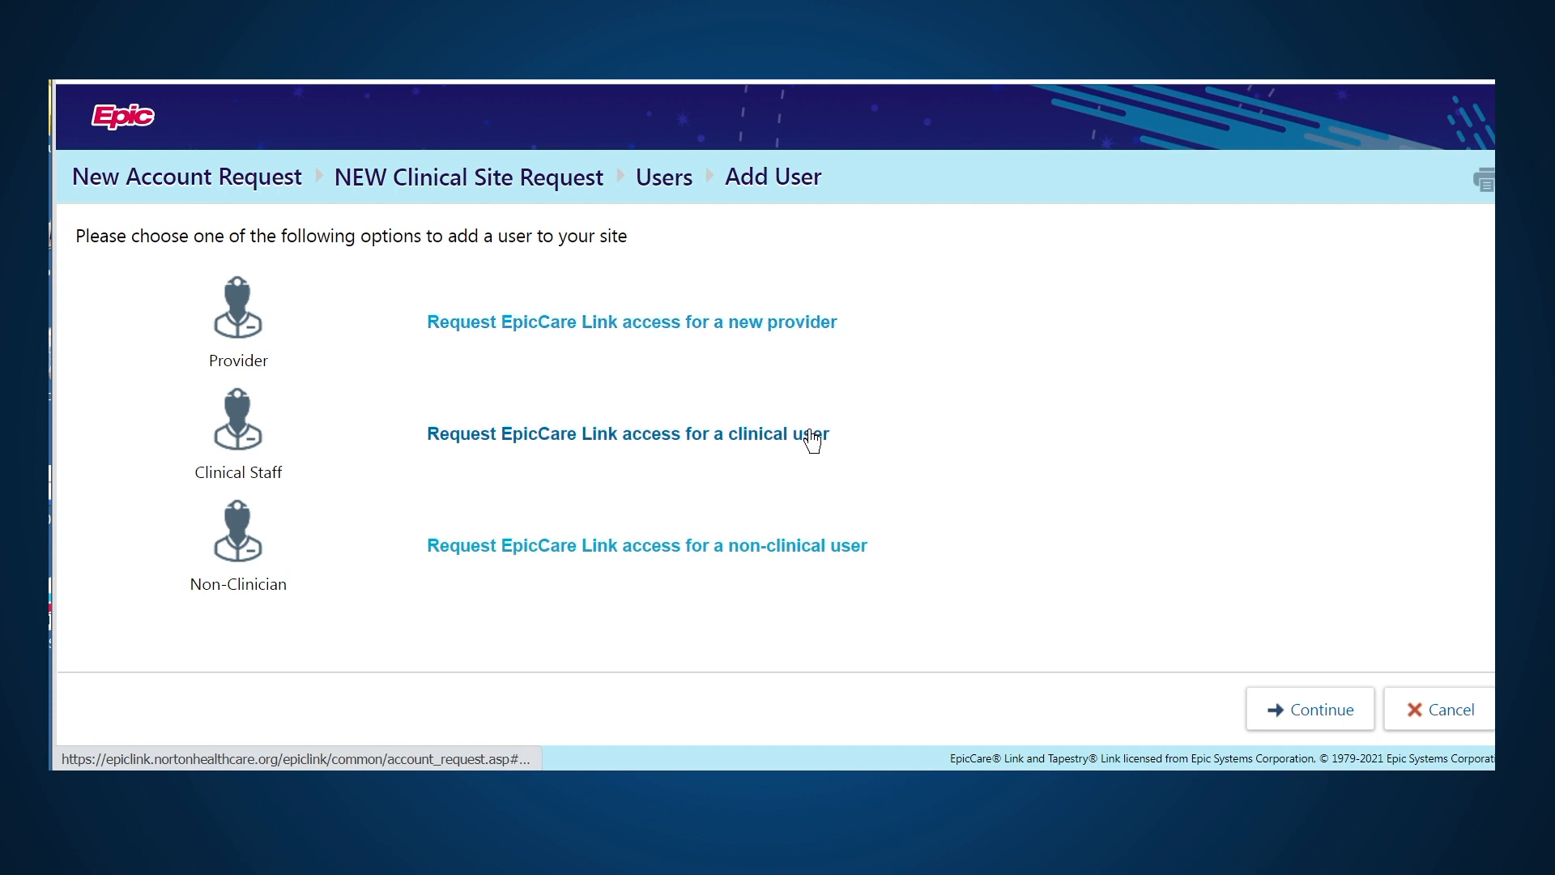
mouse_move(858, 447)
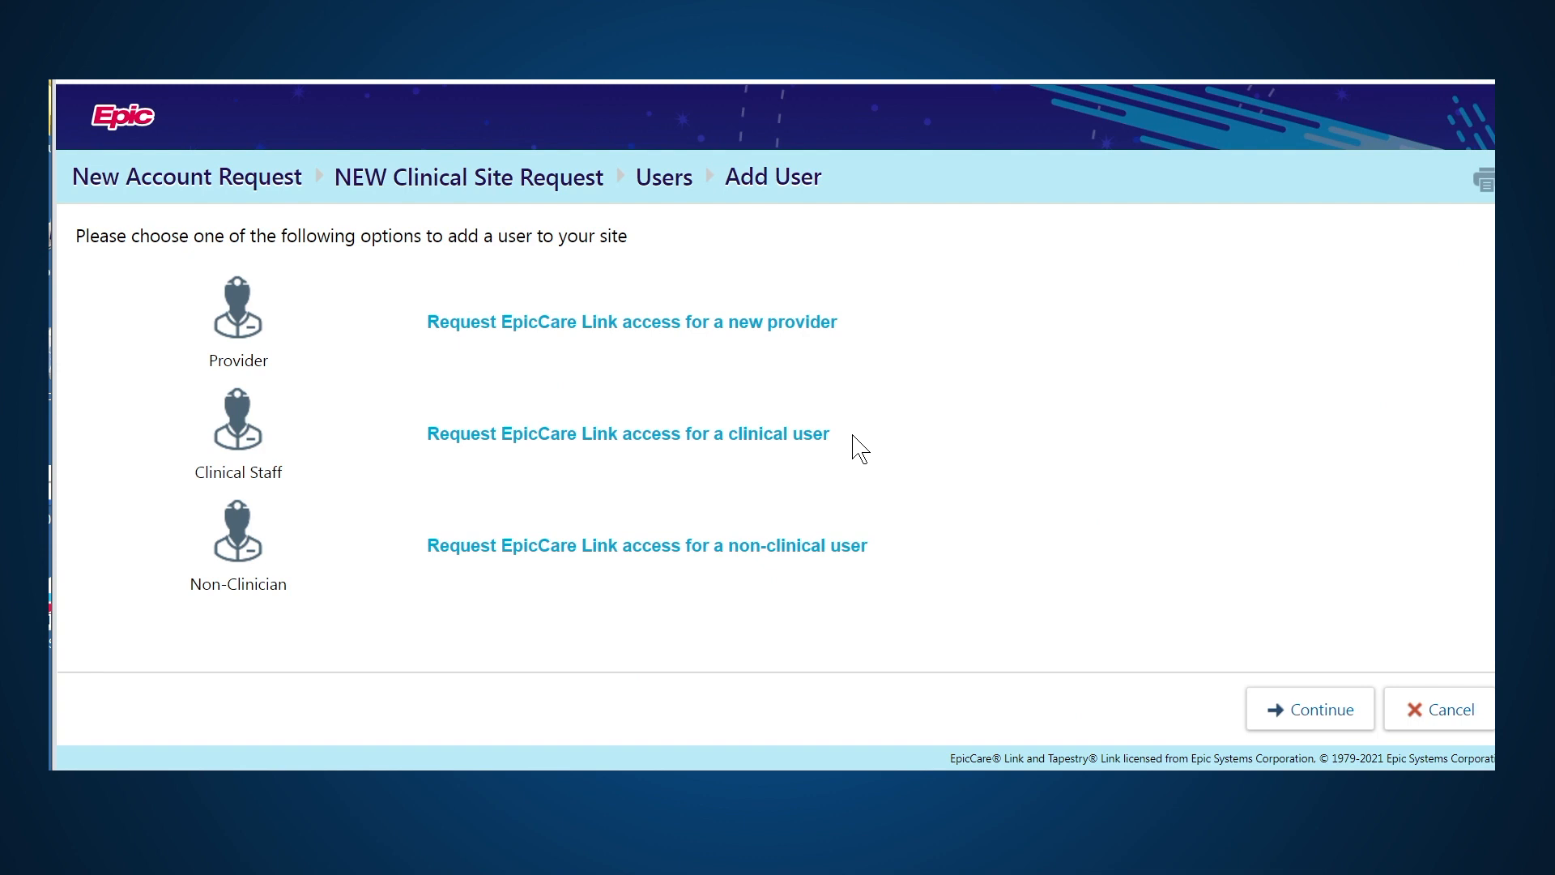
mouse_move(868, 329)
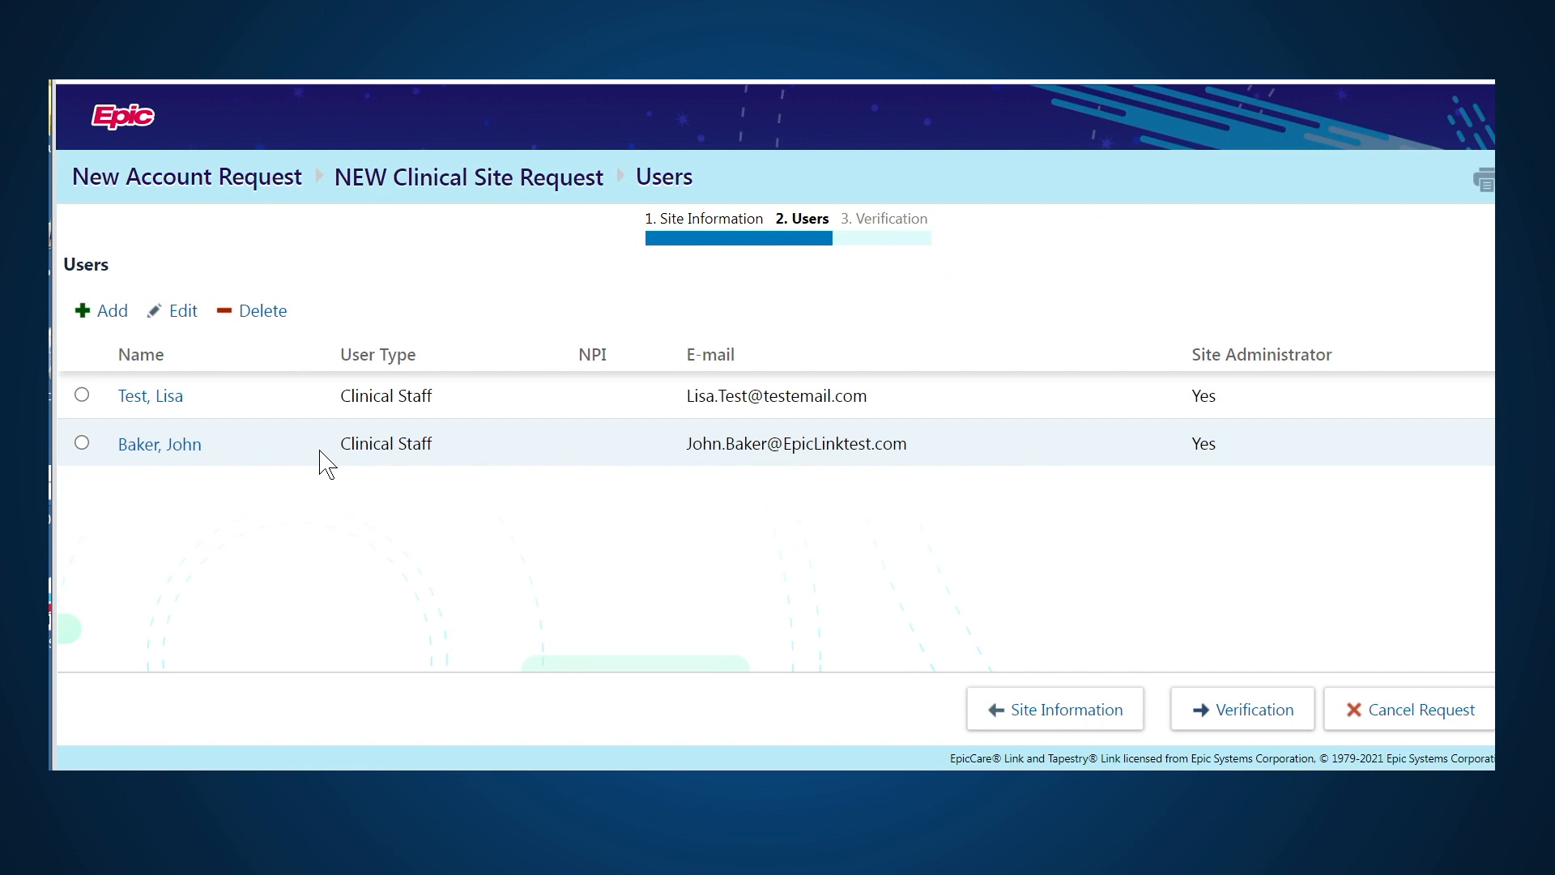
mouse_move(334, 395)
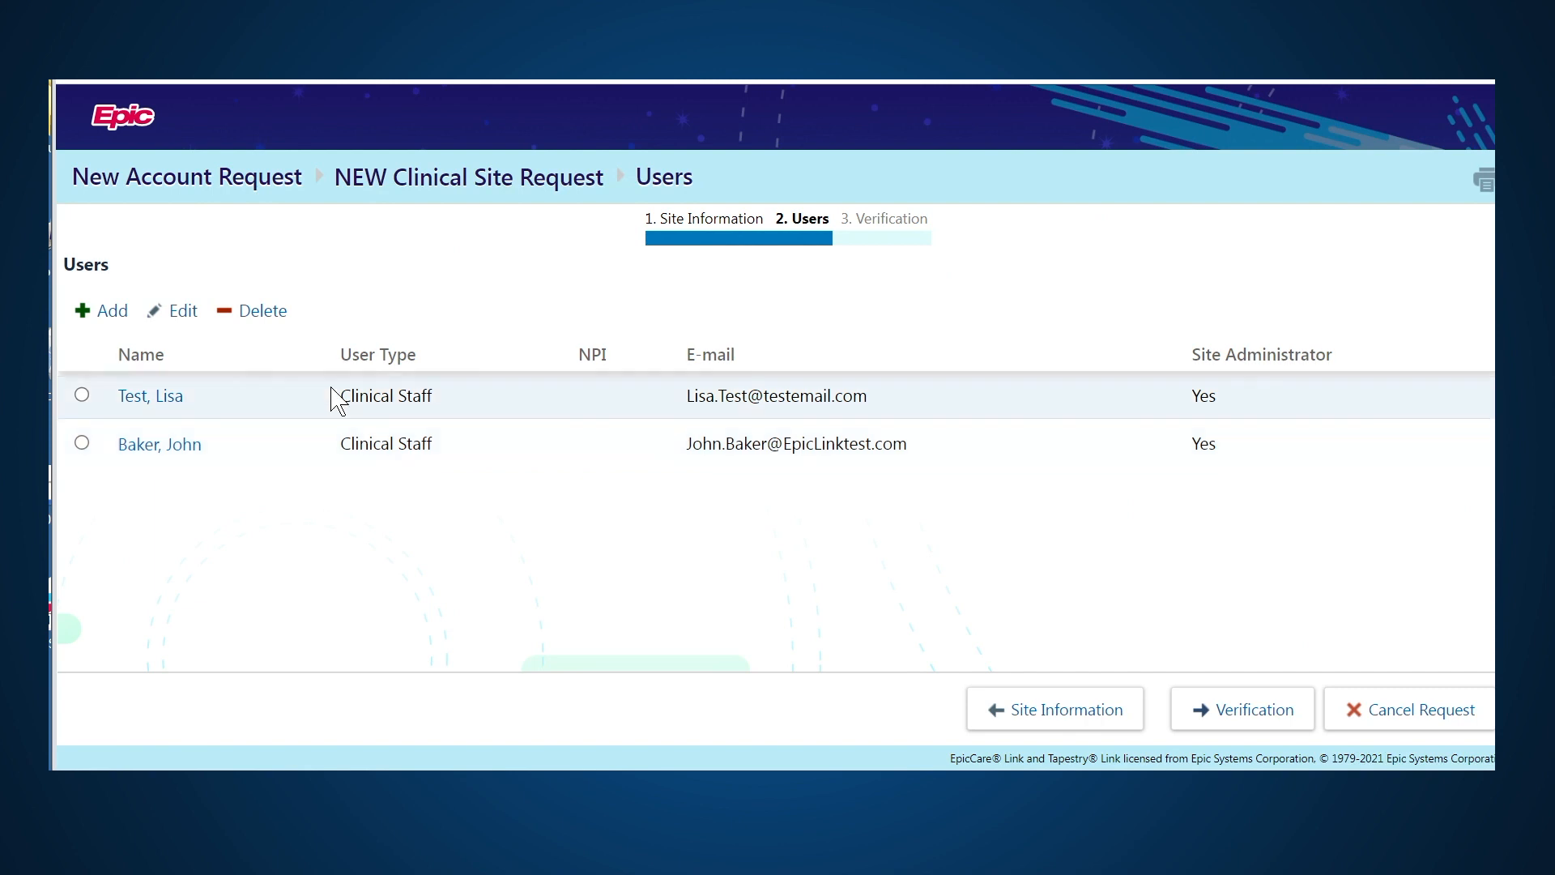
mouse_move(201, 400)
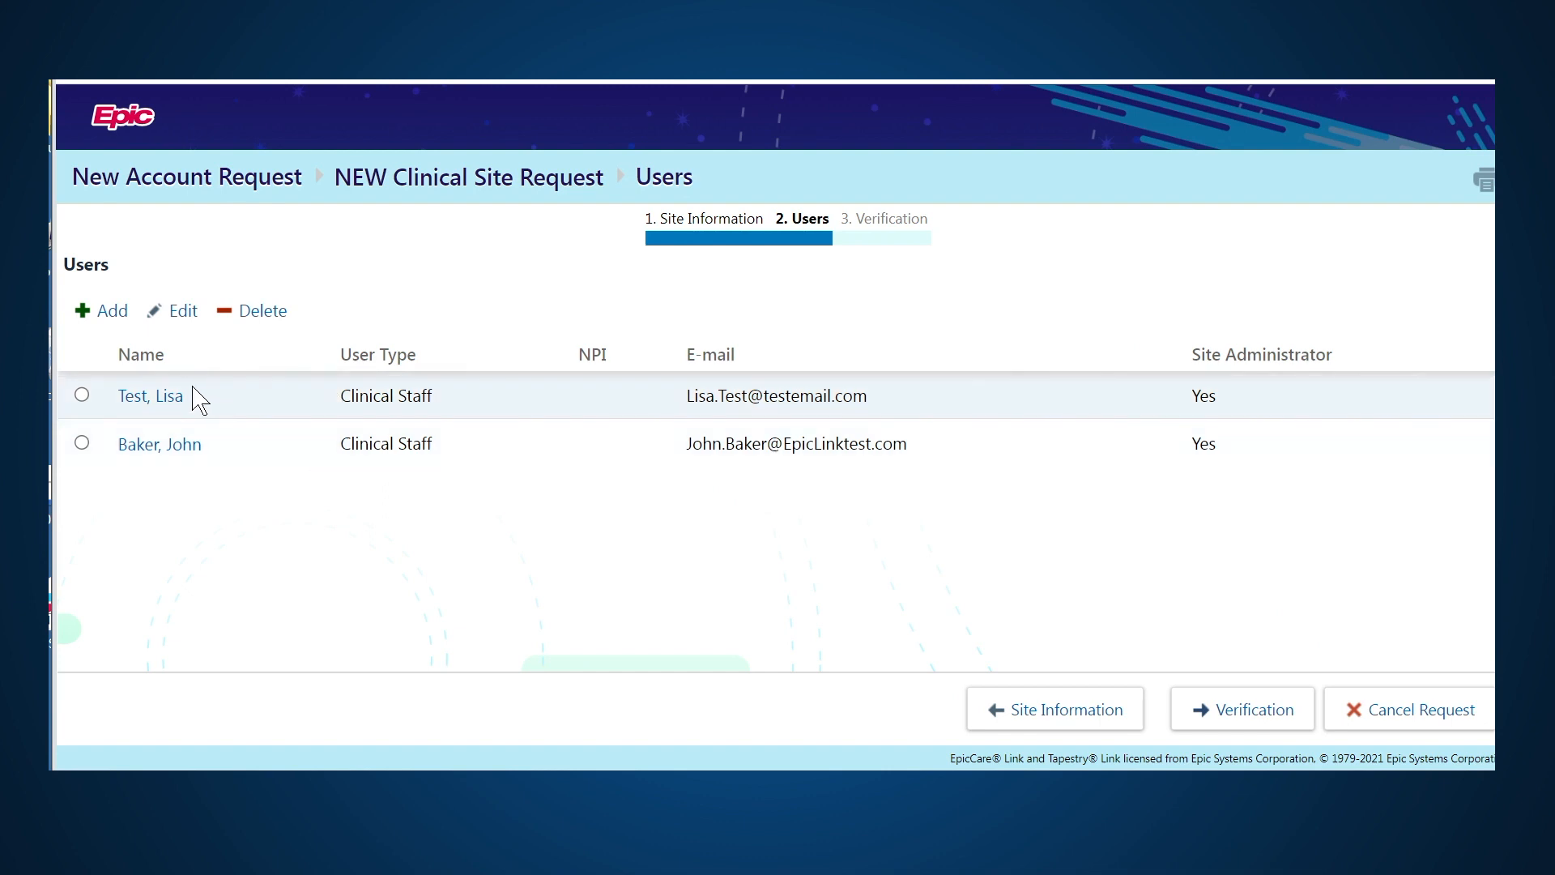
mouse_move(170, 309)
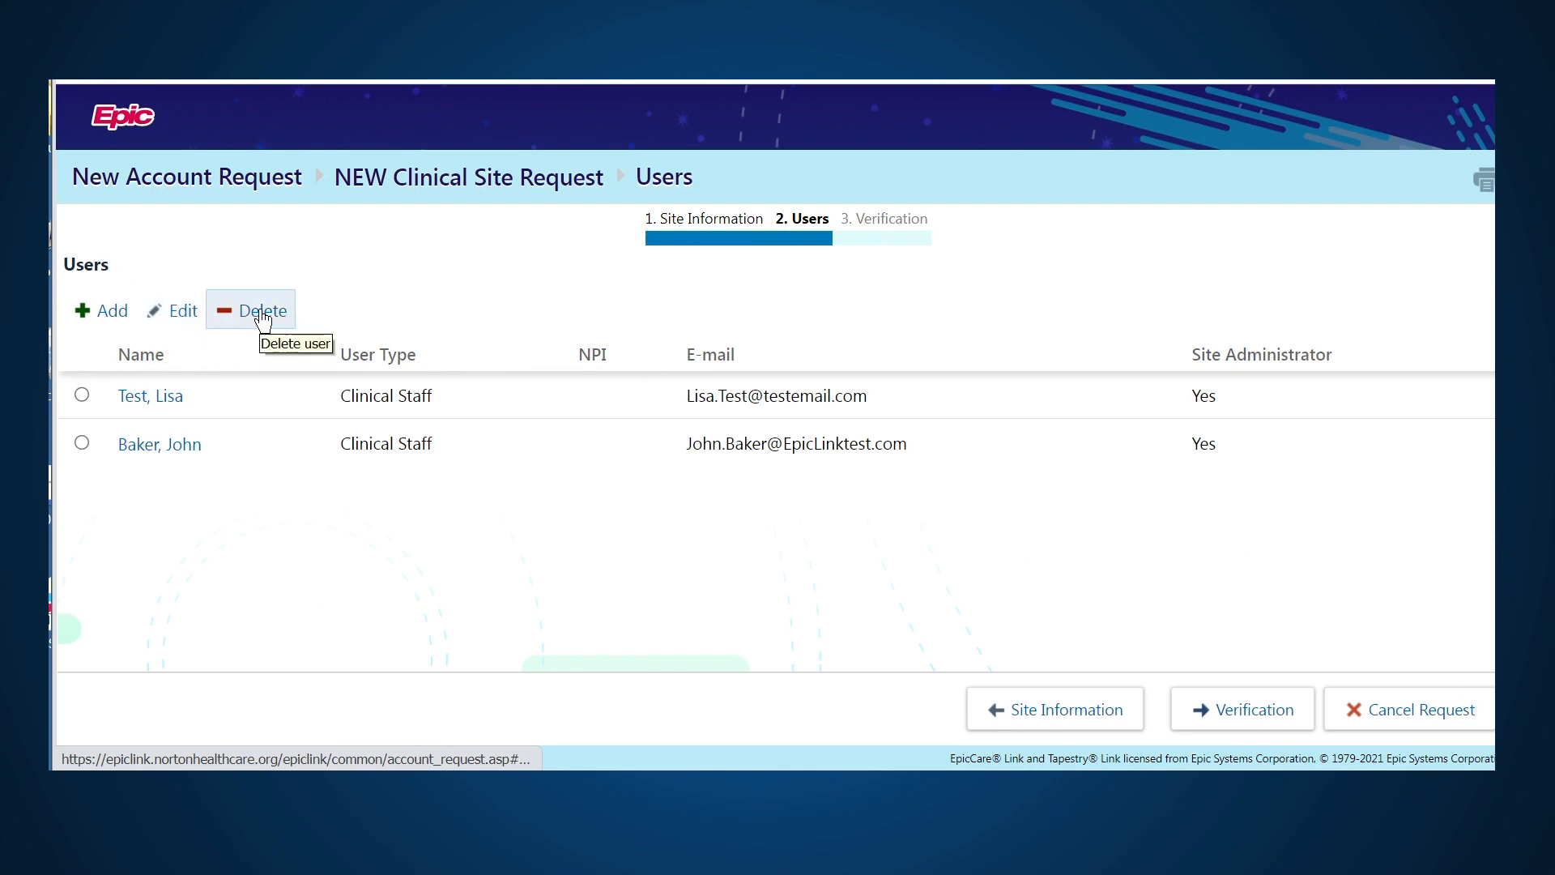
mouse_move(101, 309)
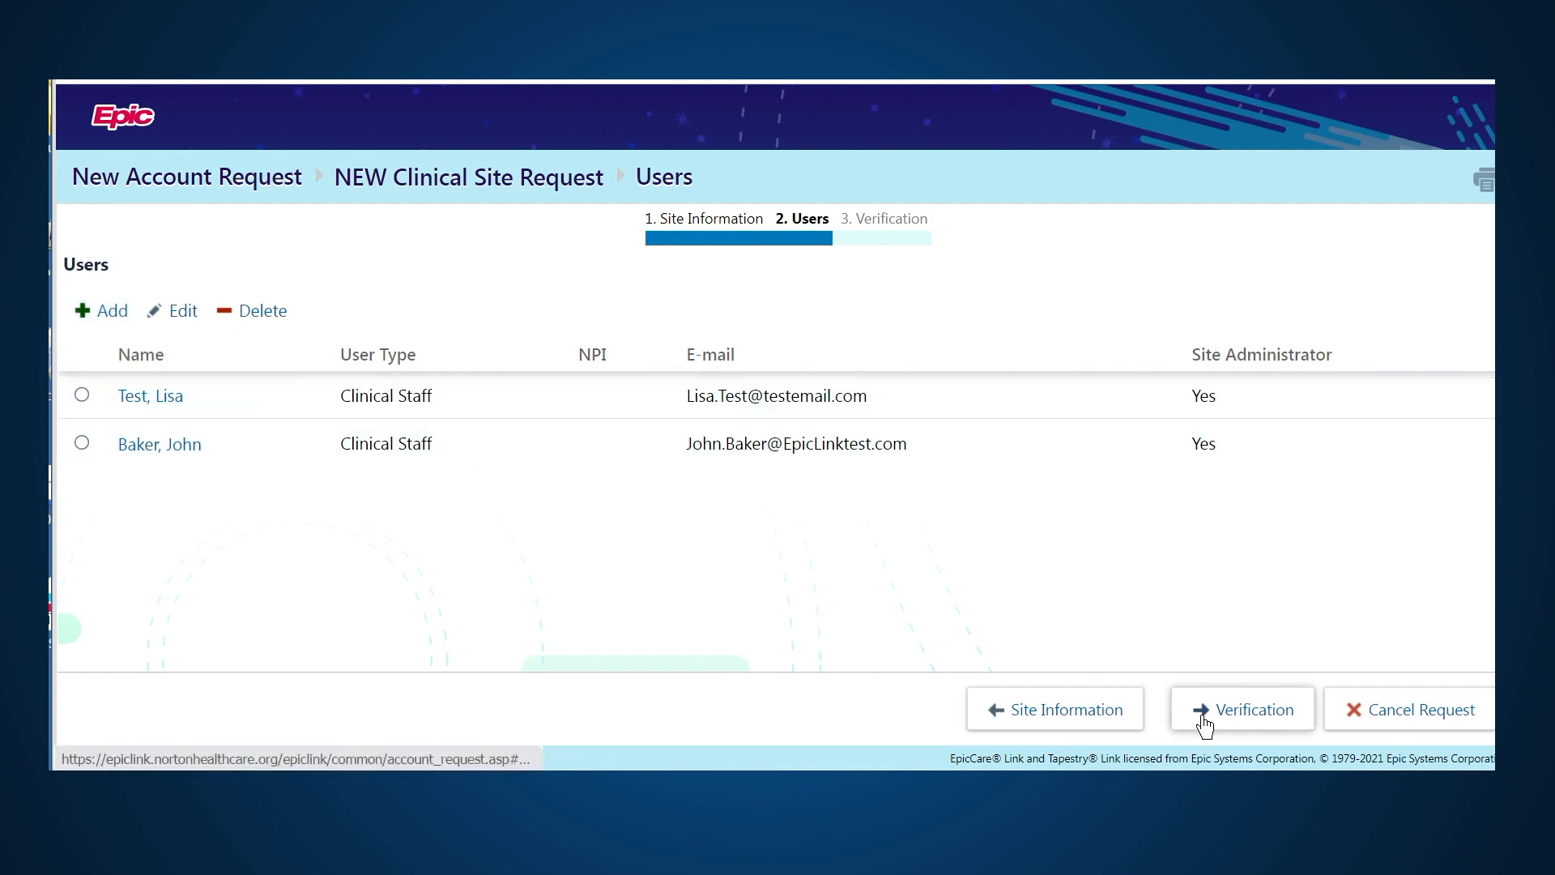
mouse_move(1243, 708)
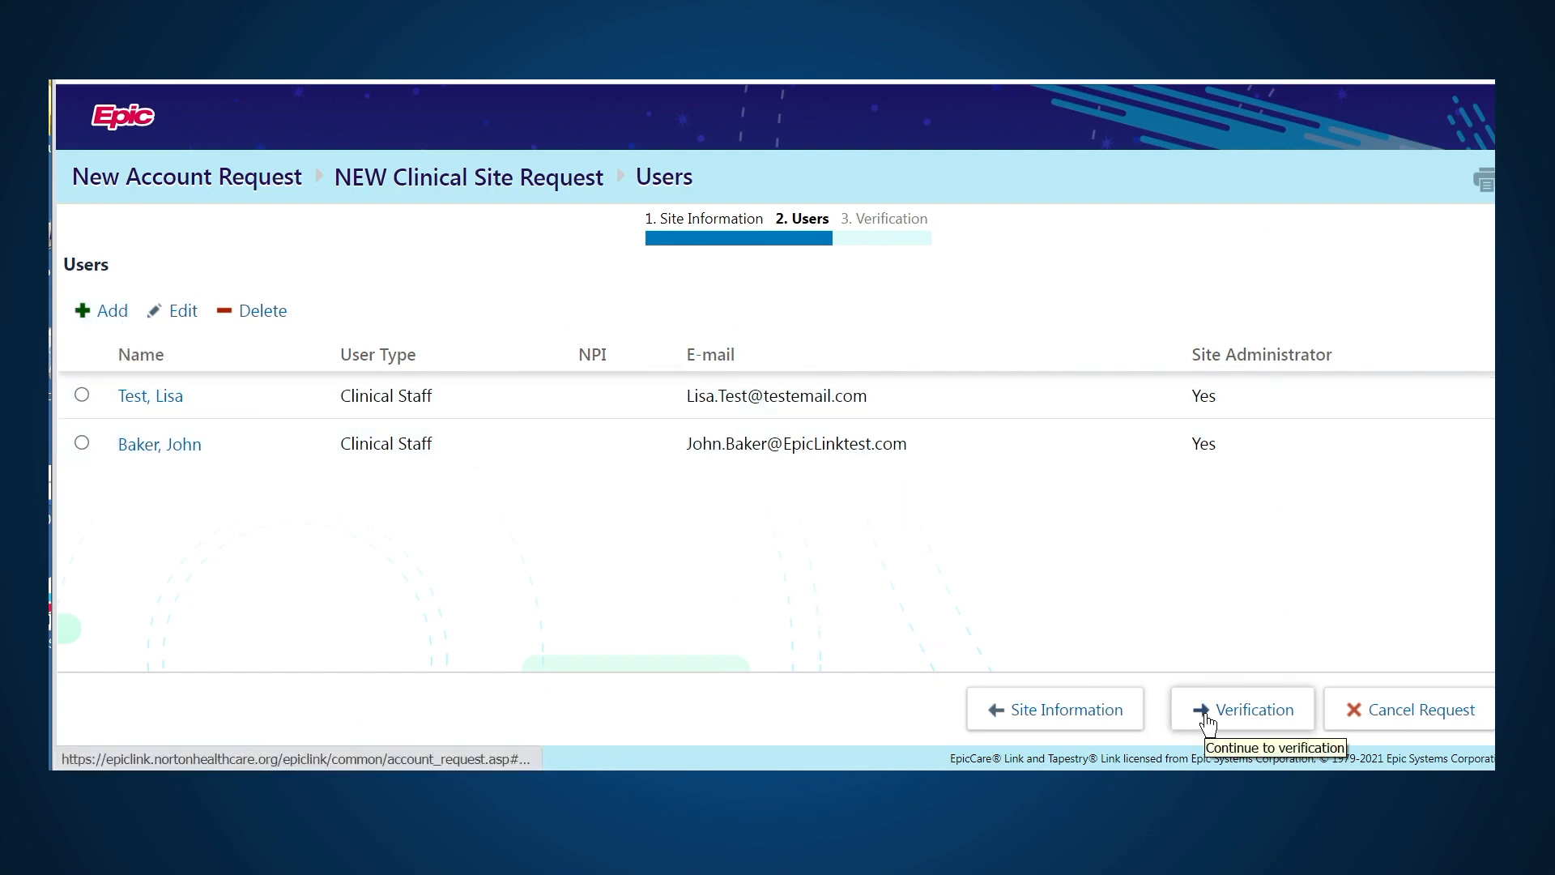
Go to Verification, agree to the terms and conditions and confirm not being a robot.
click(1241, 708)
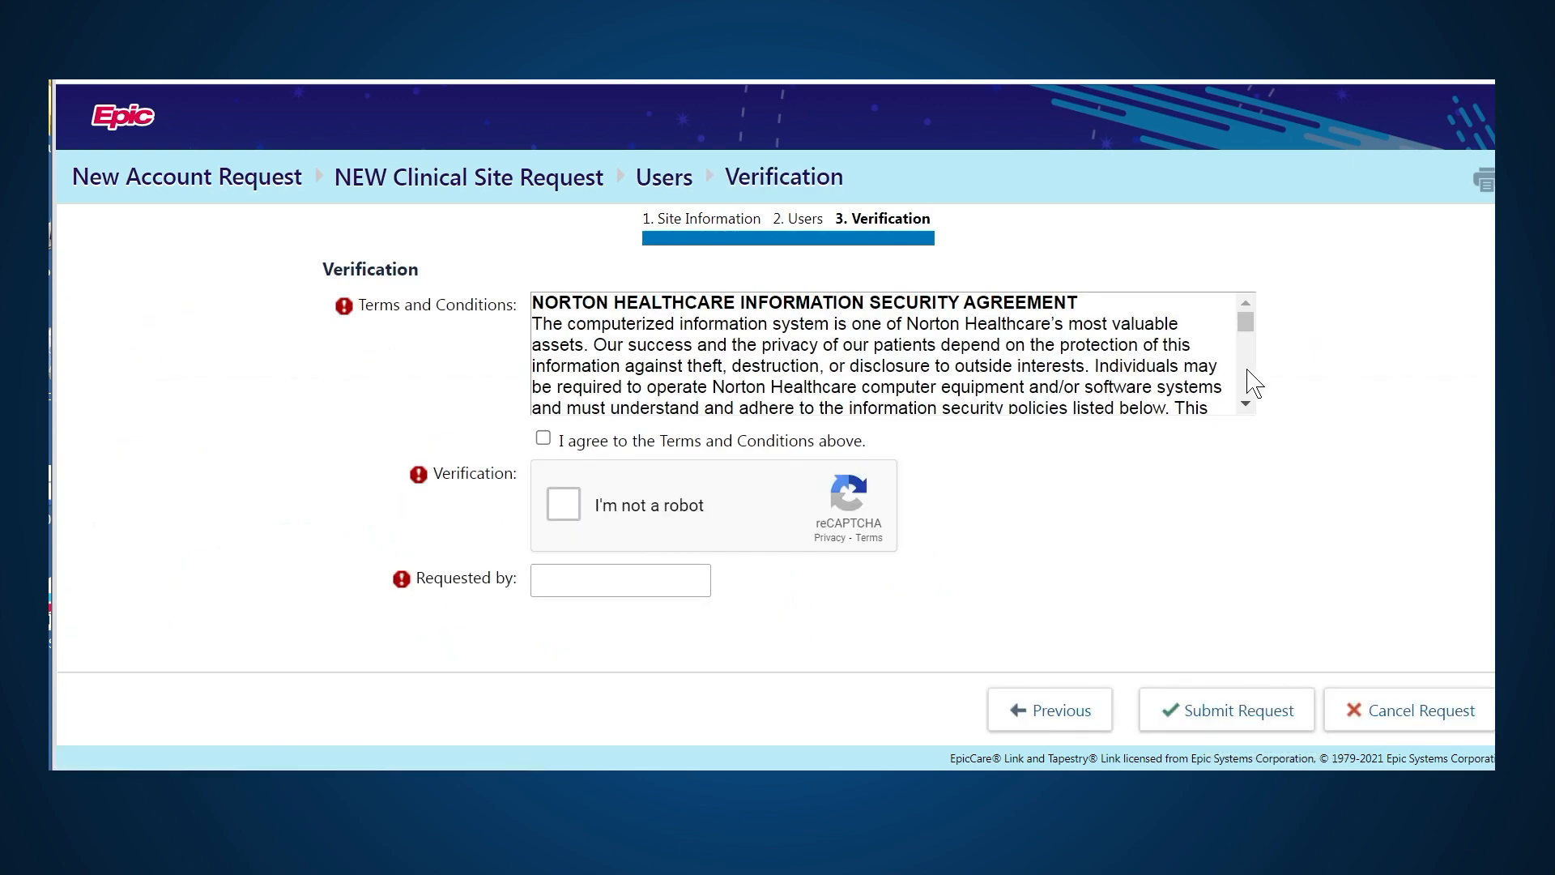
scroll(down, 3)
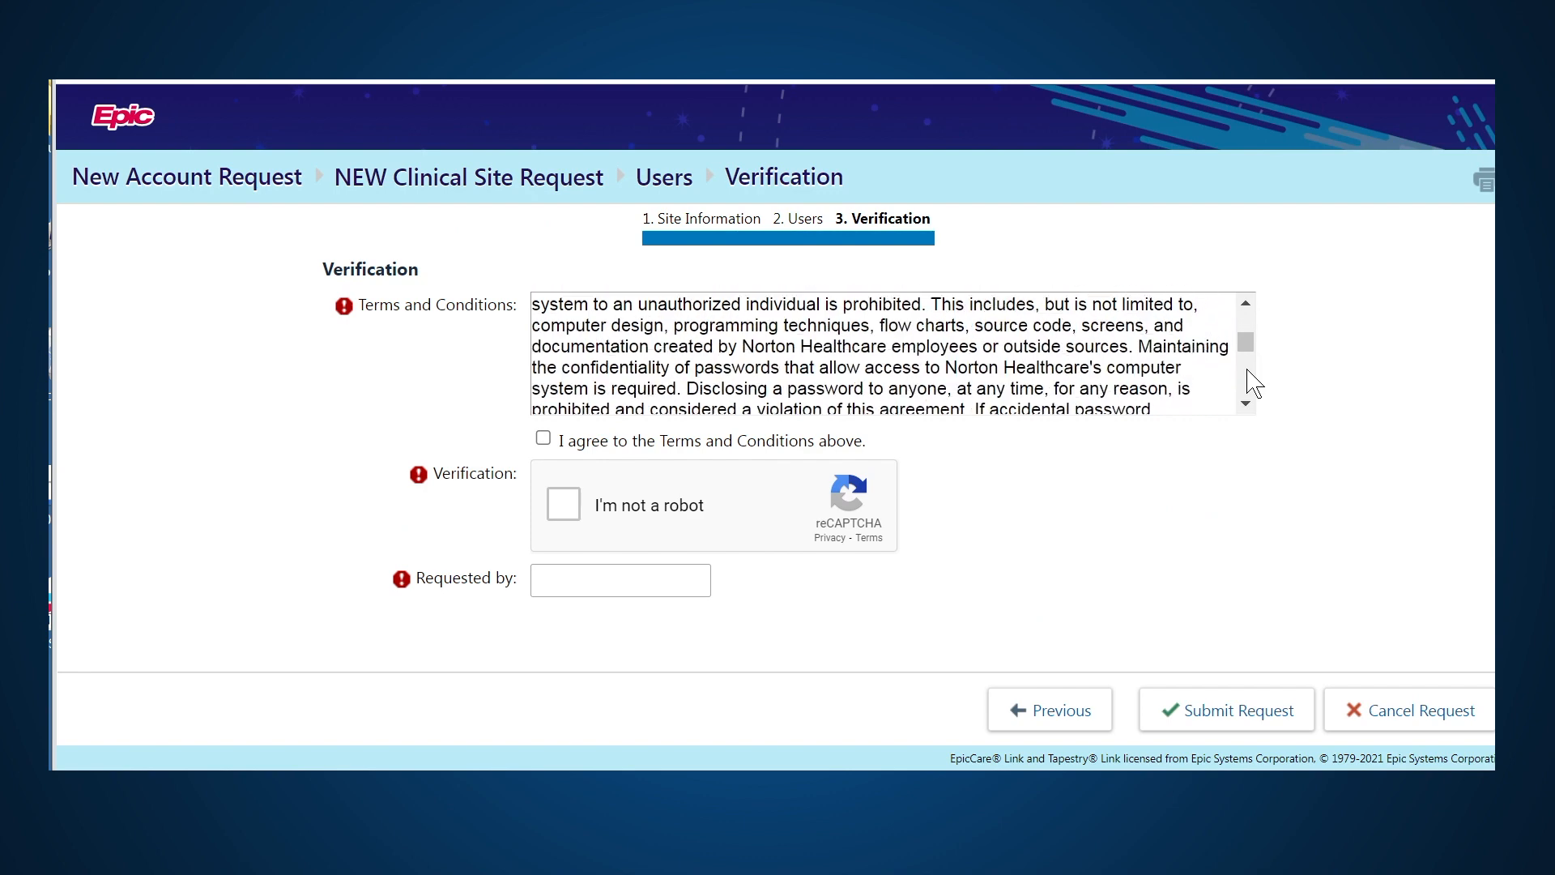
scroll(down, 3)
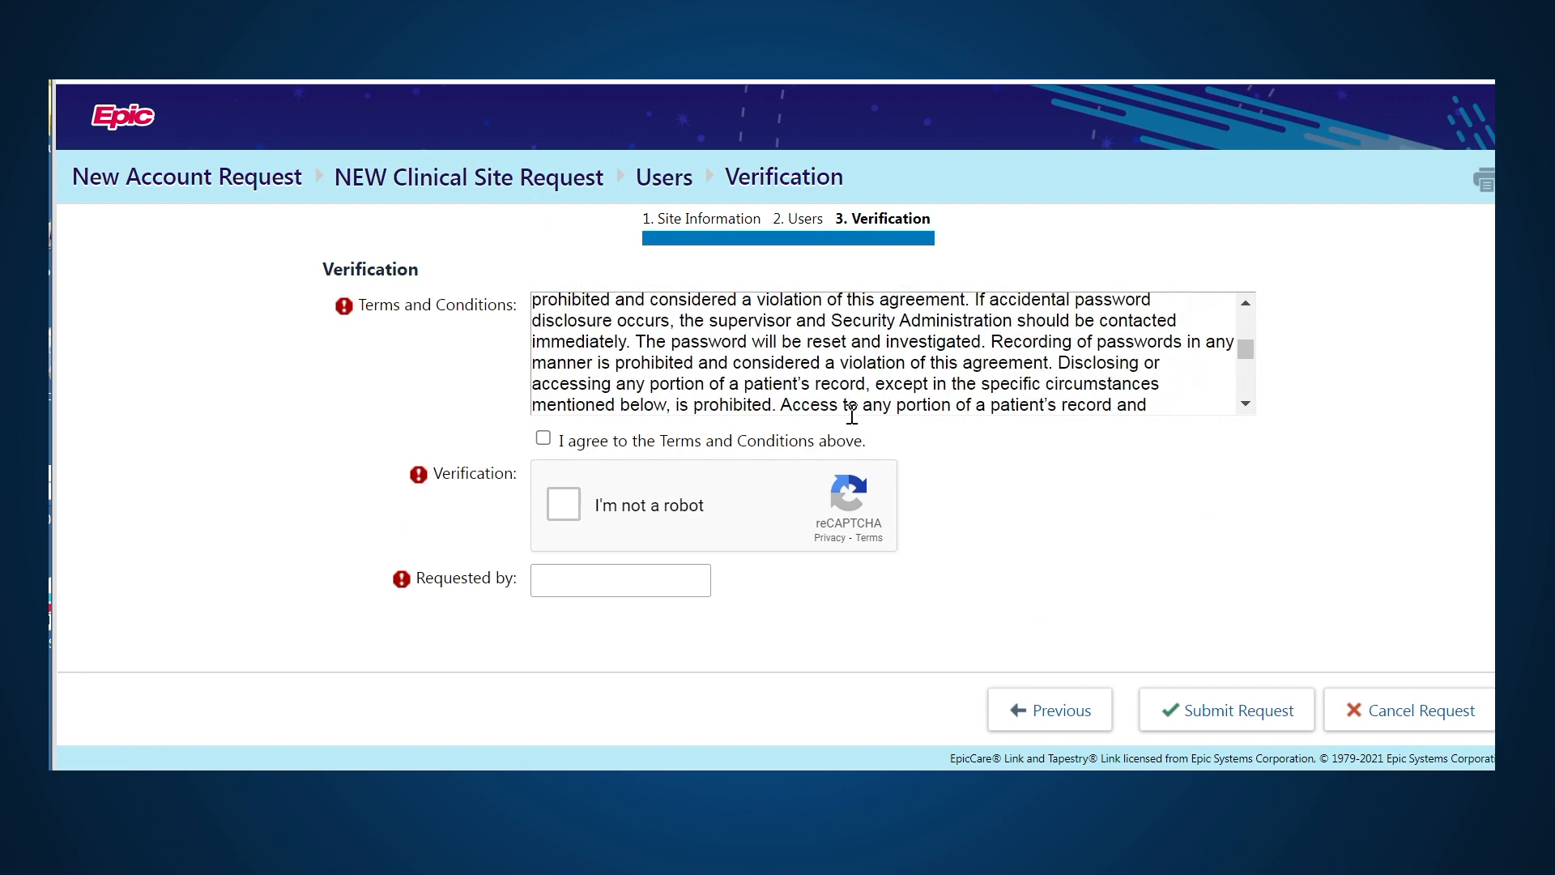
click(542, 437)
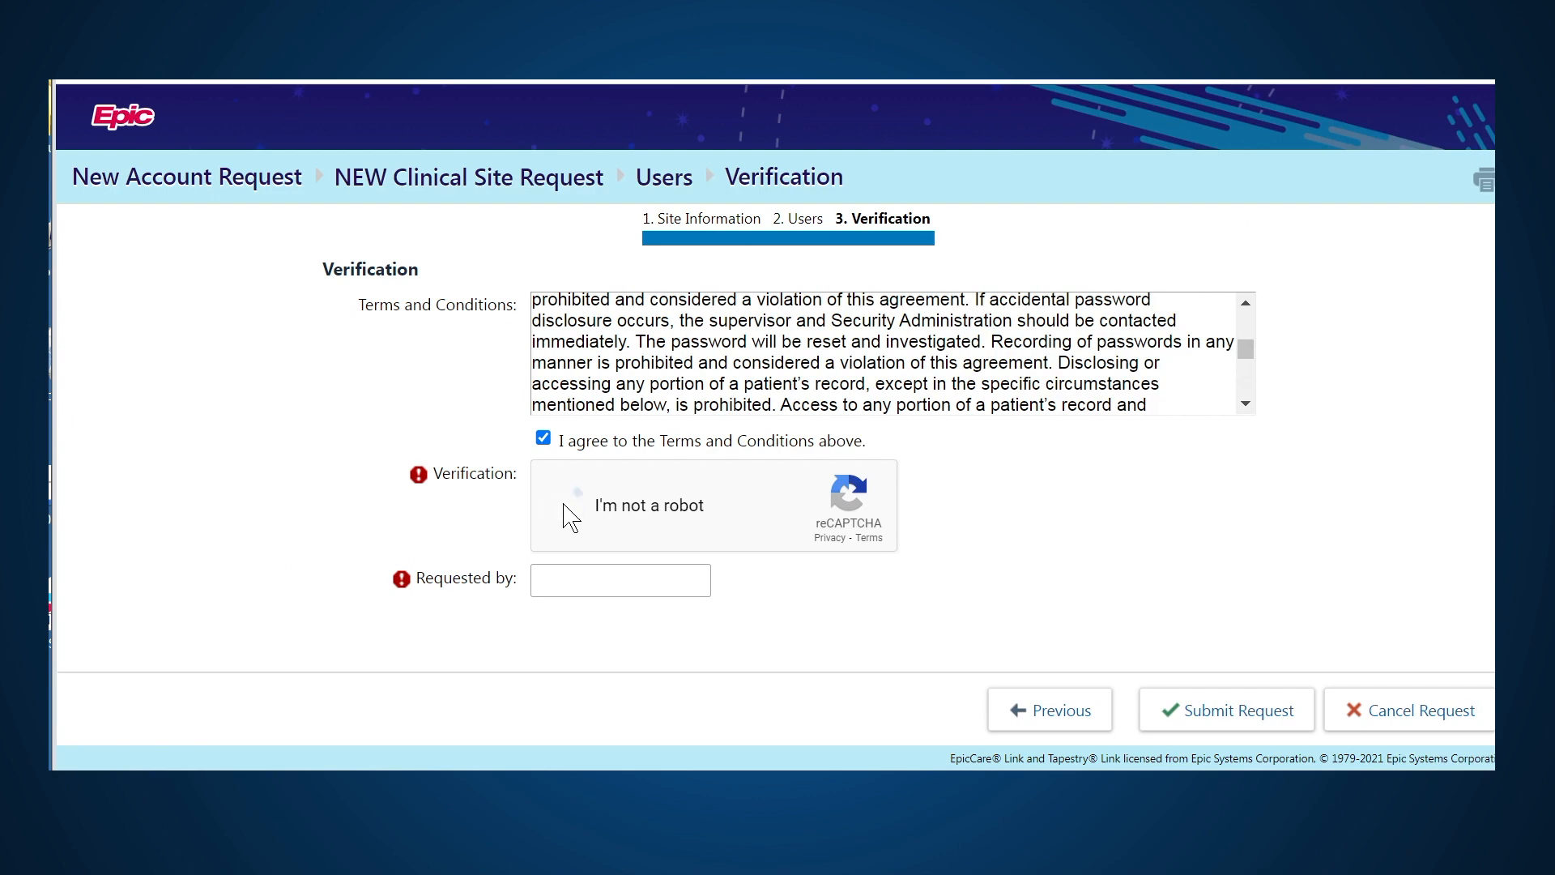
click(543, 505)
text(Lisa)
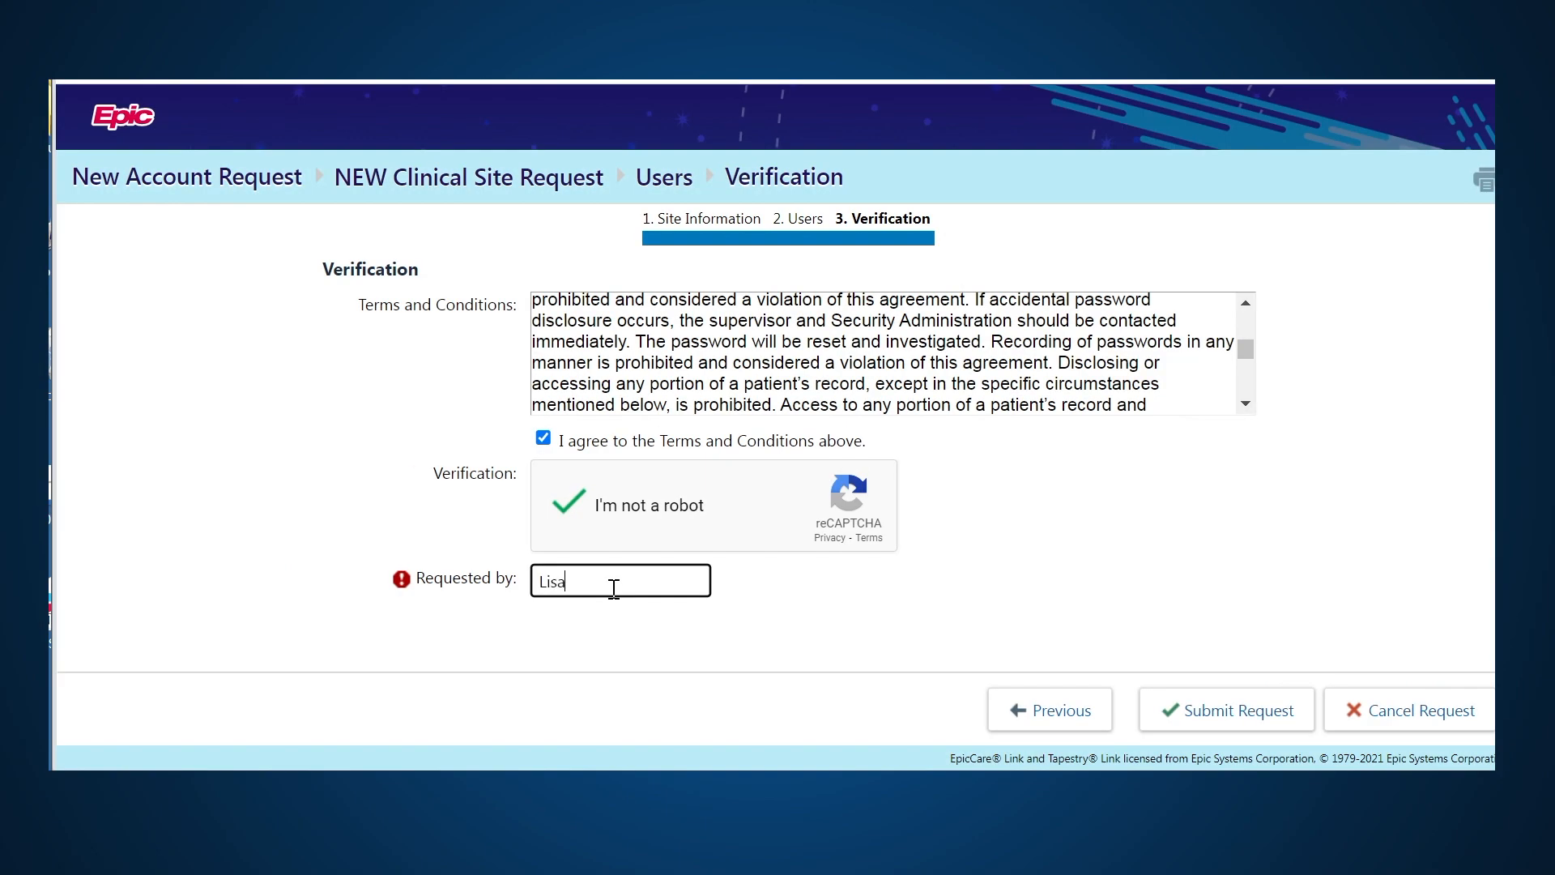
Enter 'test' as Requested by and submit the new site account request.
text(test)
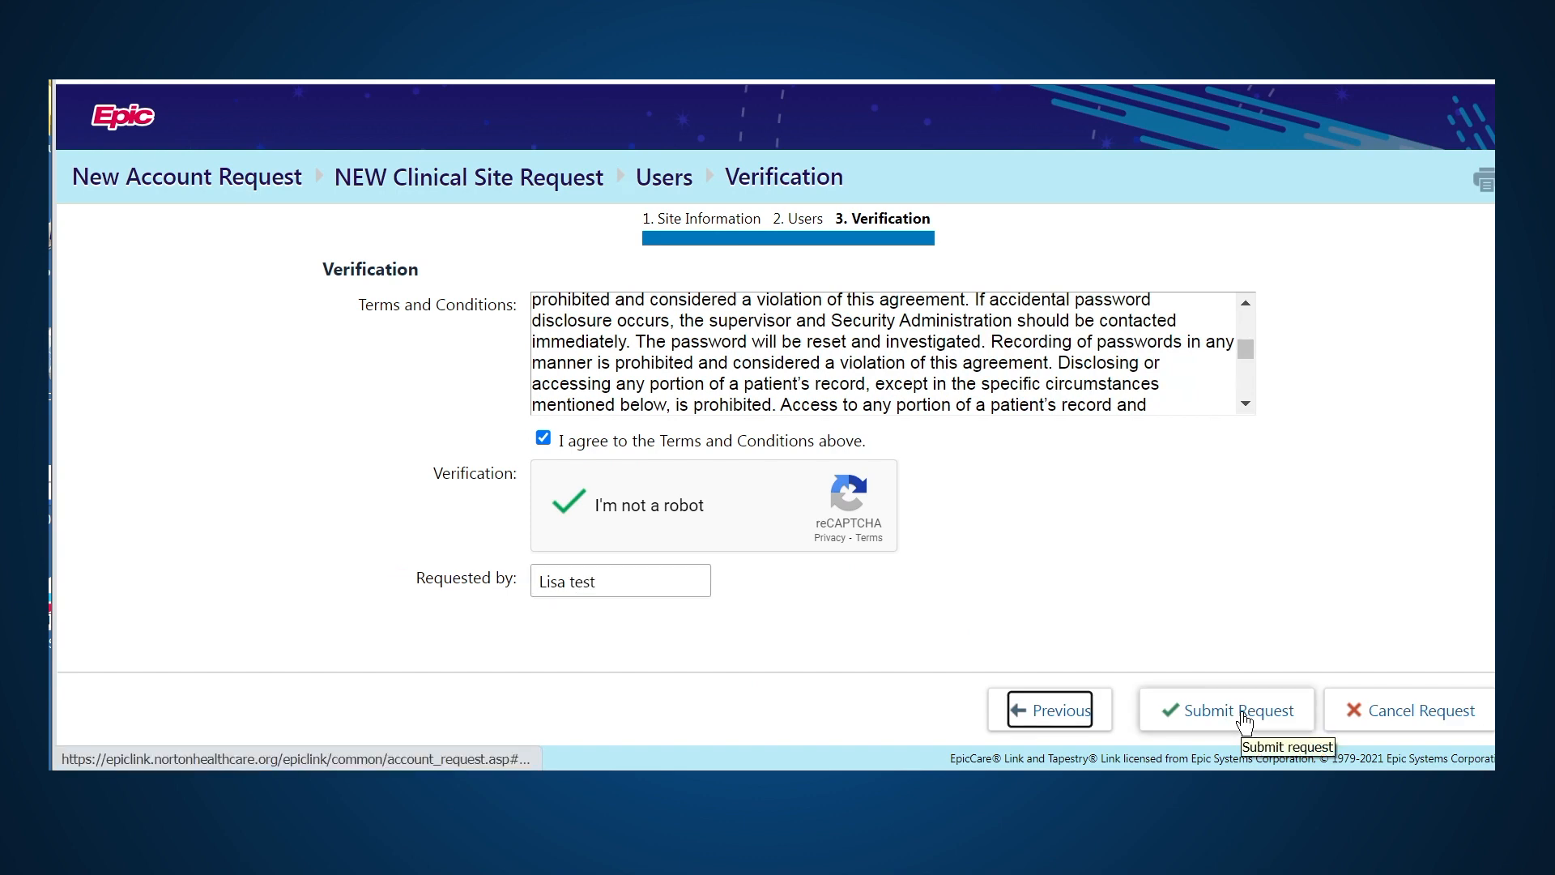
click(1224, 710)
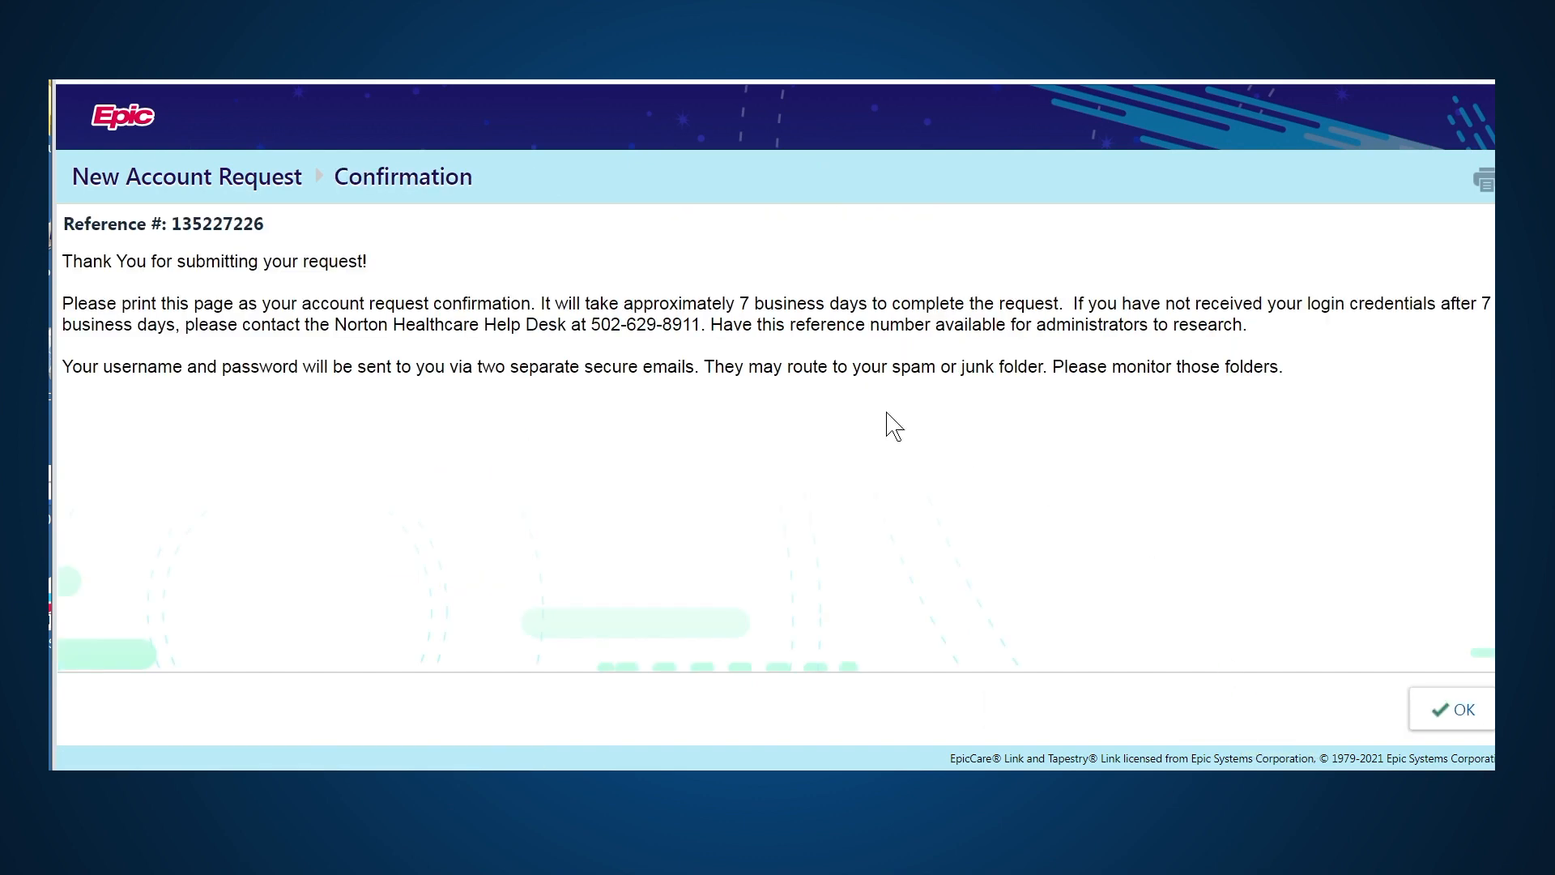
mouse_move(483, 288)
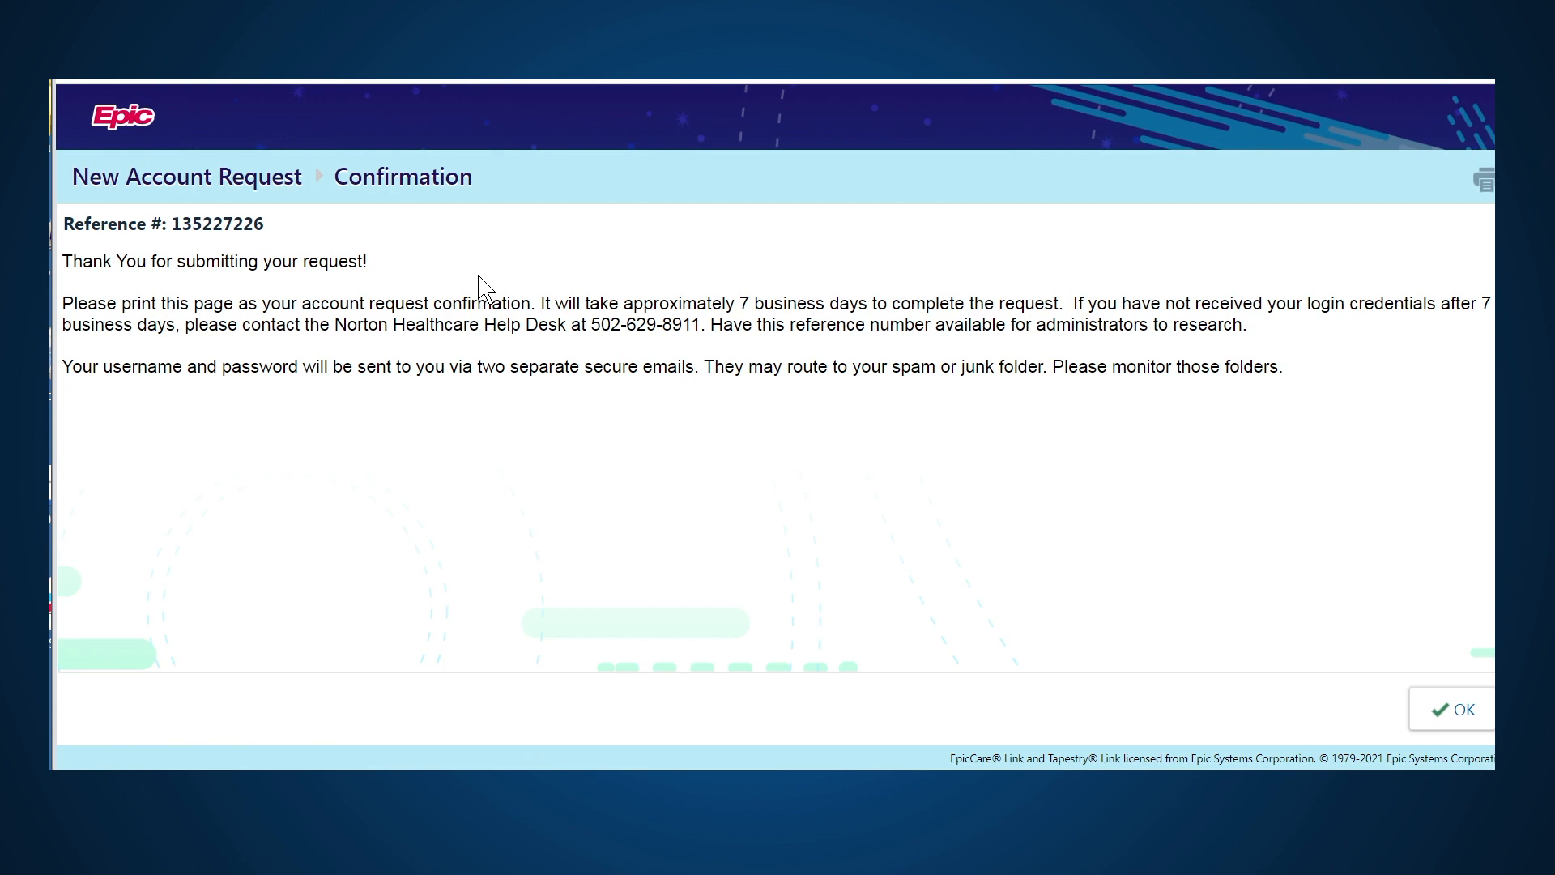